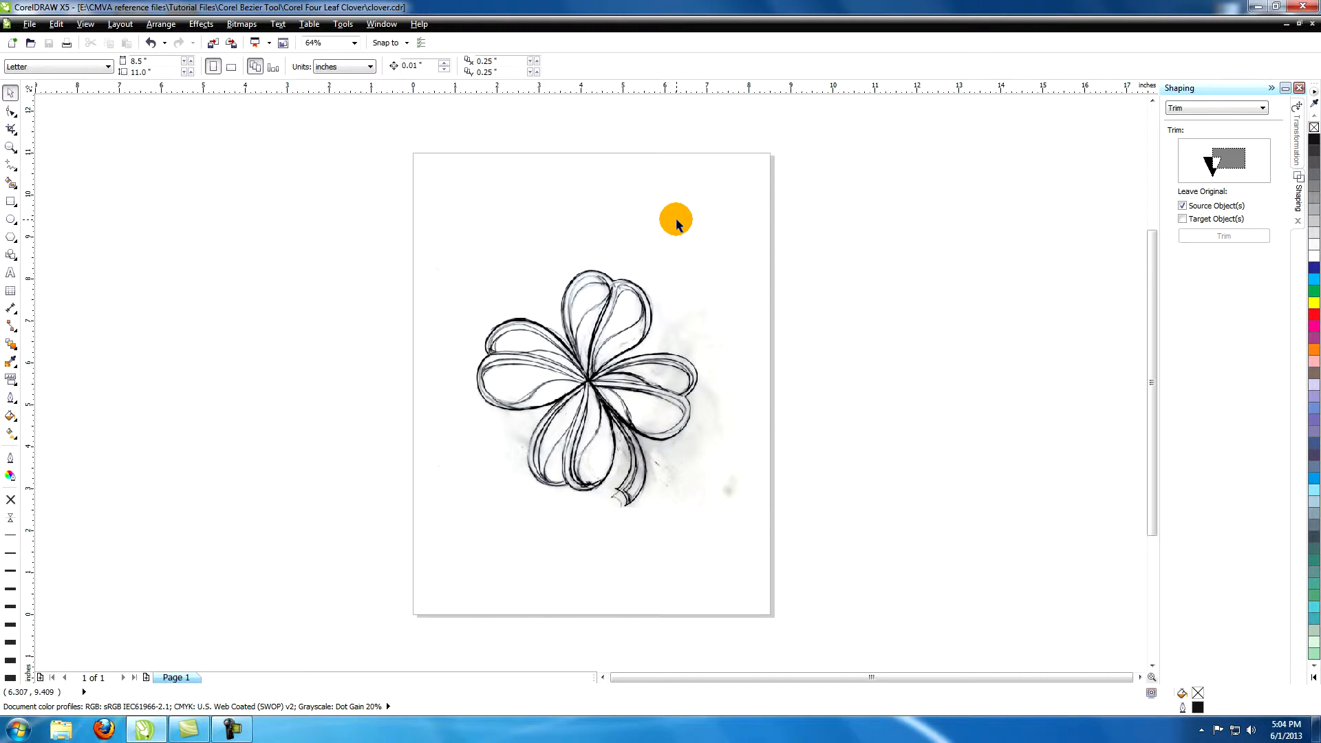
mouse_move(587, 316)
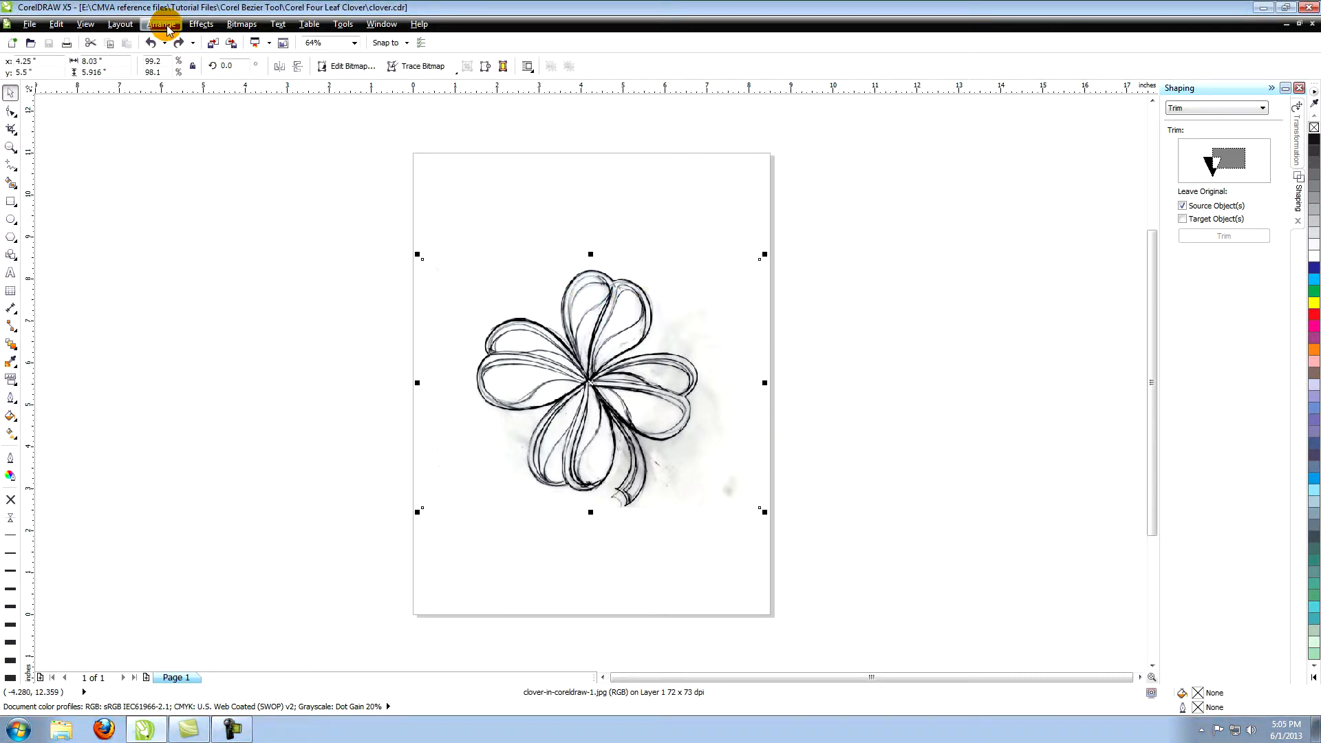
Lighten the sketch bitmap via Hue/Saturation/Lightness to about 80 lightness, then deselect it.
left_click(201, 23)
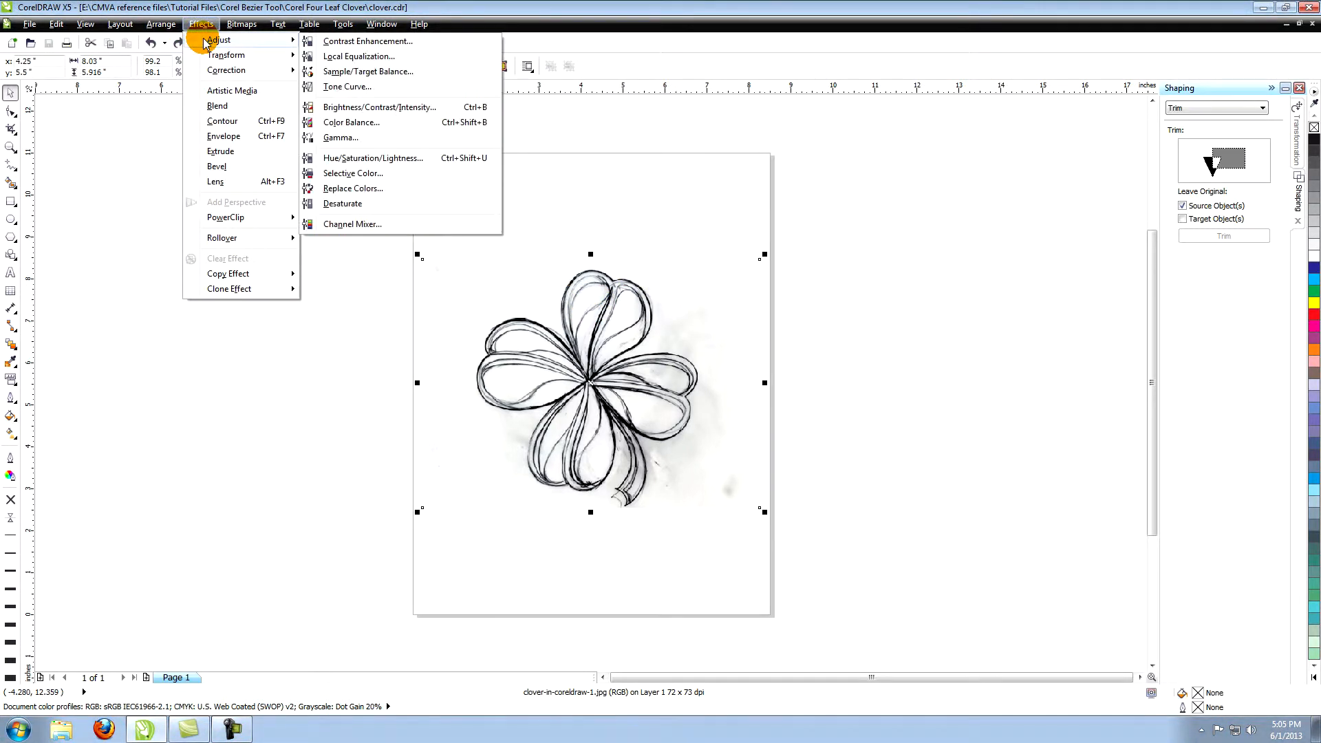
mouse_move(373, 158)
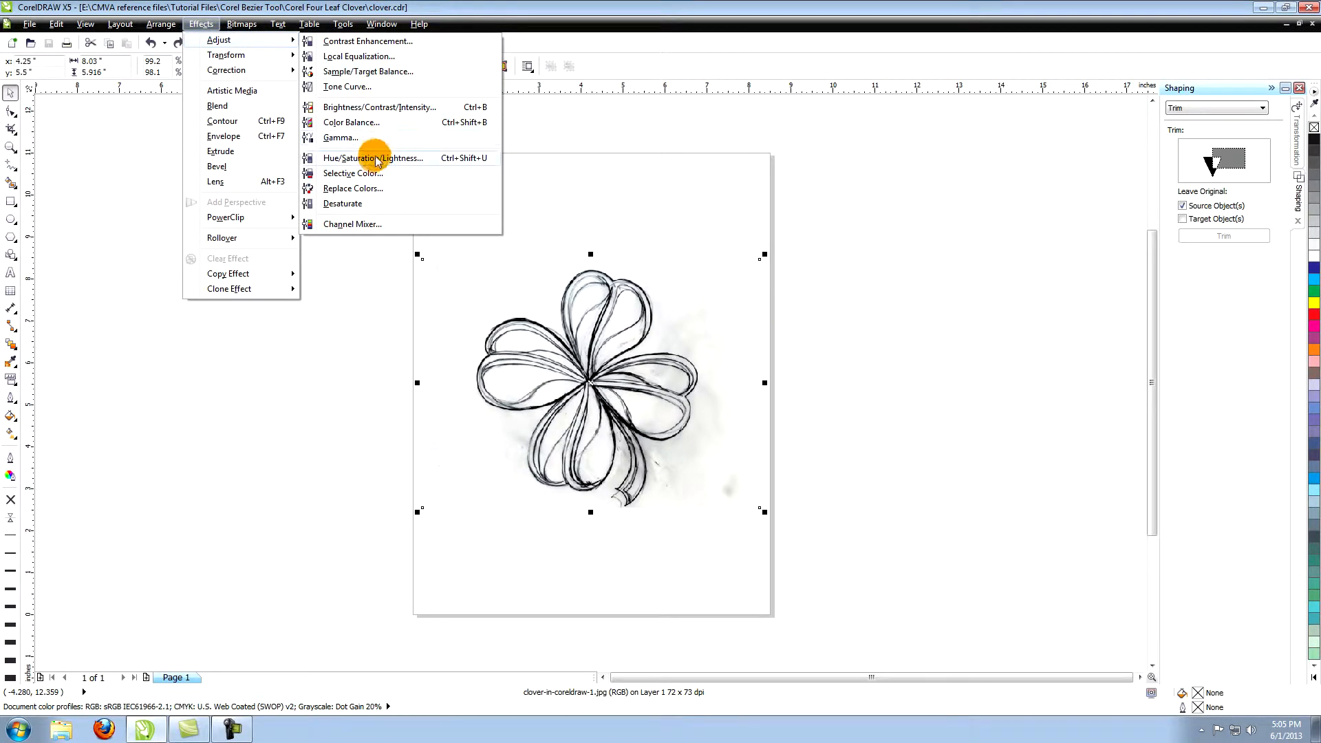
left_click(373, 157)
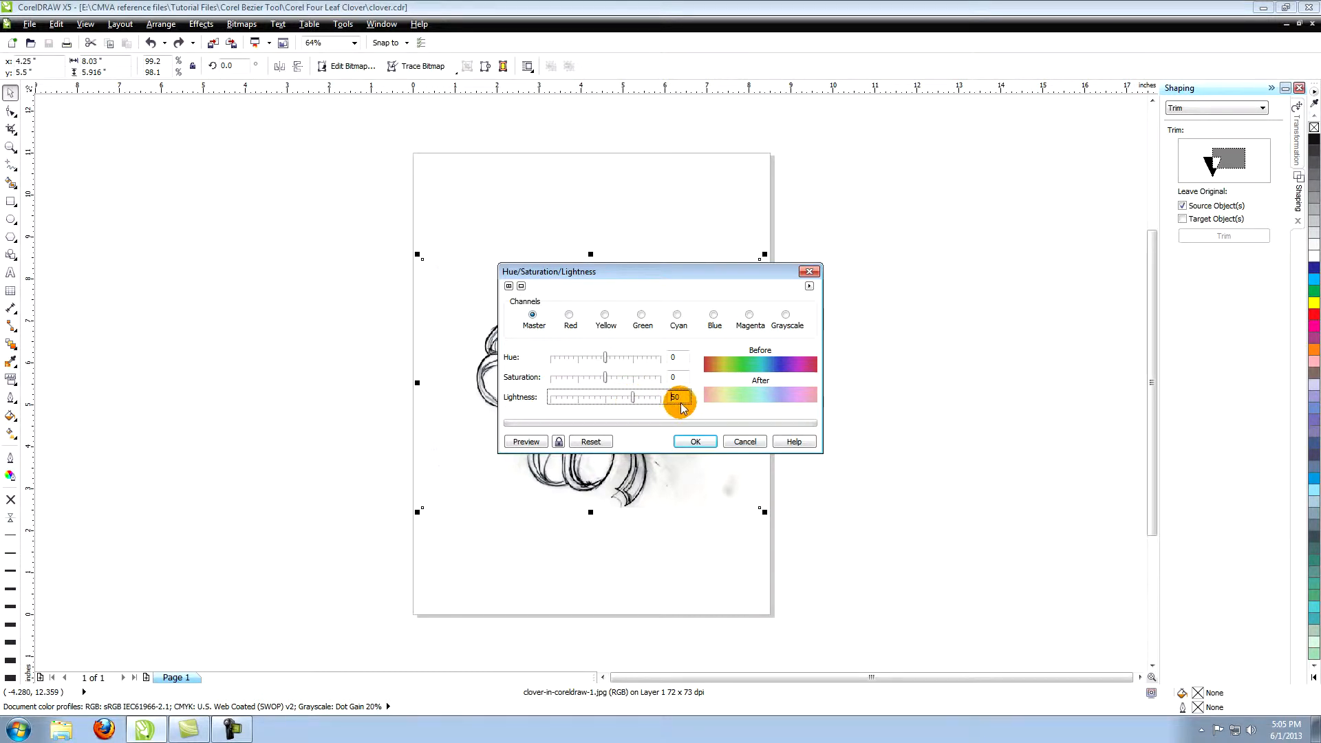
left_click(693, 441)
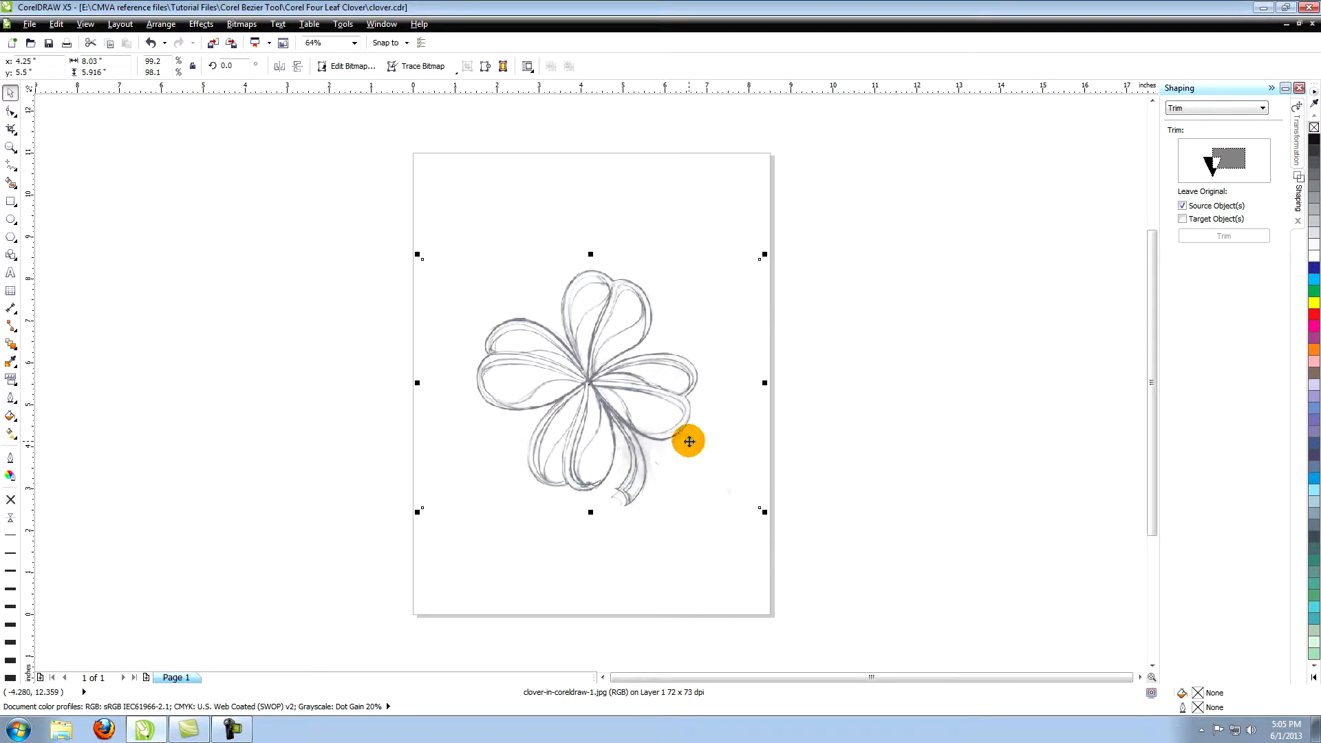
left_click(731, 212)
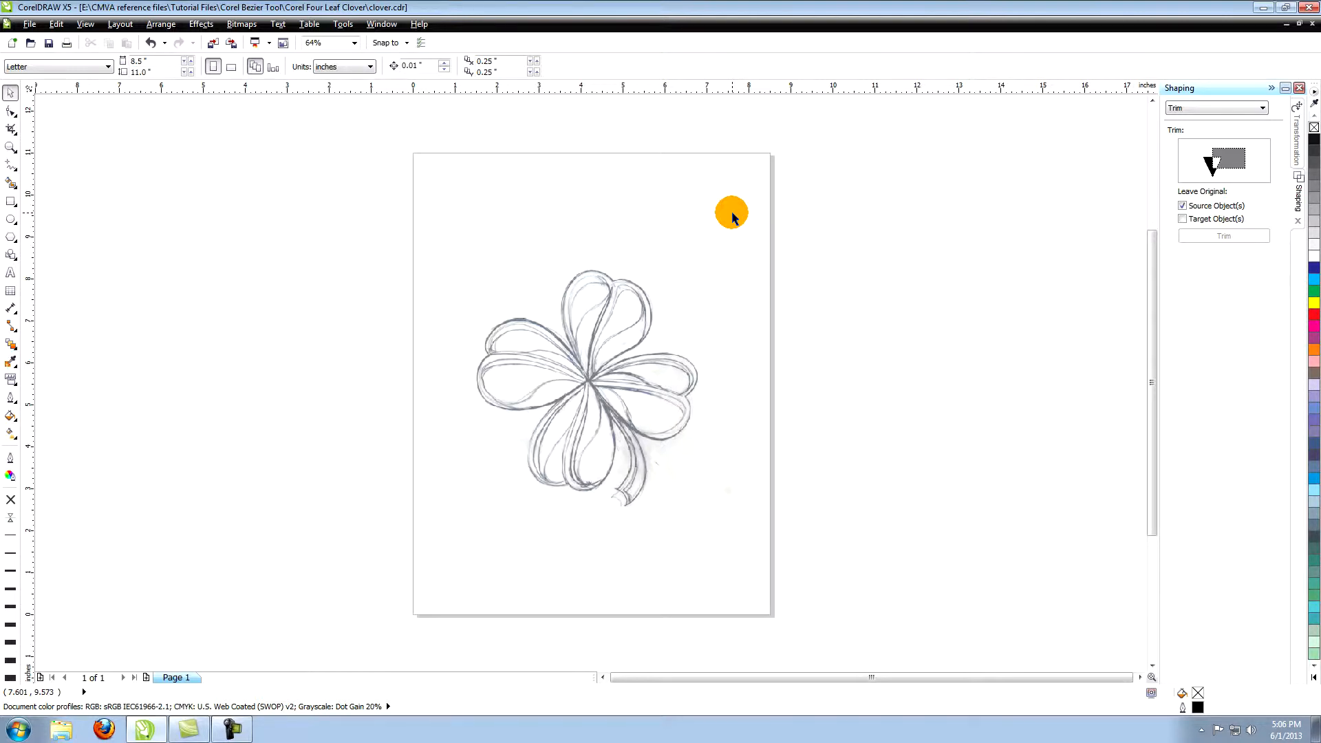
mouse_move(12, 455)
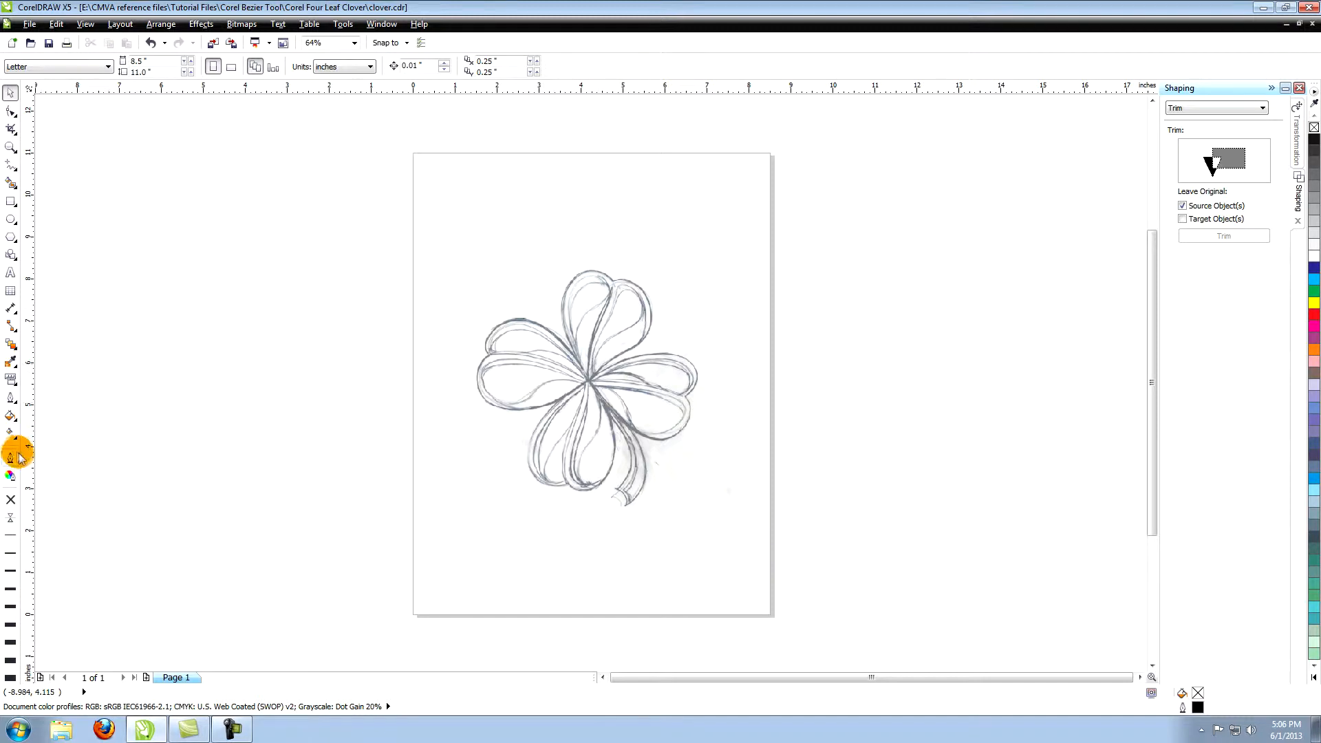
mouse_move(13, 400)
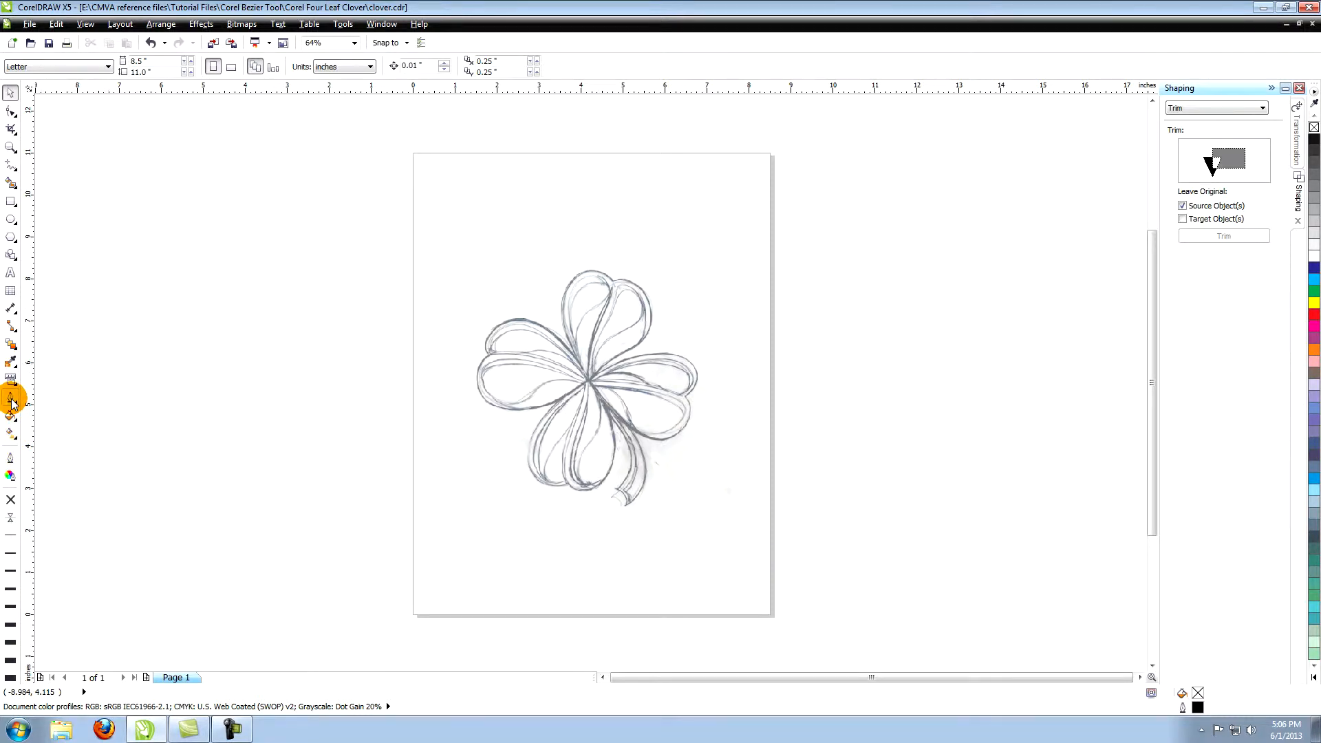
left_click(12, 400)
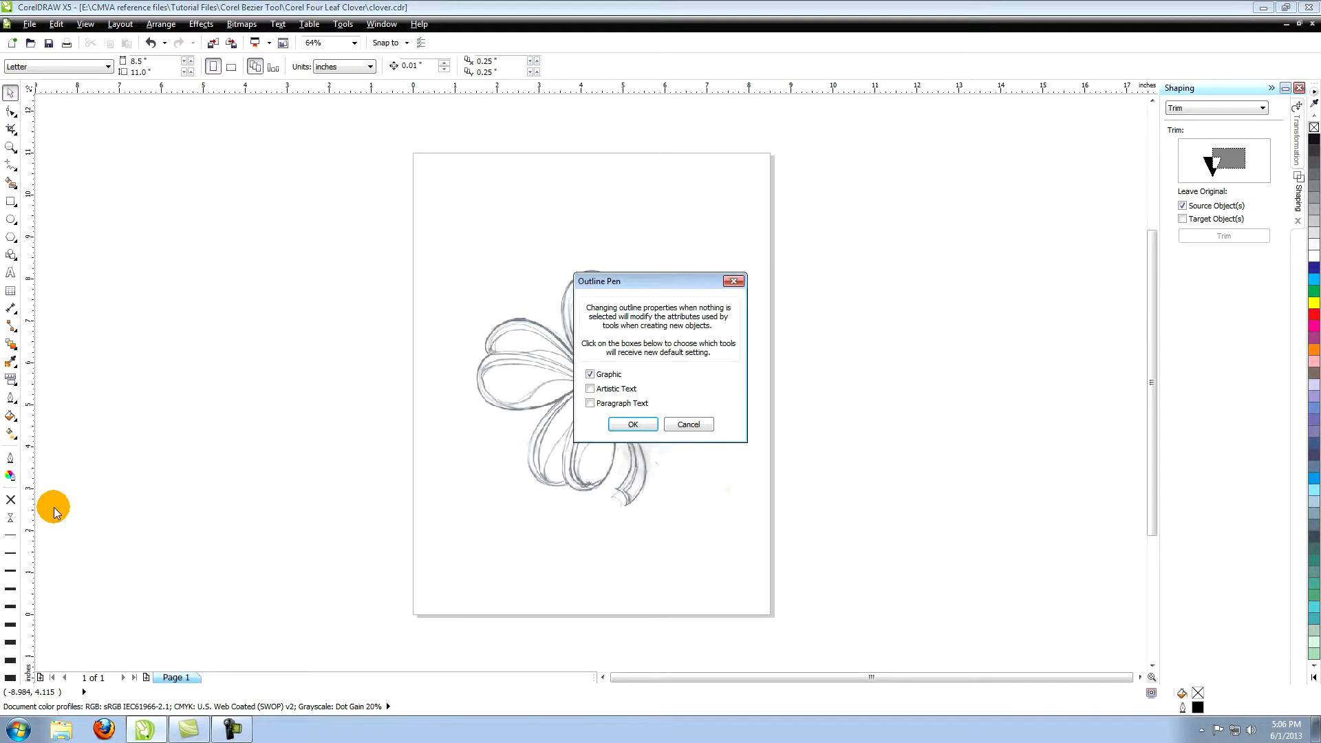
left_click(632, 424)
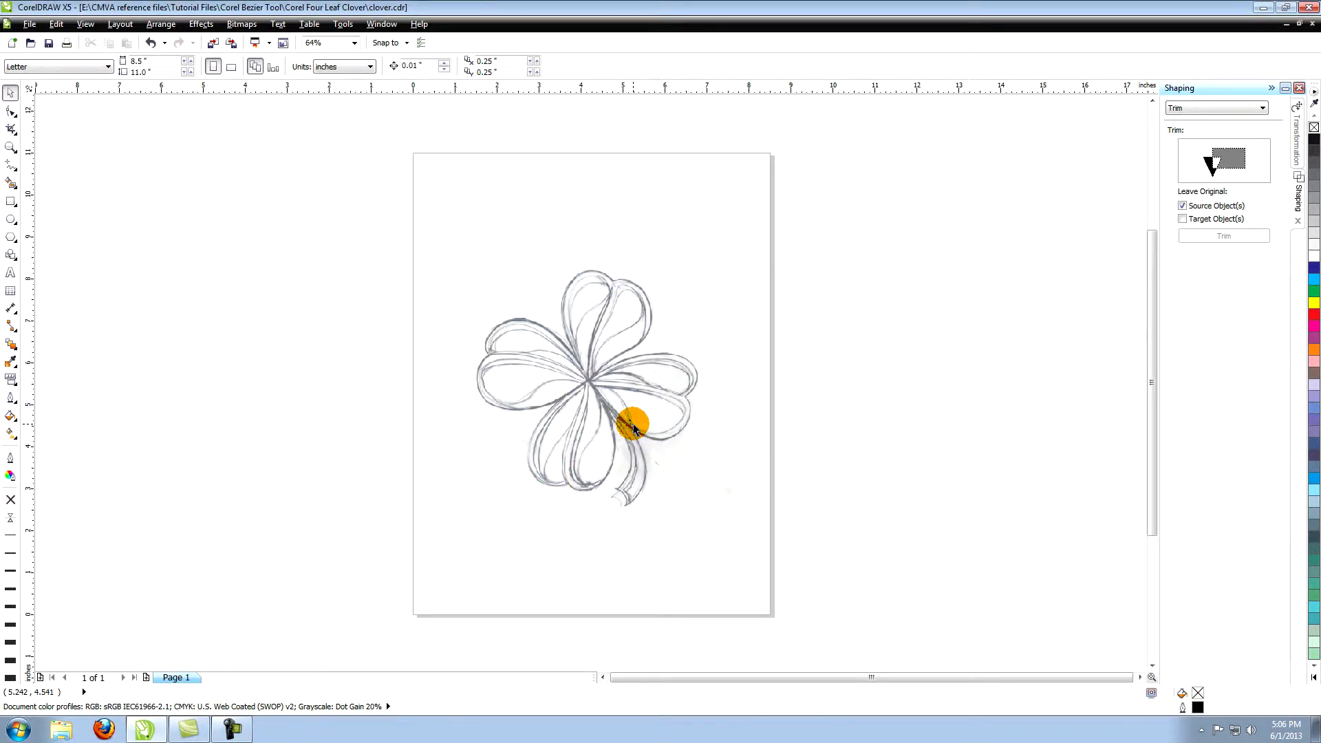
mouse_move(698, 210)
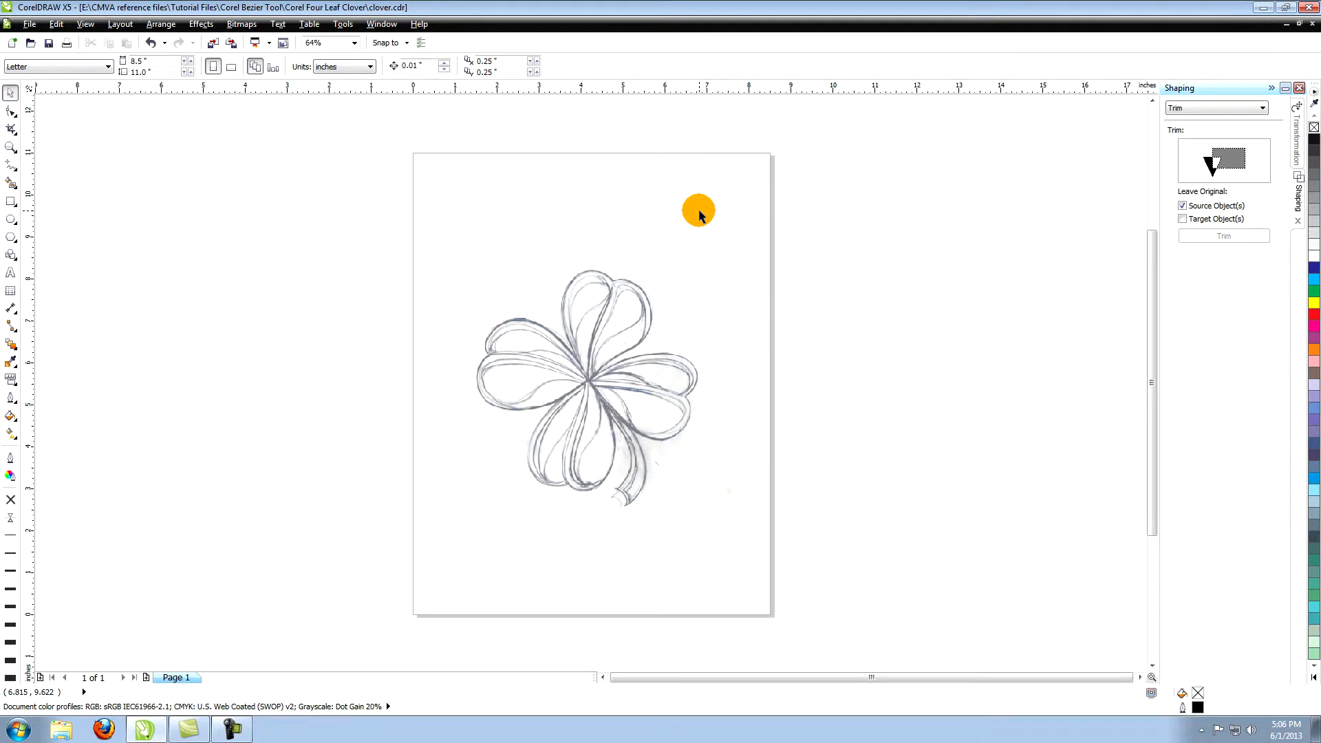
left_click(381, 23)
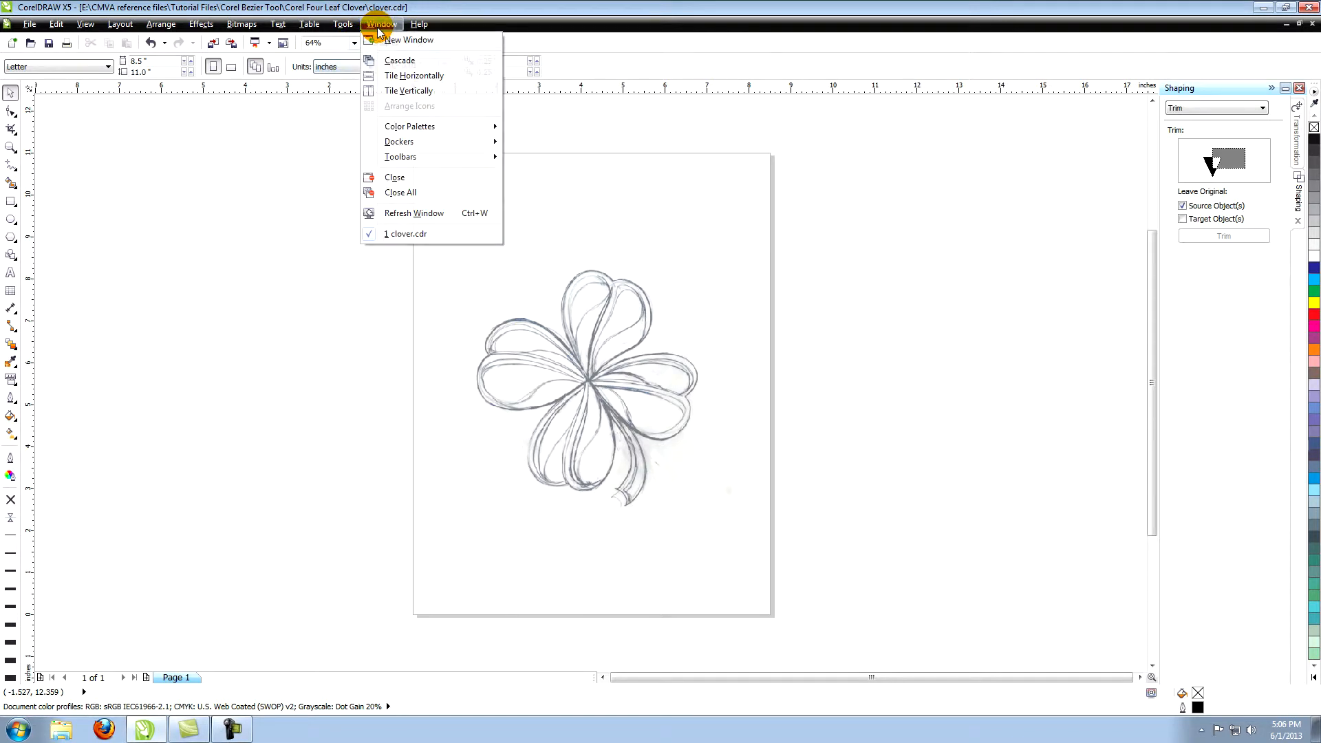
left_click(410, 125)
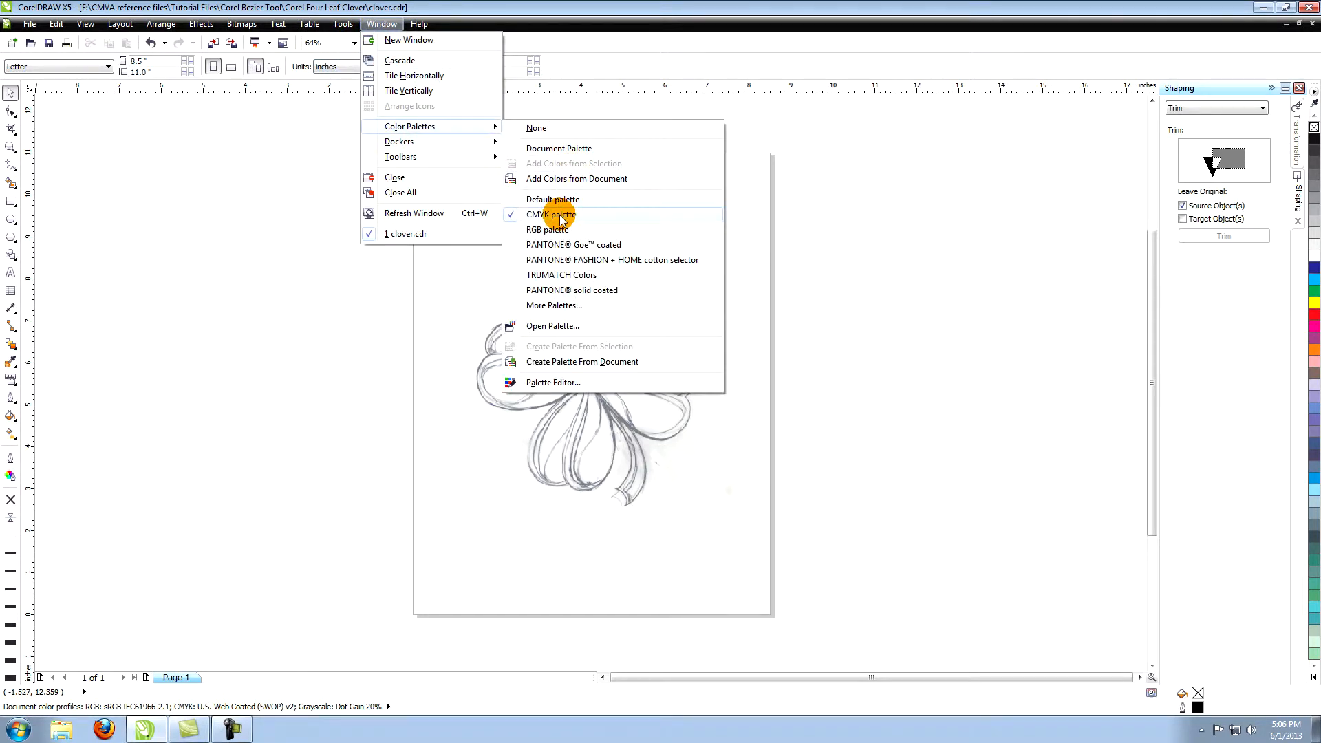
left_click(550, 215)
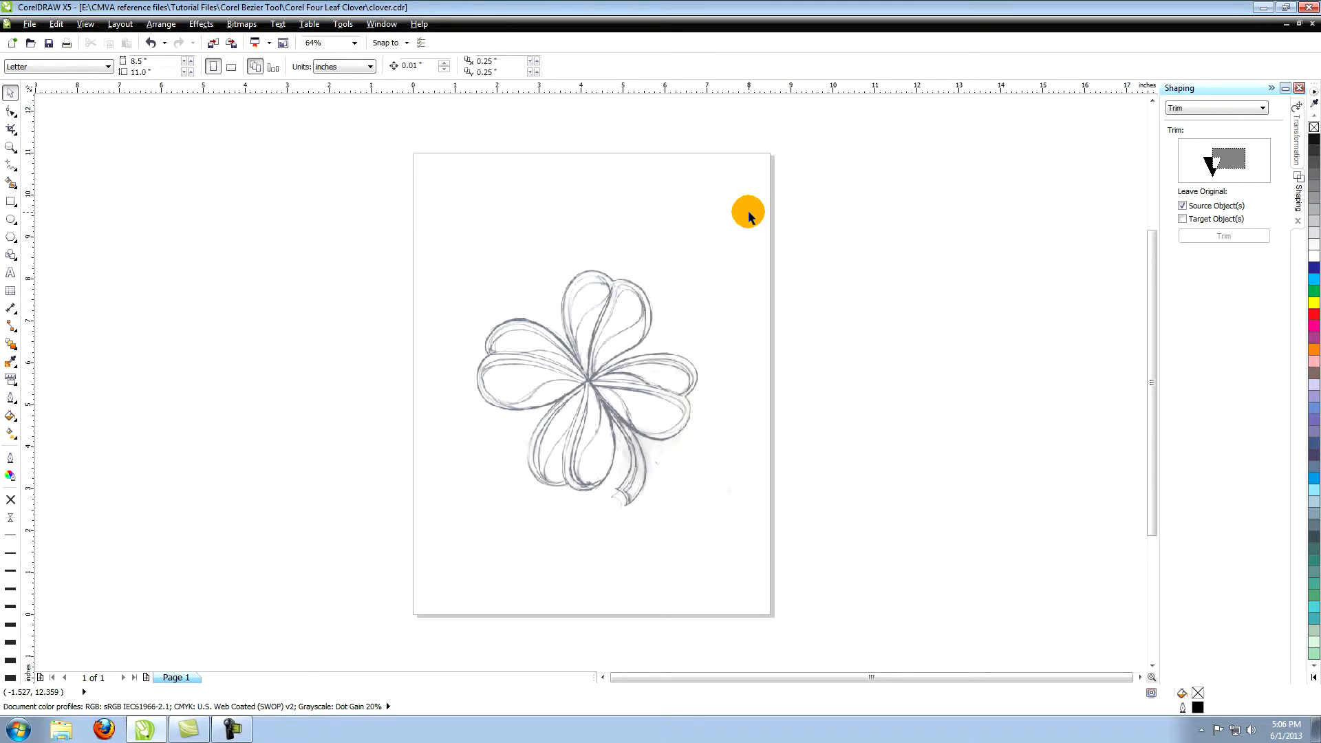
With the Bezier tool active, make cyan the default outline colour for new curves.
left_click(12, 165)
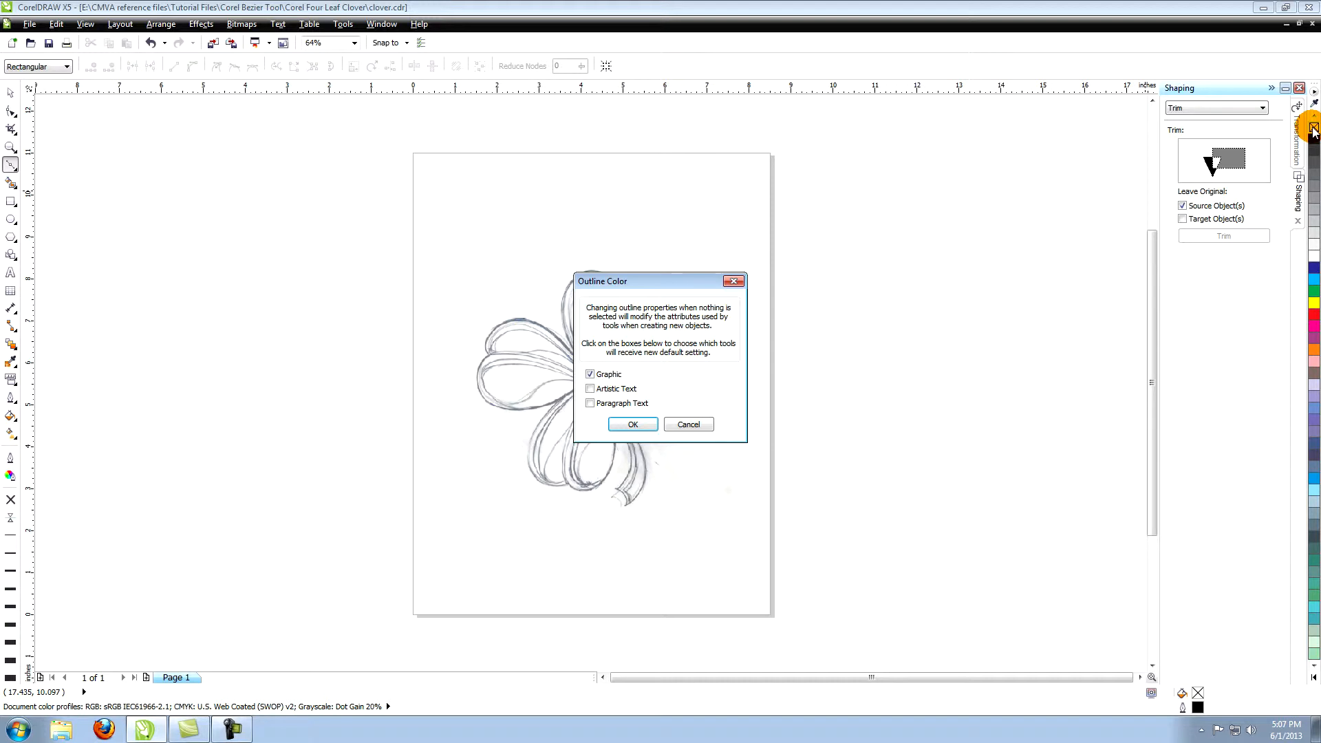
mouse_move(914, 174)
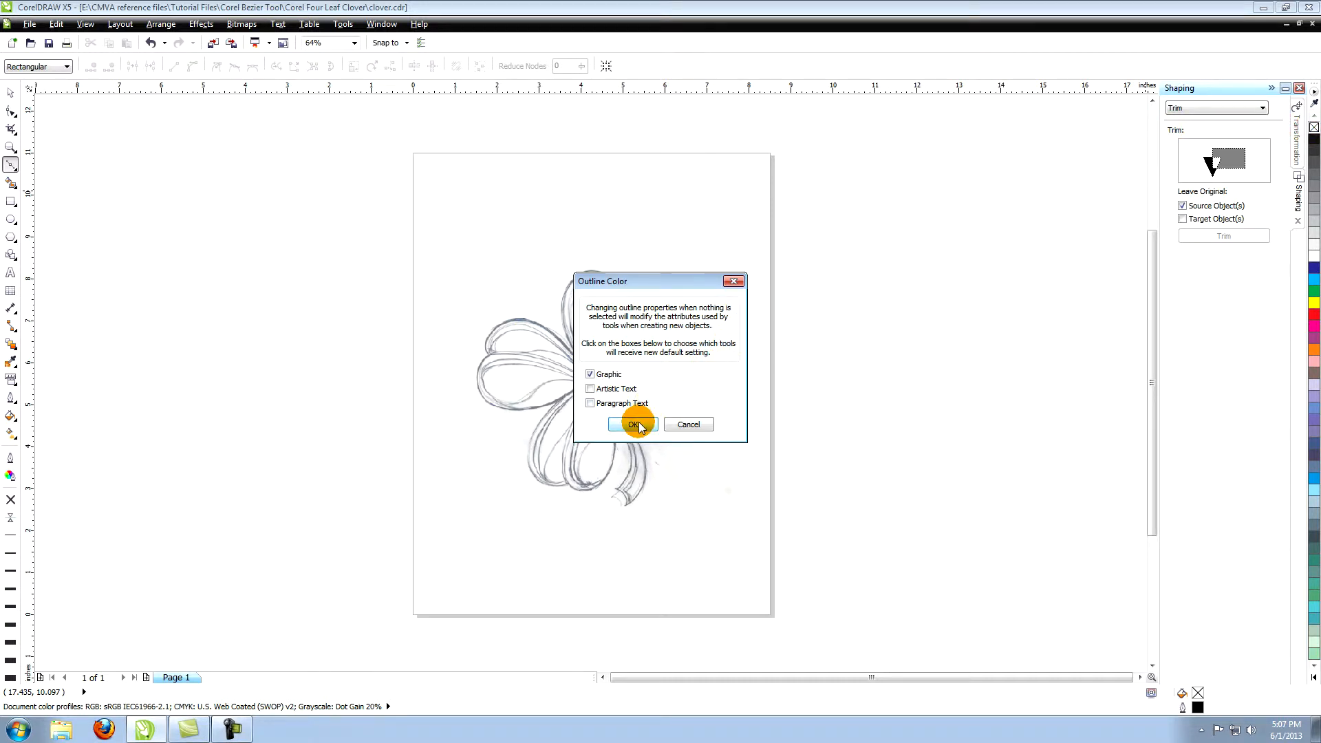
left_click(633, 424)
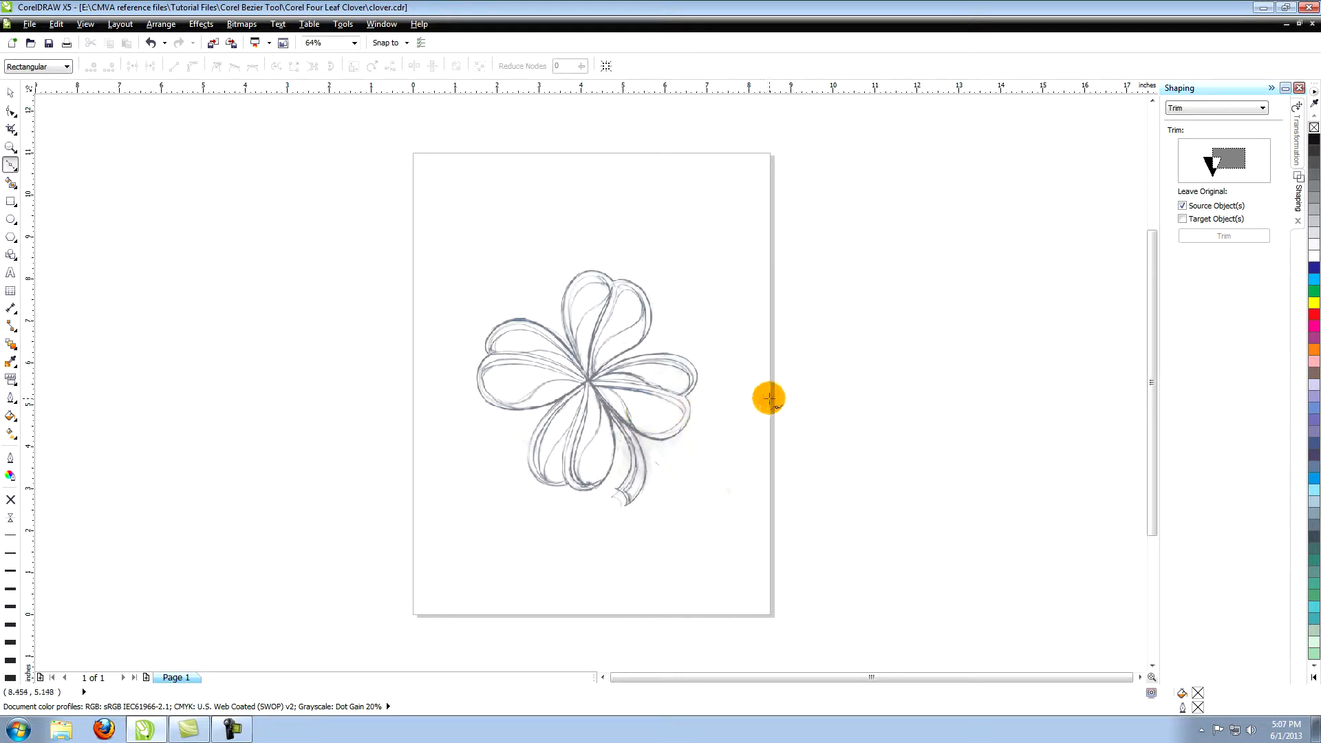
mouse_move(823, 360)
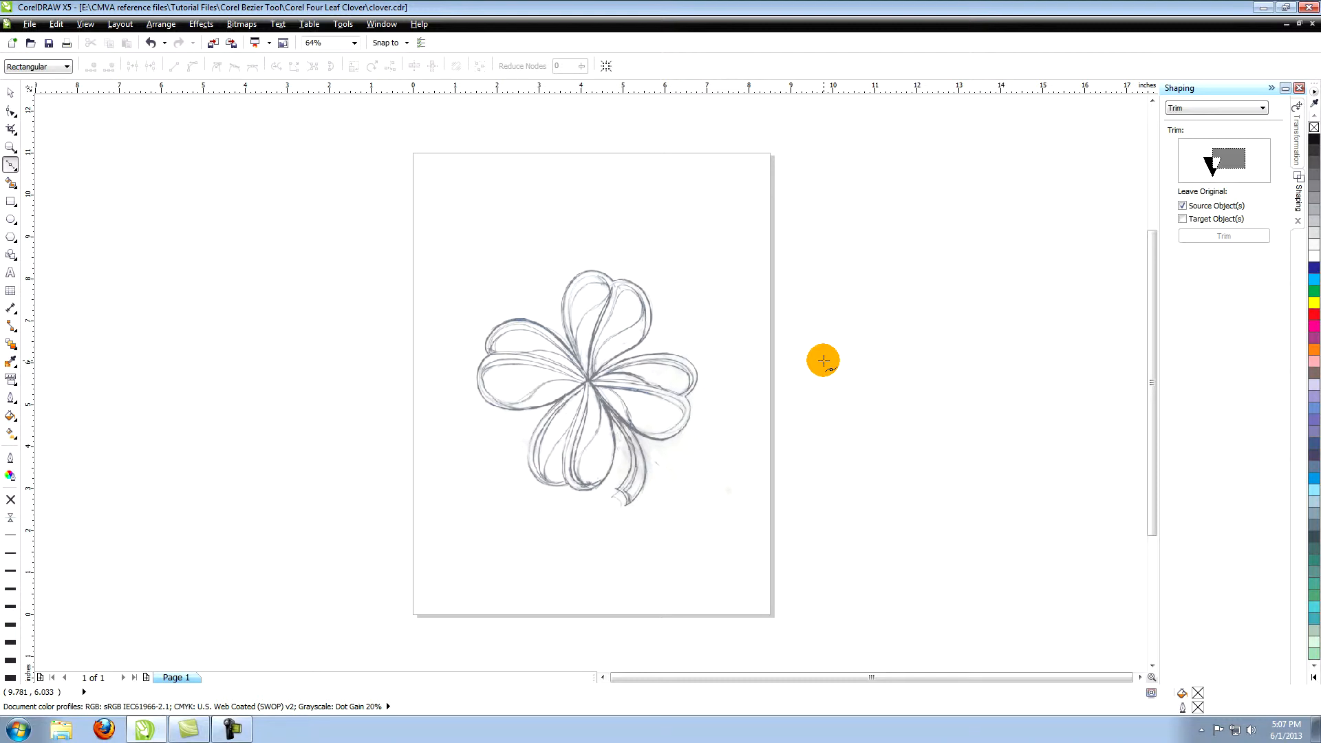
mouse_move(1302, 286)
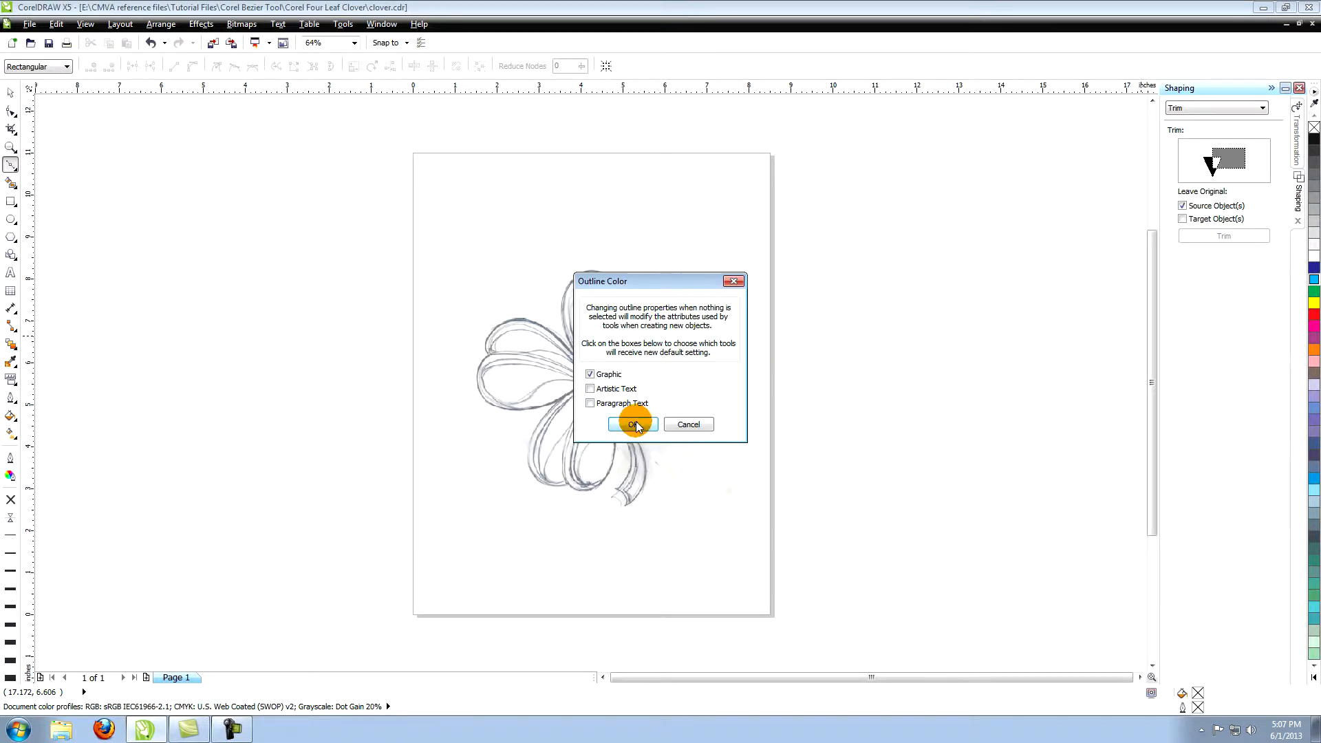
left_click(631, 424)
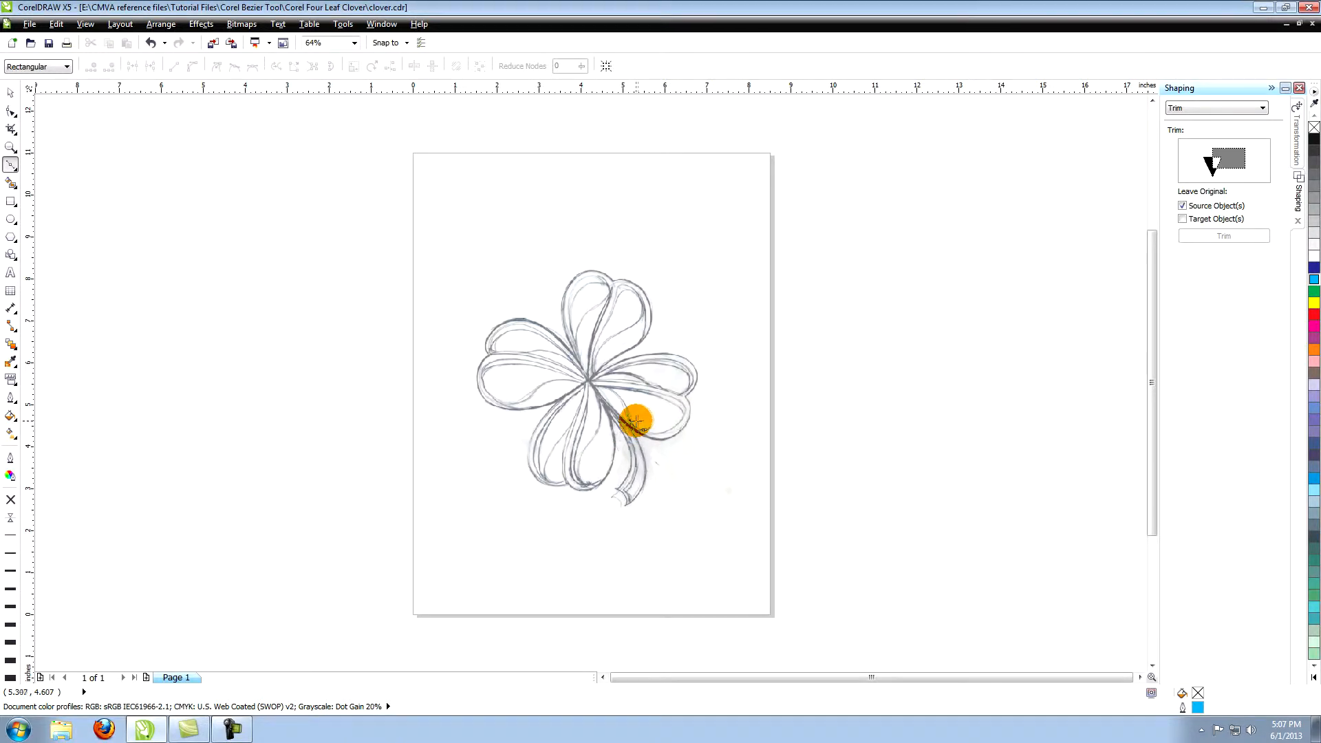
mouse_move(715, 216)
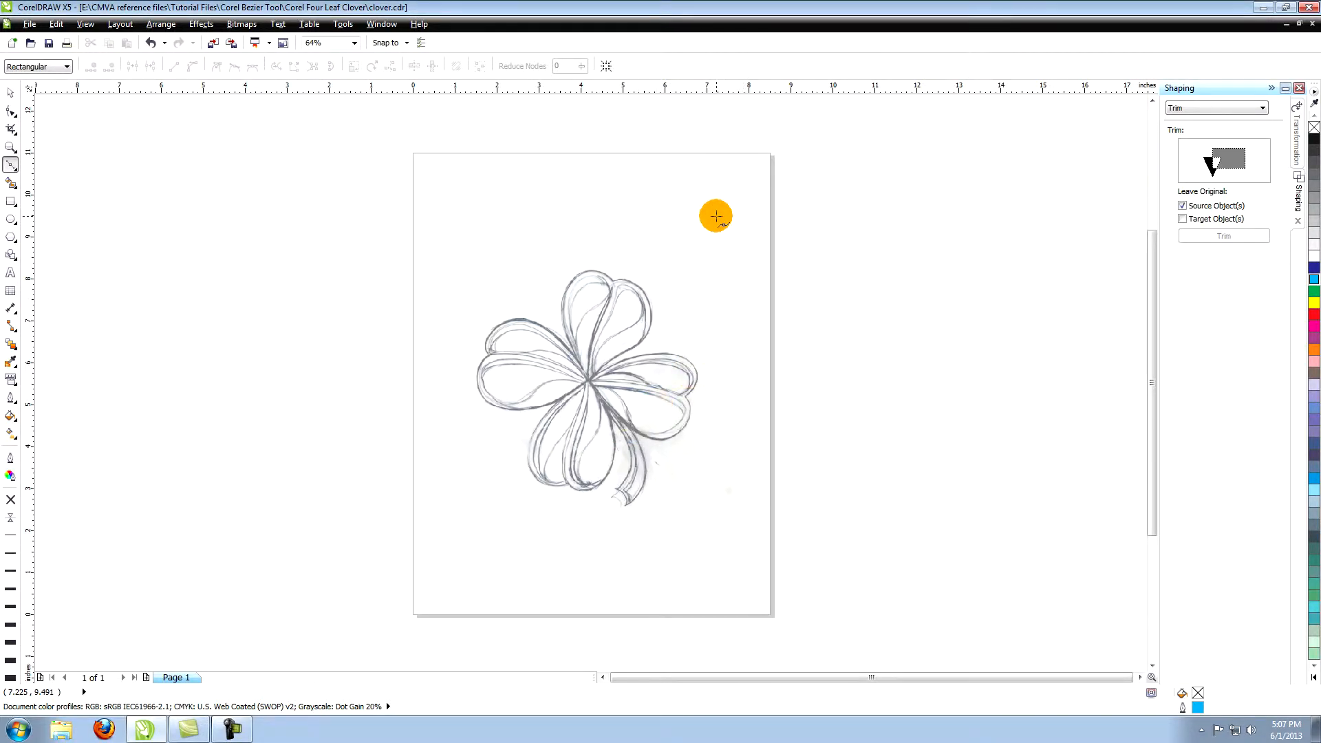
left_click(11, 148)
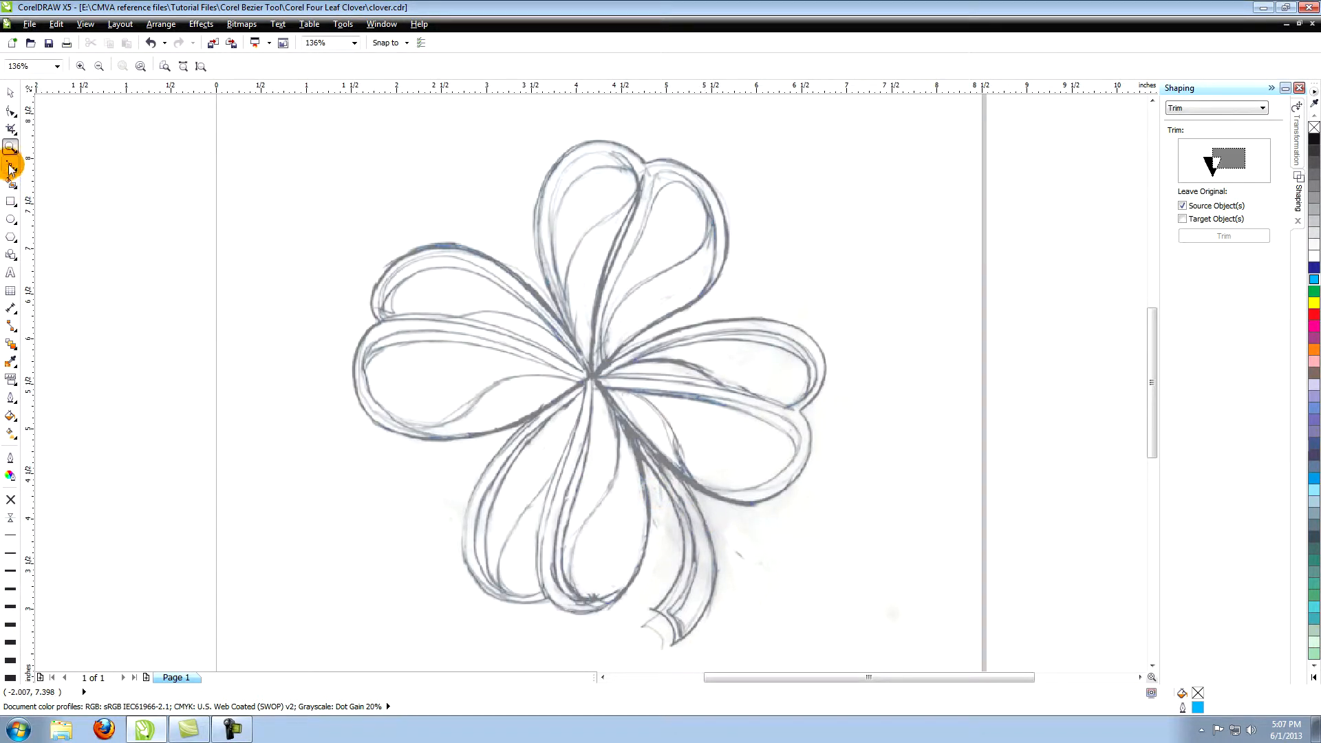
Trace the clover's outer contour around all leaves and stem with a cyan Bezier curve.
left_click(11, 128)
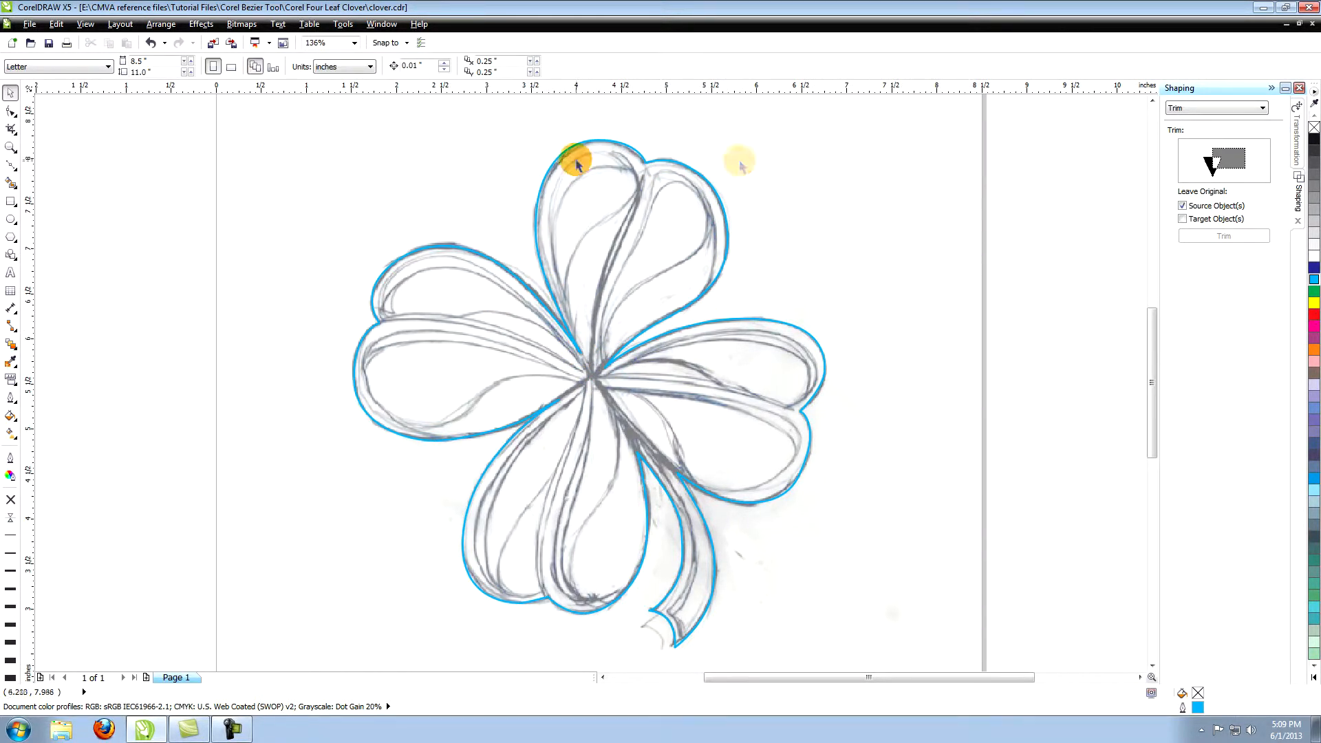
left_click(11, 147)
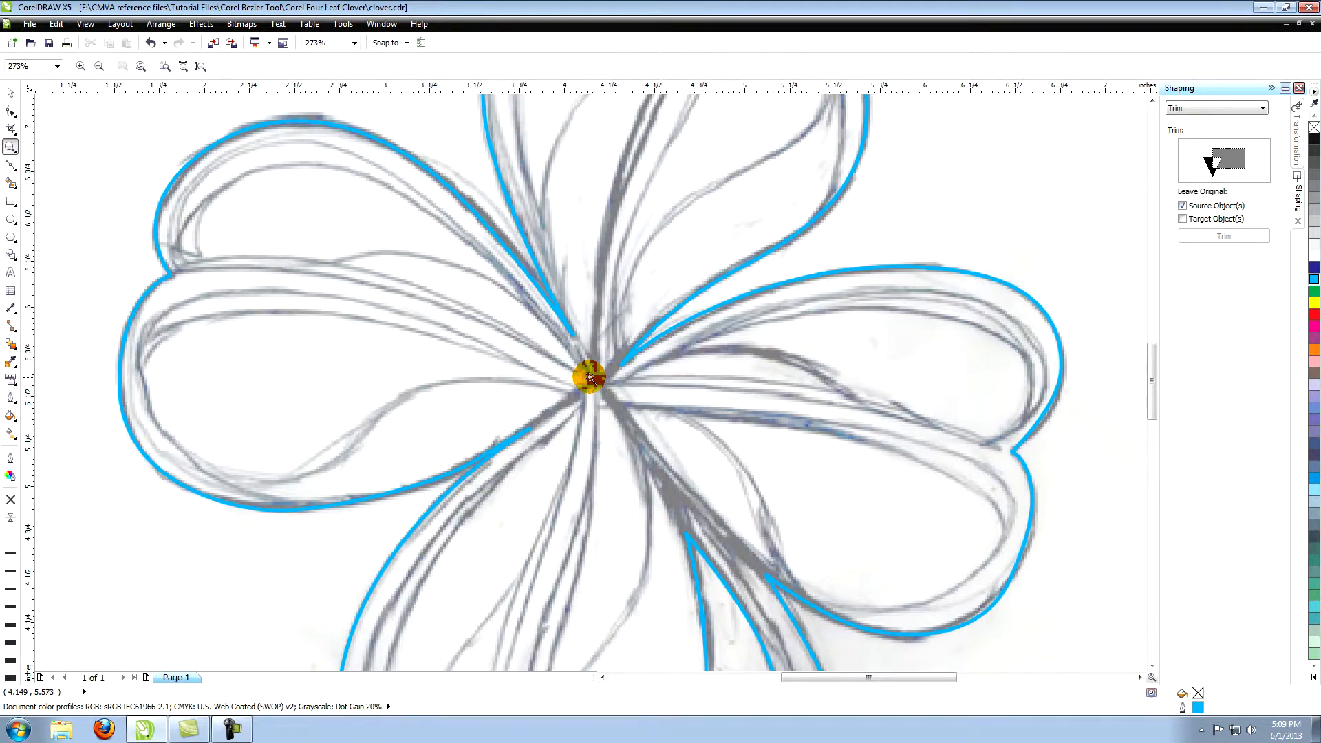
left_click(99, 66)
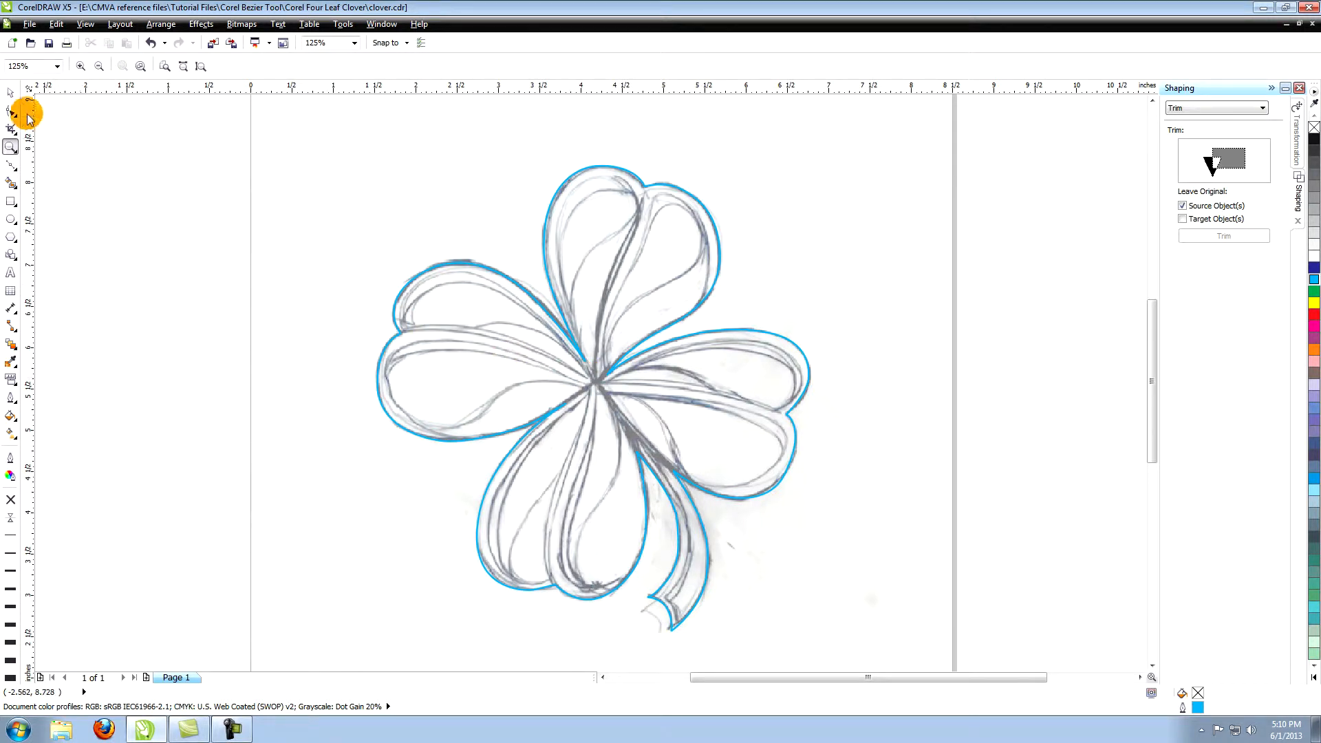
left_click(11, 93)
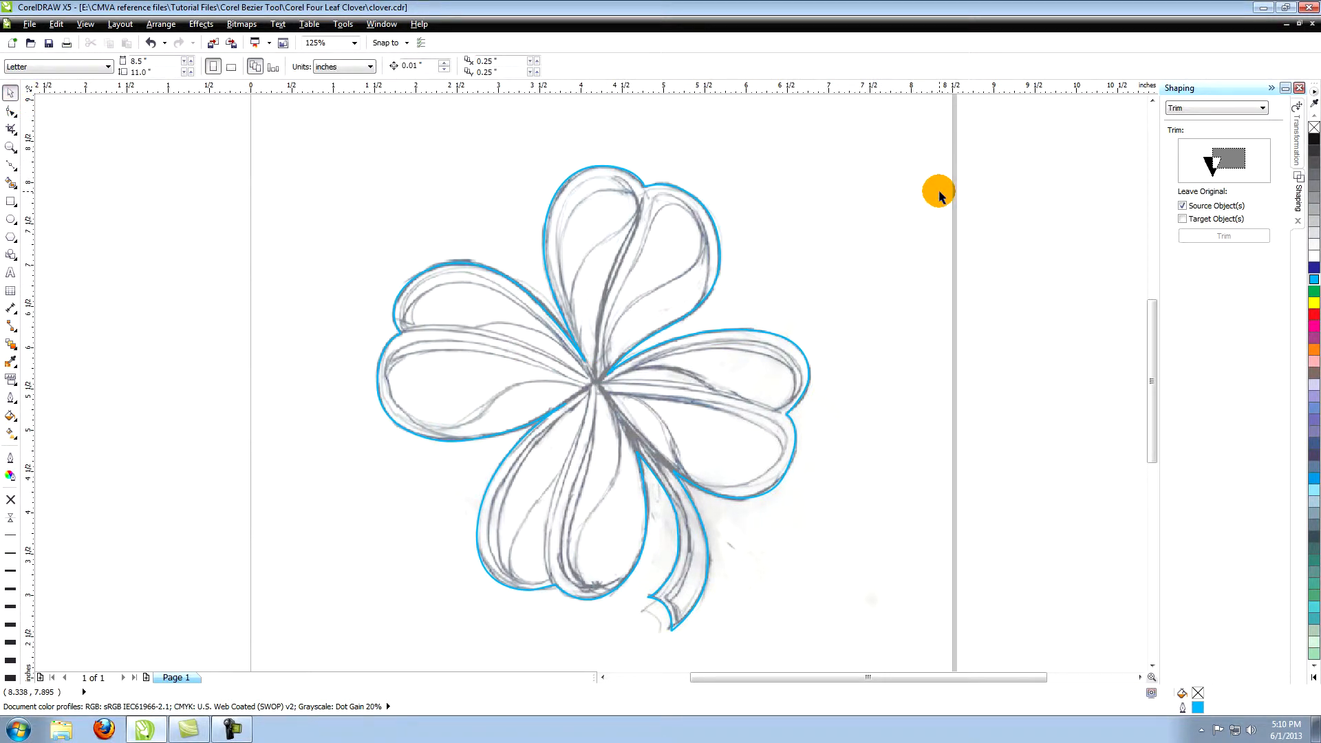
mouse_move(36, 140)
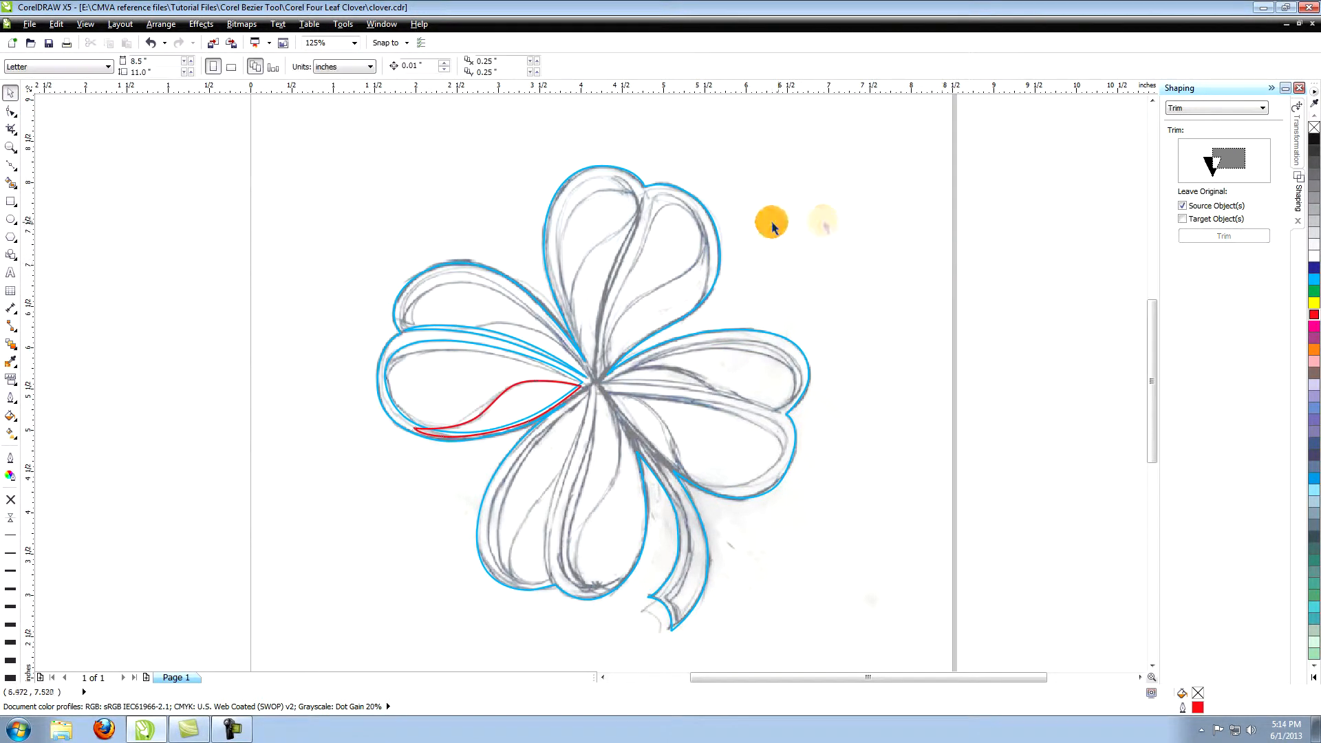
Intersect the red curve in the left leaf with the leaf outline using the Shaping docker.
left_click(160, 24)
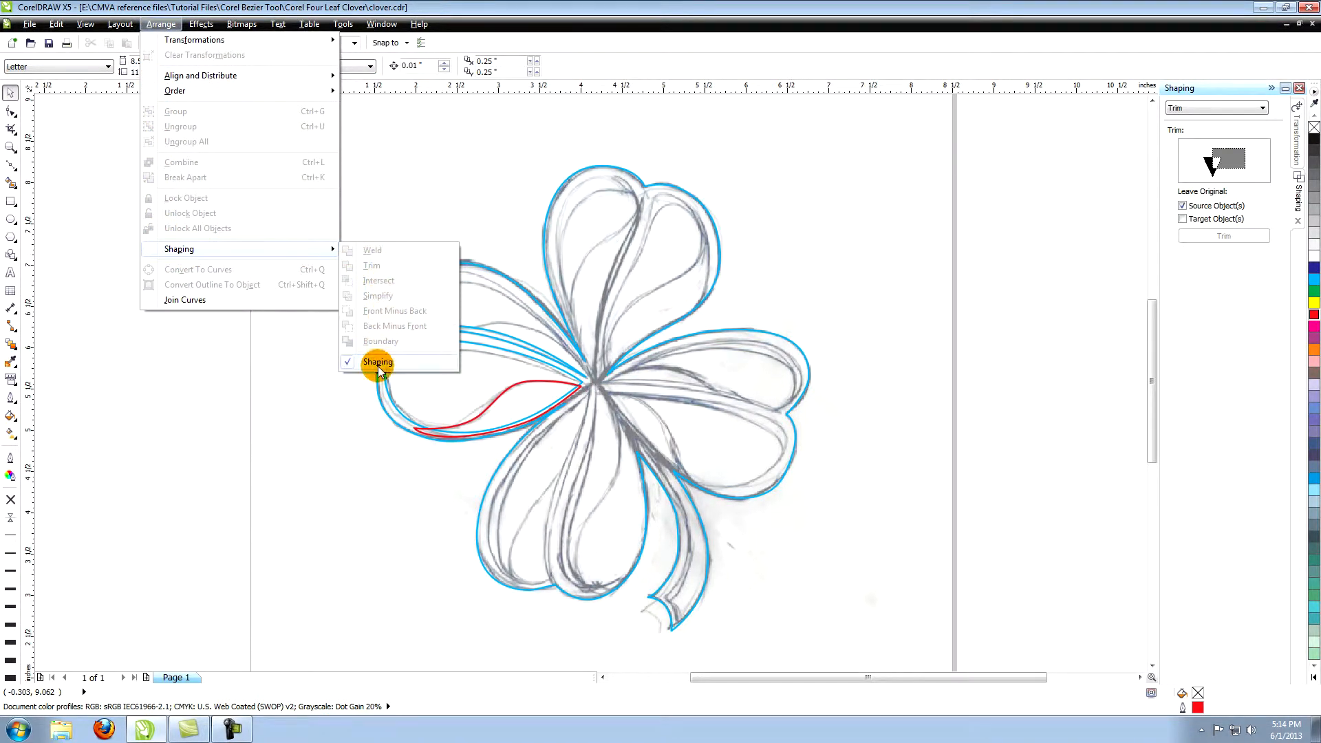
mouse_move(484, 362)
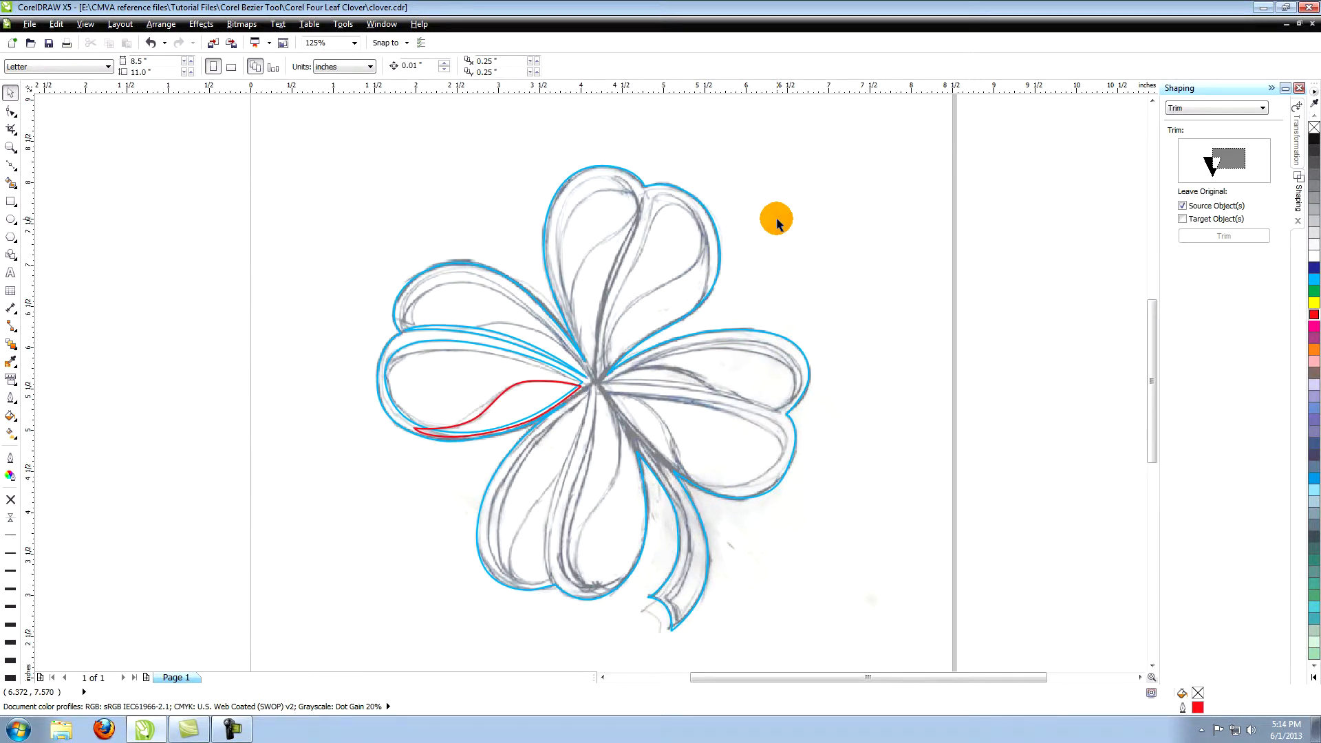
mouse_move(1239, 92)
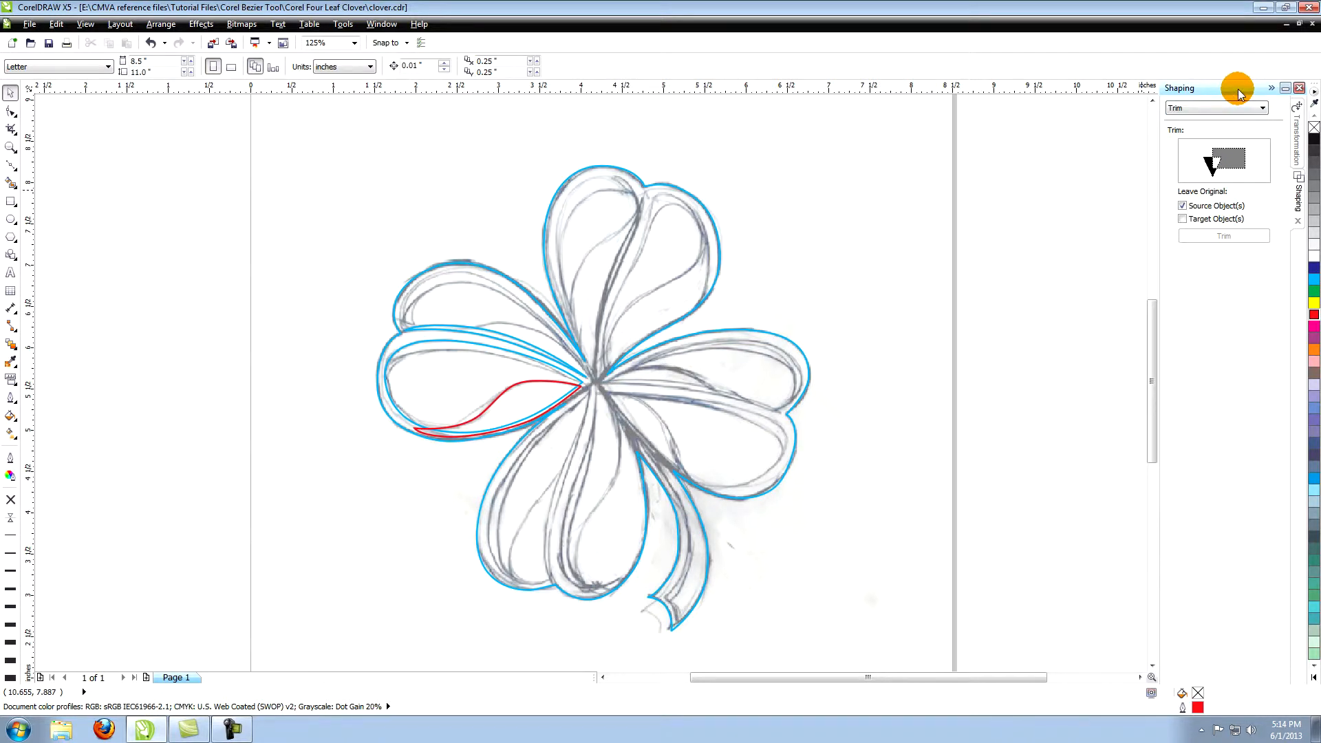
mouse_move(1264, 105)
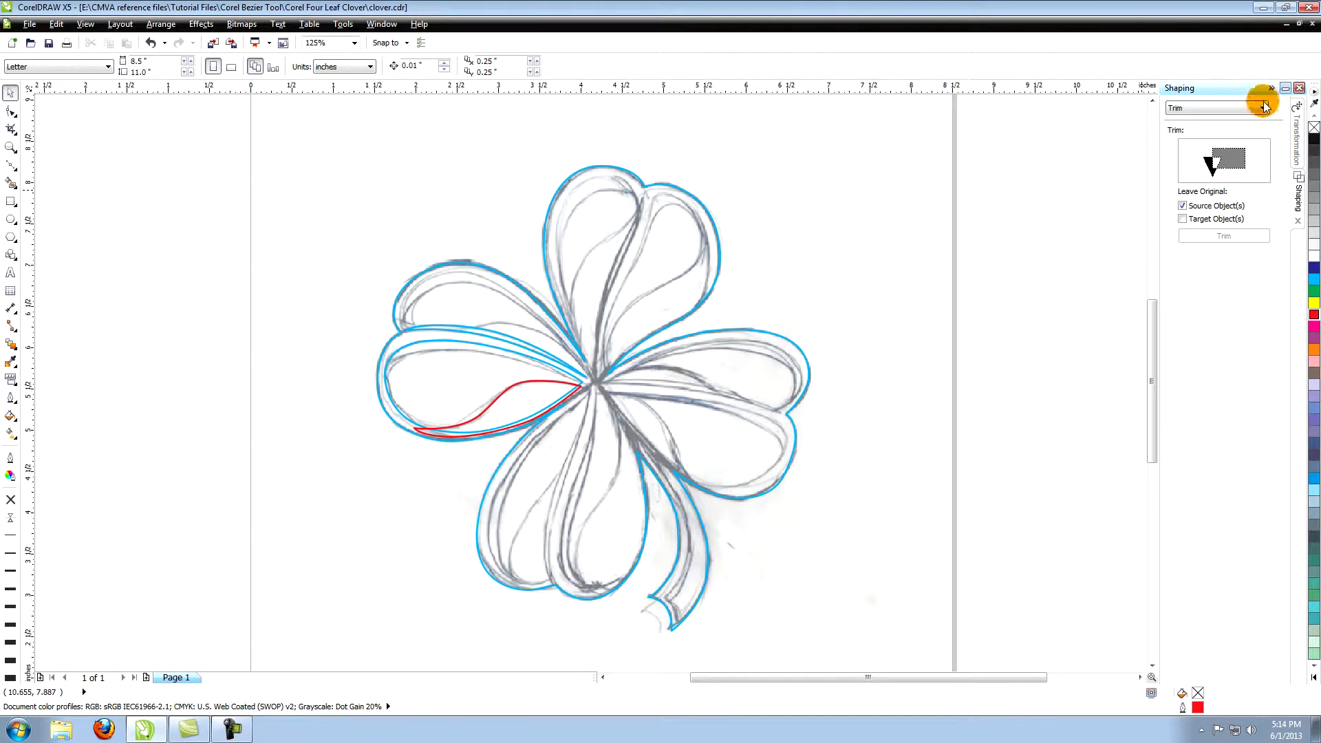
left_click(1214, 107)
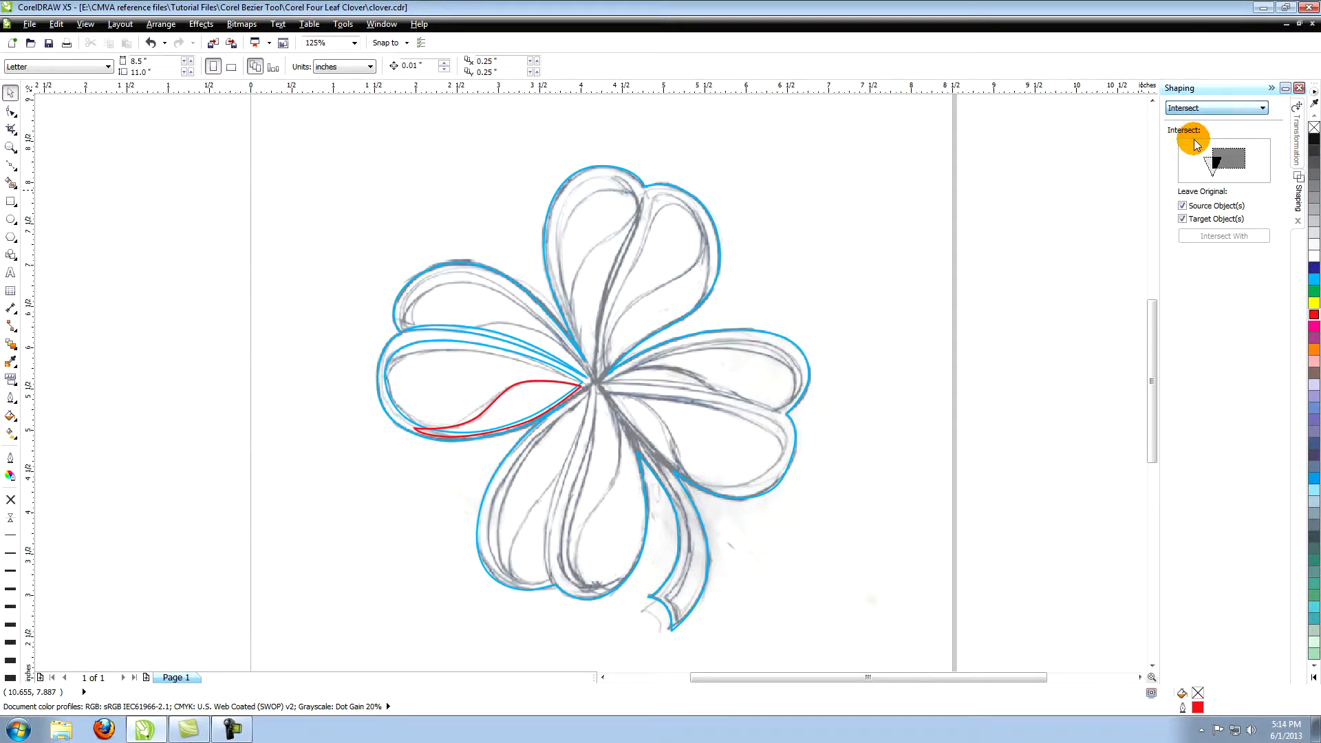
mouse_move(987, 257)
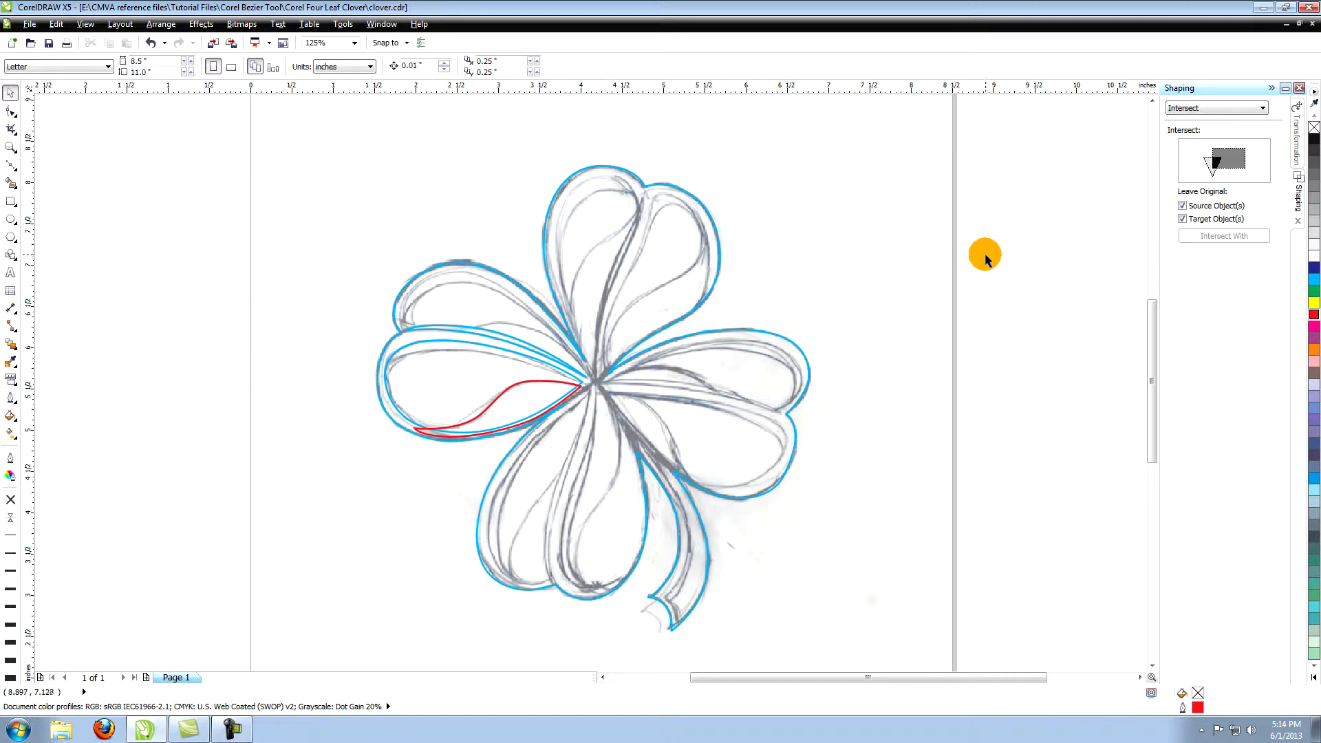
mouse_move(544, 377)
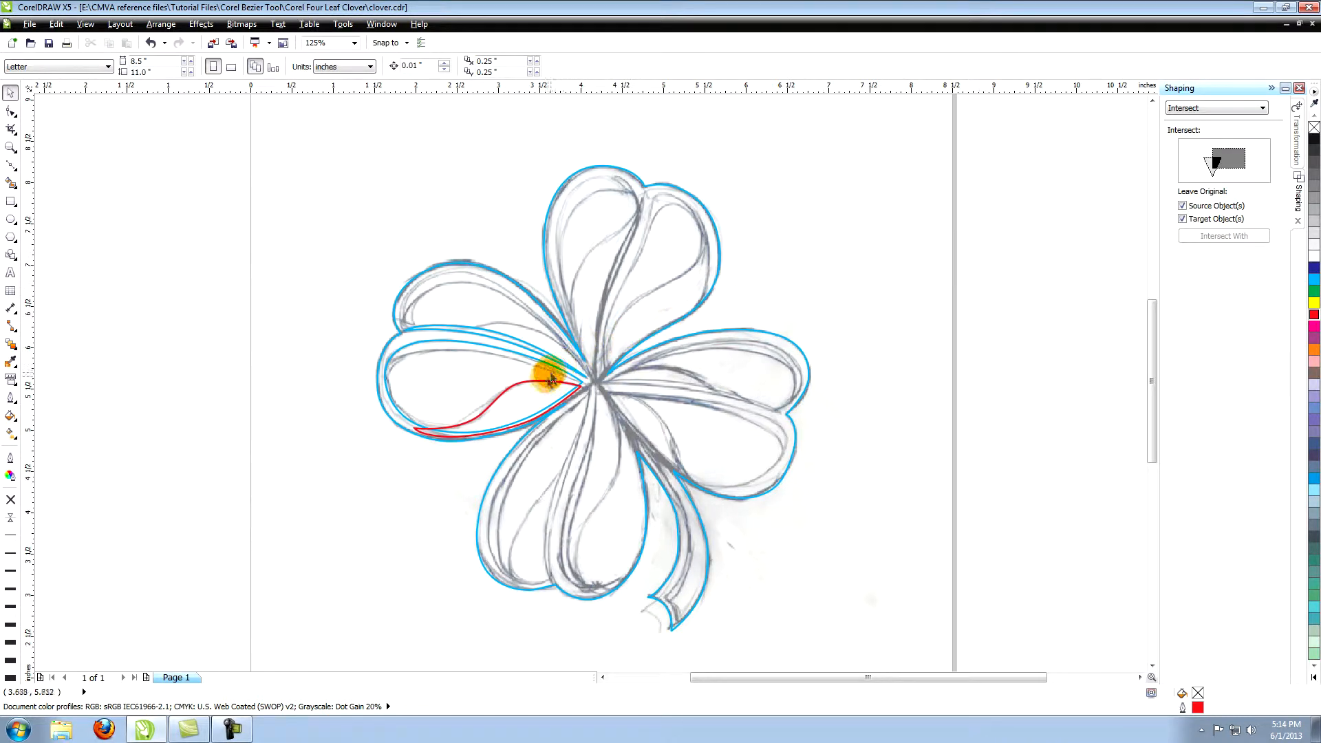
left_click(505, 405)
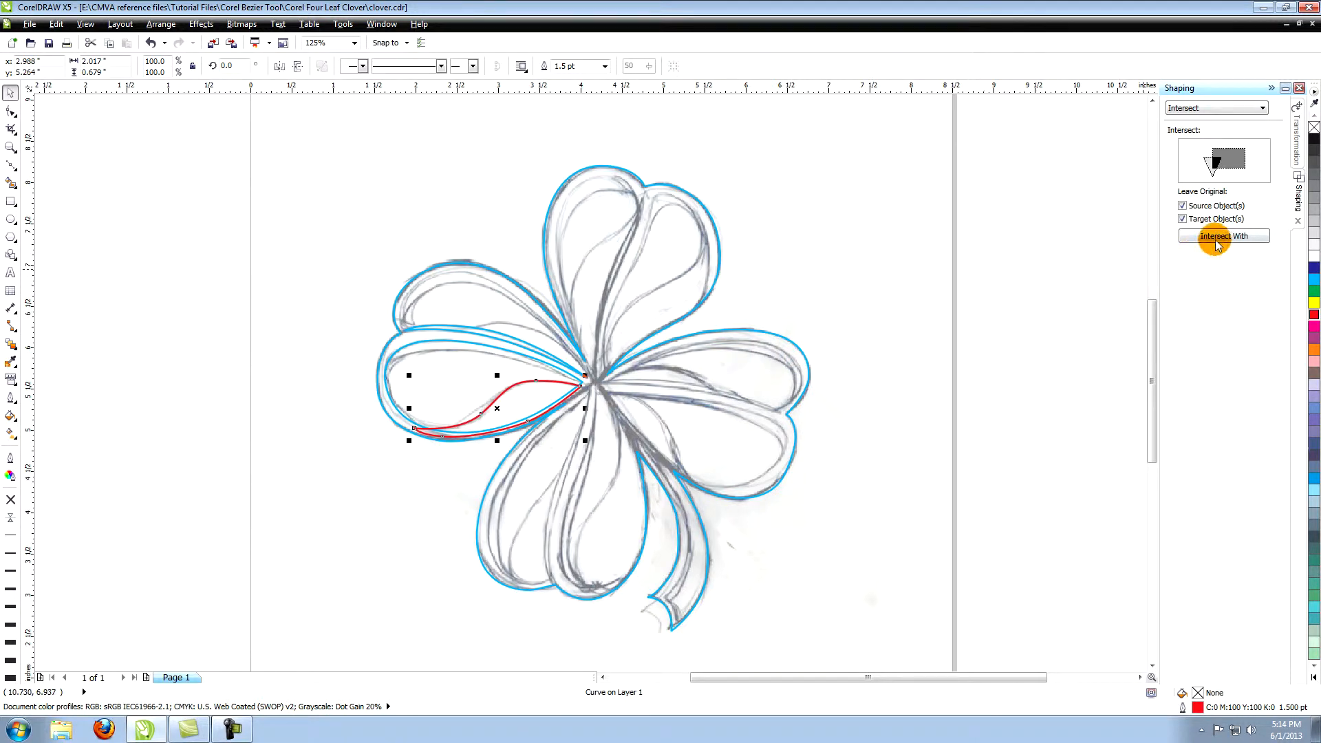
left_click(1222, 236)
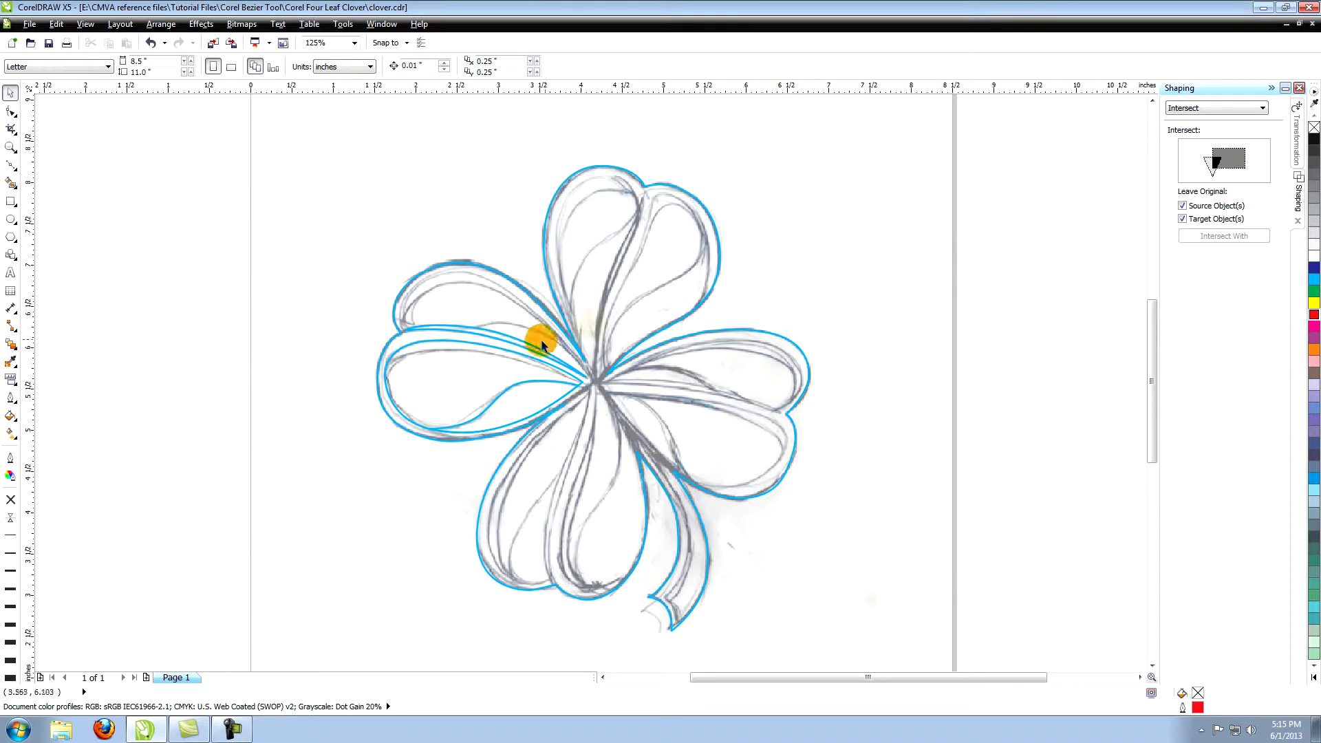
Draw and intersect the left leaf's upper curve, colouring the resulting teardrop pieces red.
left_click(540, 341)
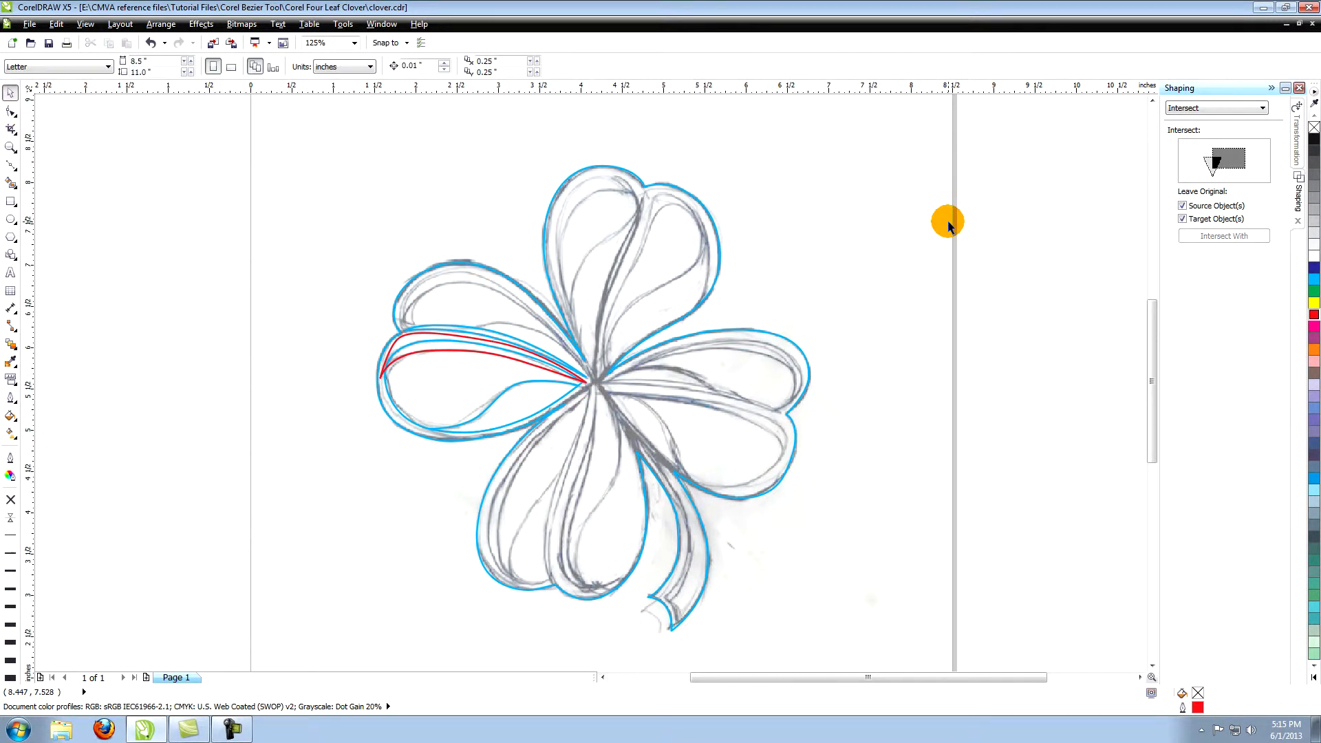
mouse_move(546, 344)
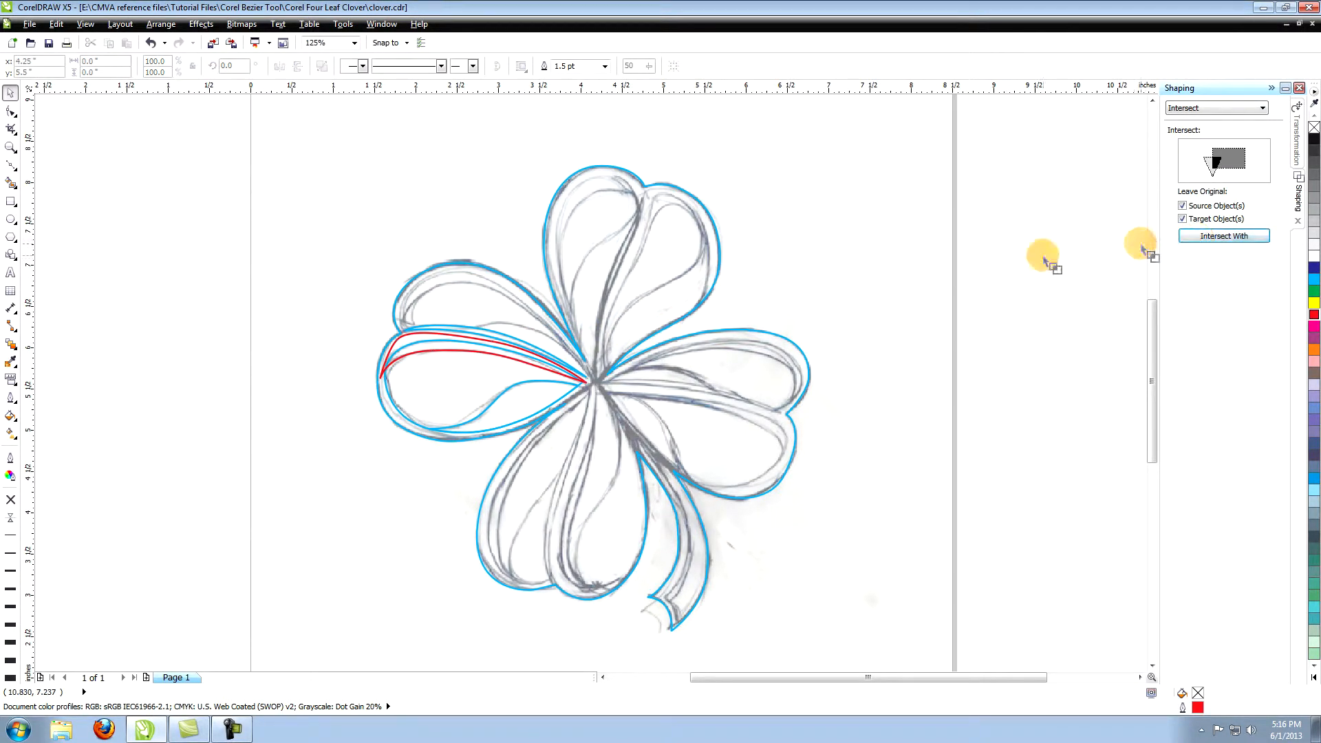
mouse_move(407, 418)
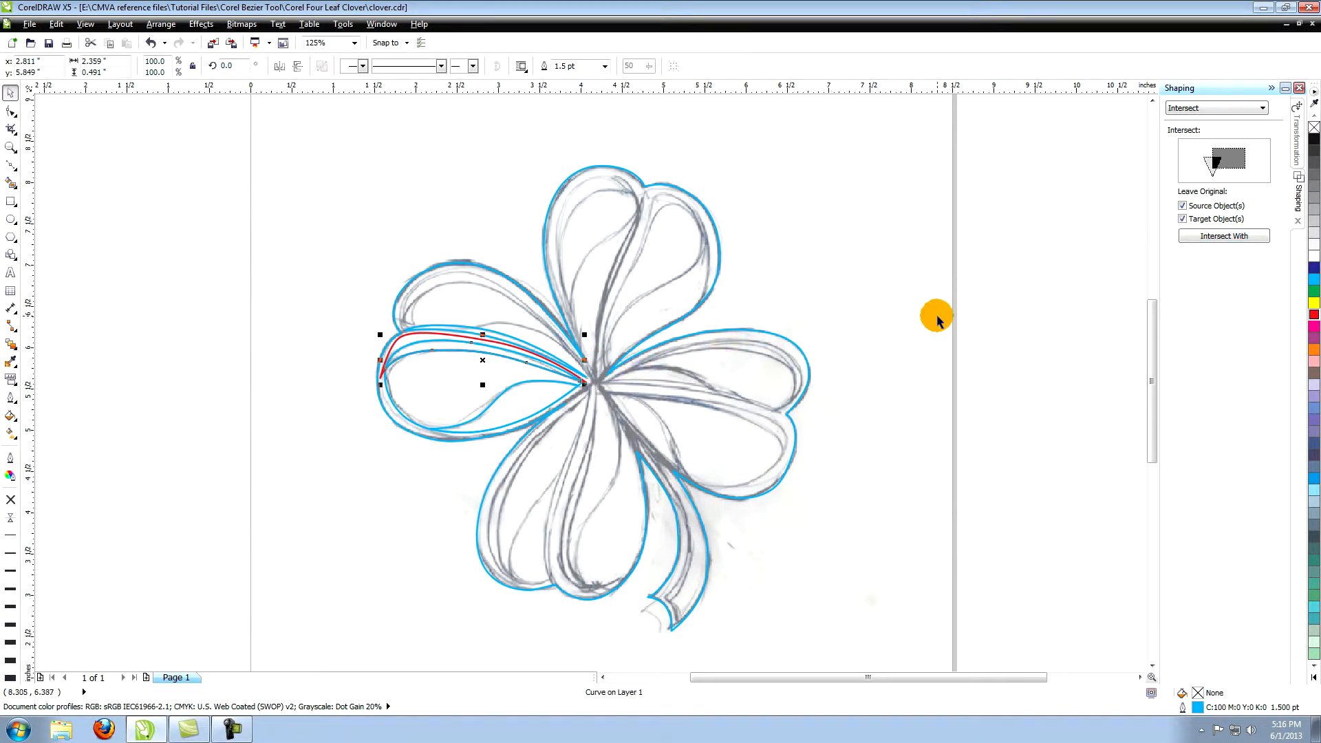
left_click(476, 342)
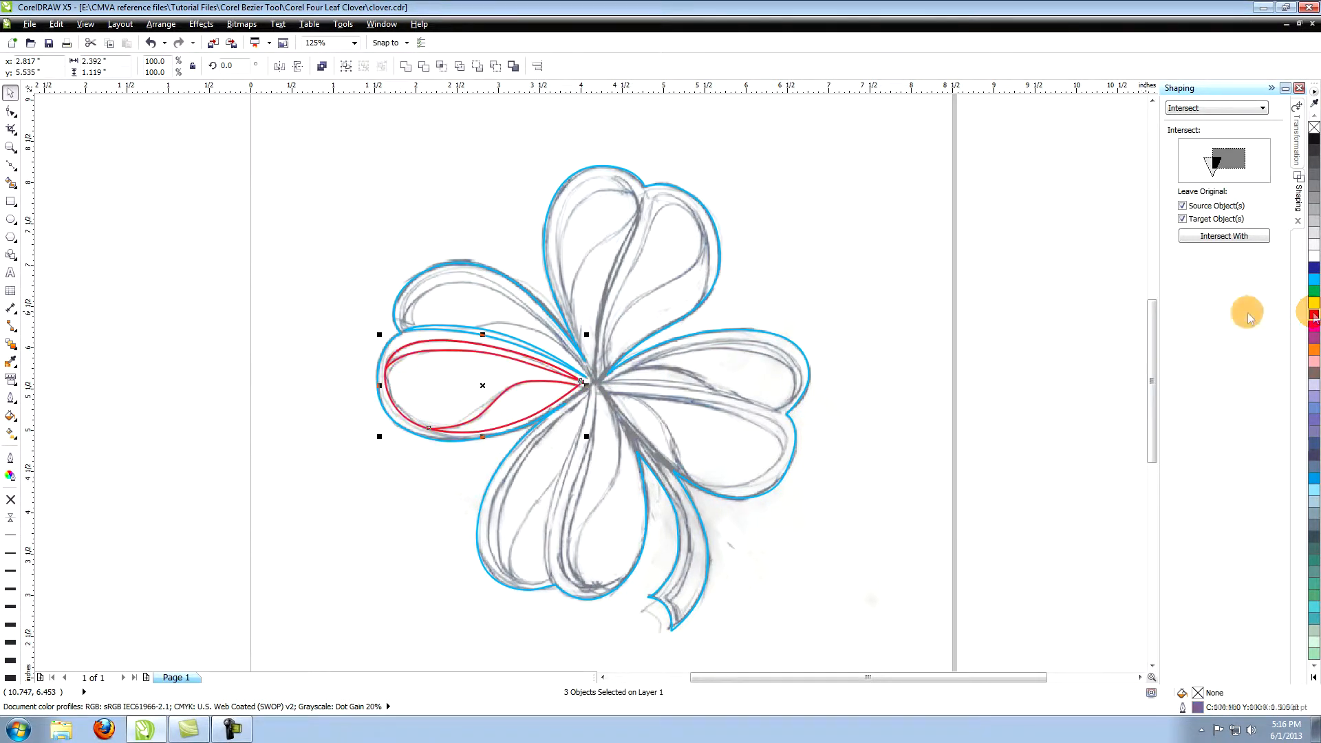
left_click(249, 254)
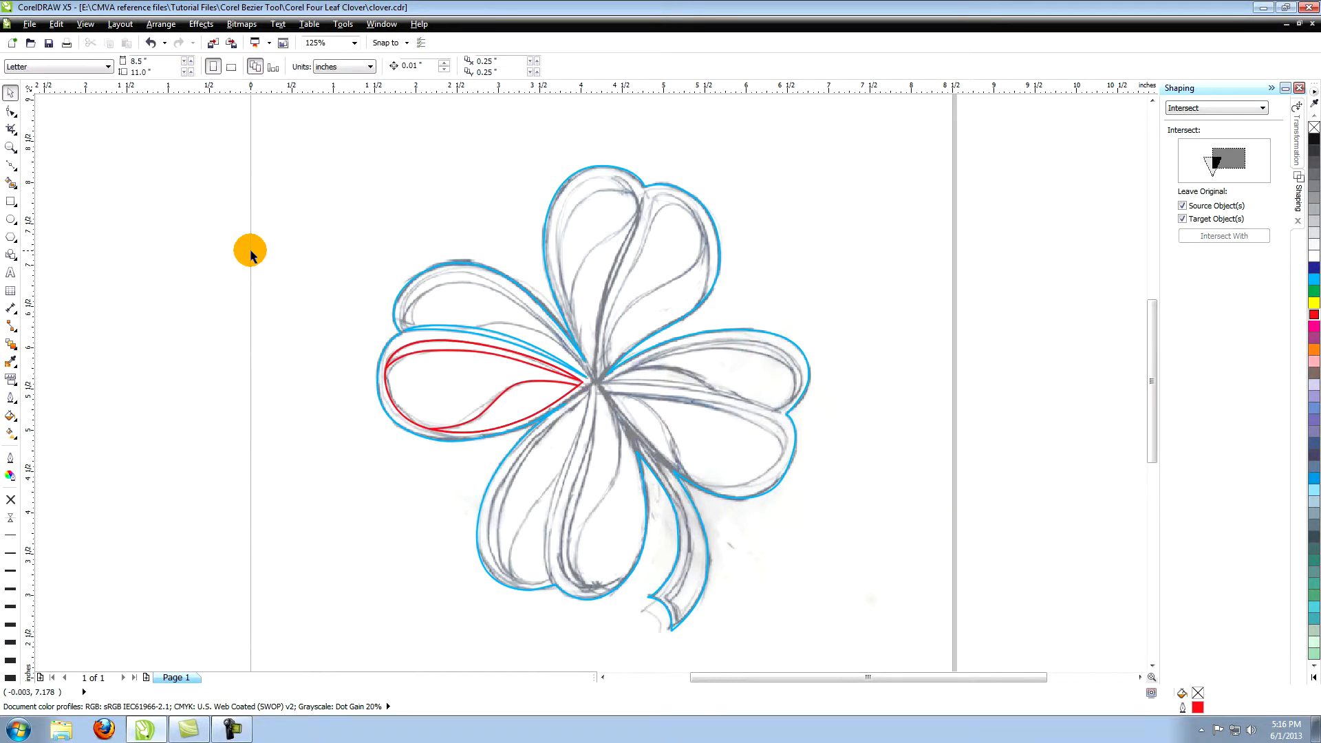
mouse_move(269, 256)
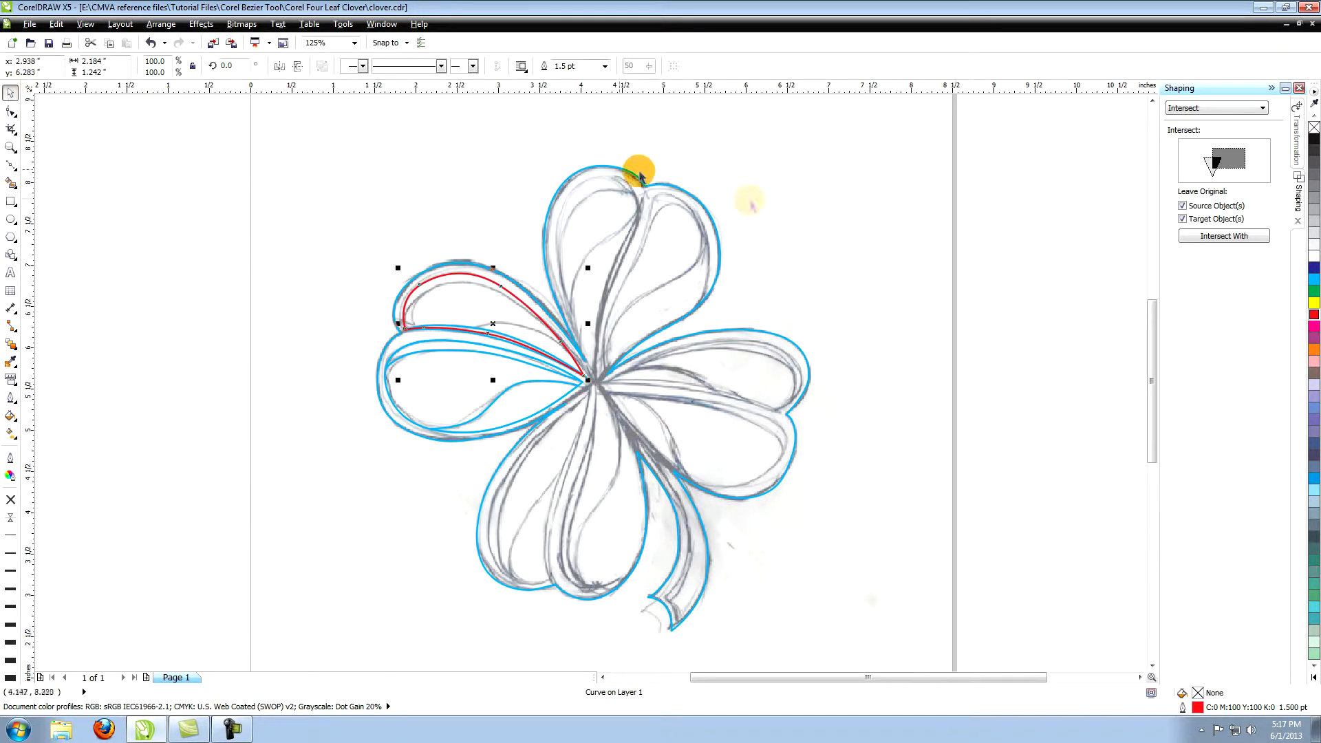
Trim the upper-left leaf curve against the neighbouring leaf shape.
left_click(944, 257)
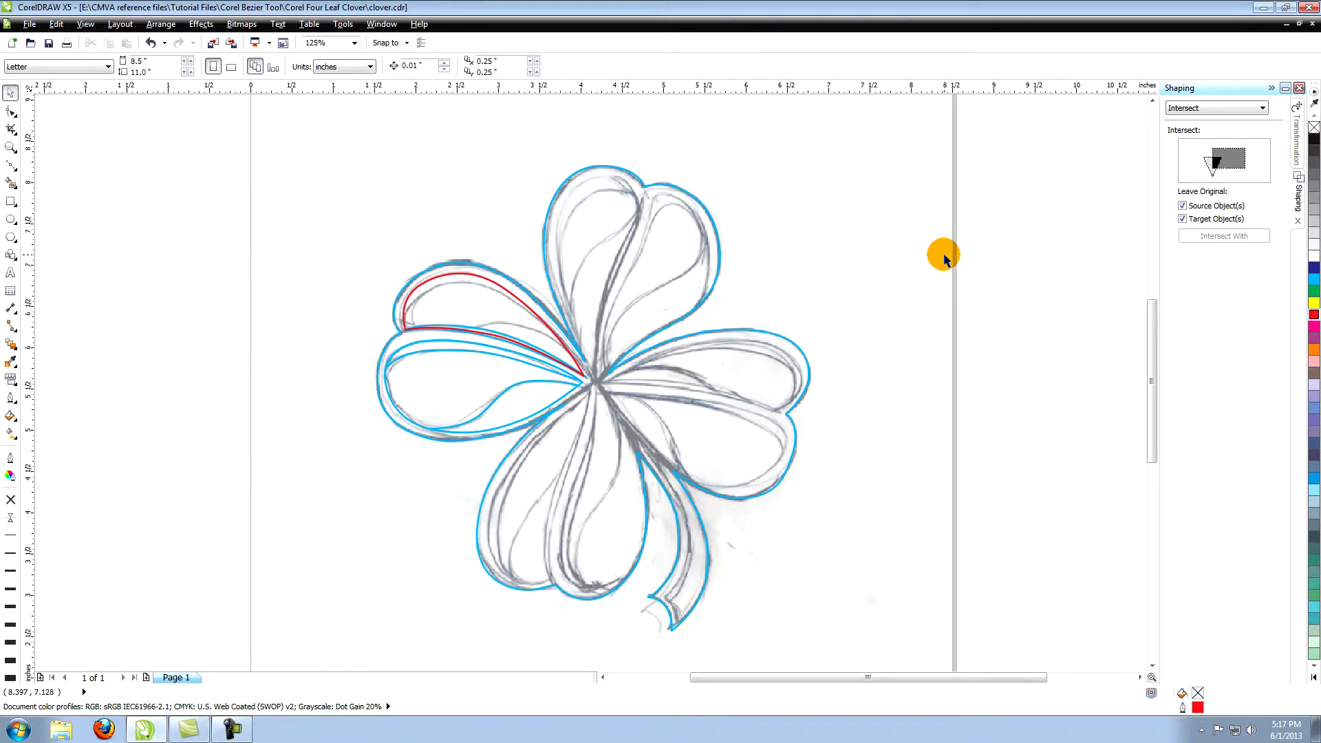
mouse_move(1218, 127)
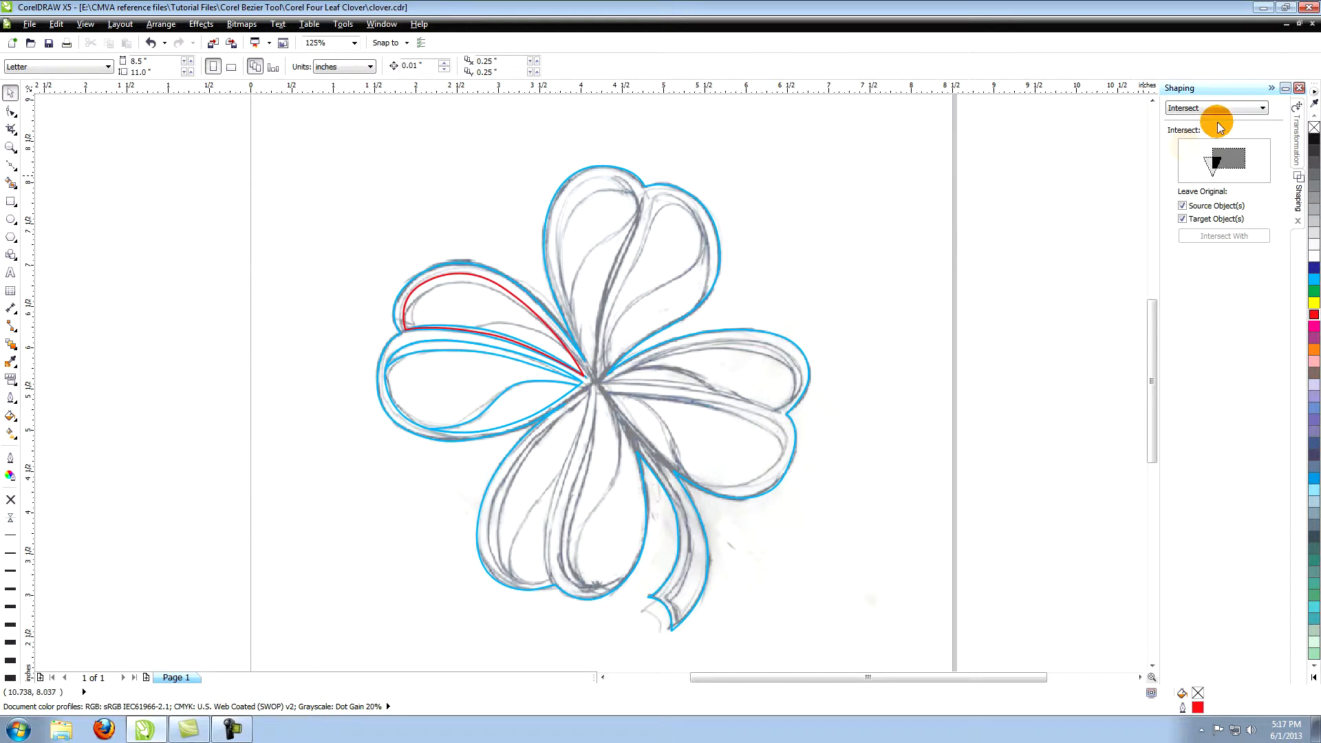
left_click(1215, 108)
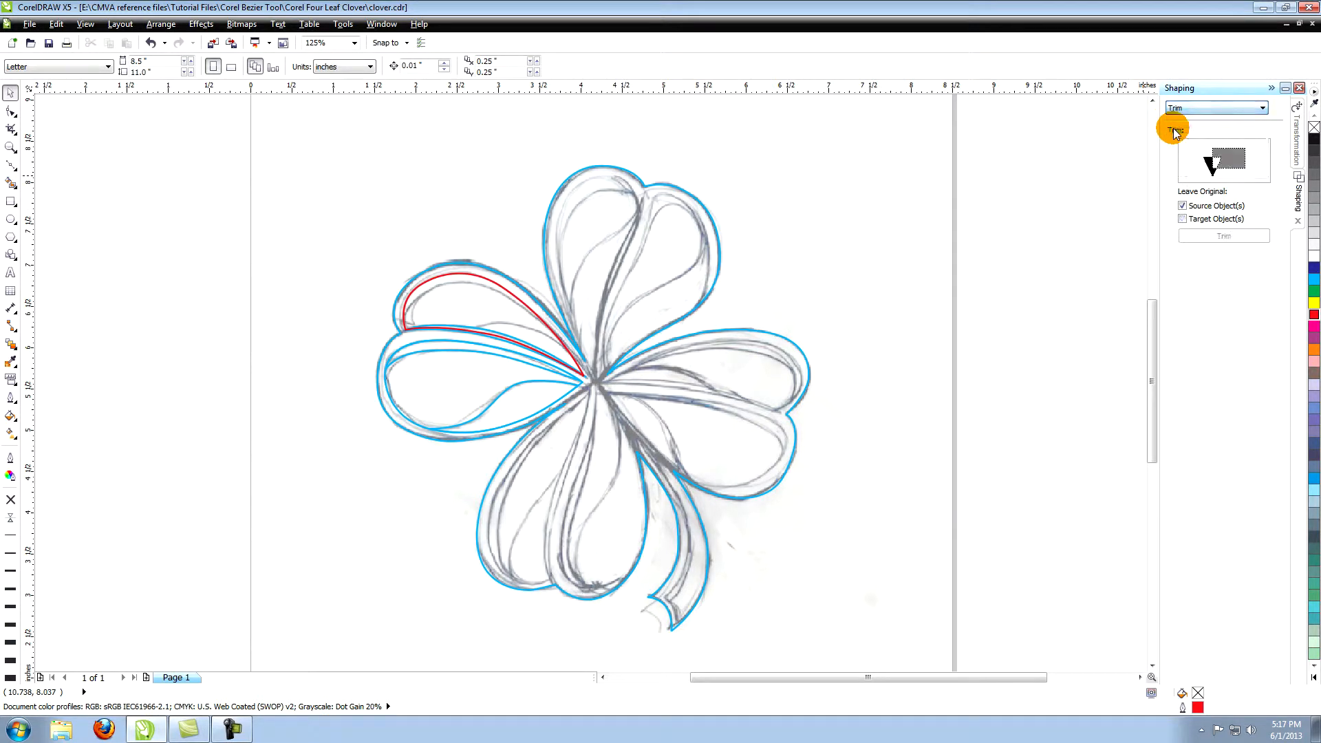
mouse_move(535, 358)
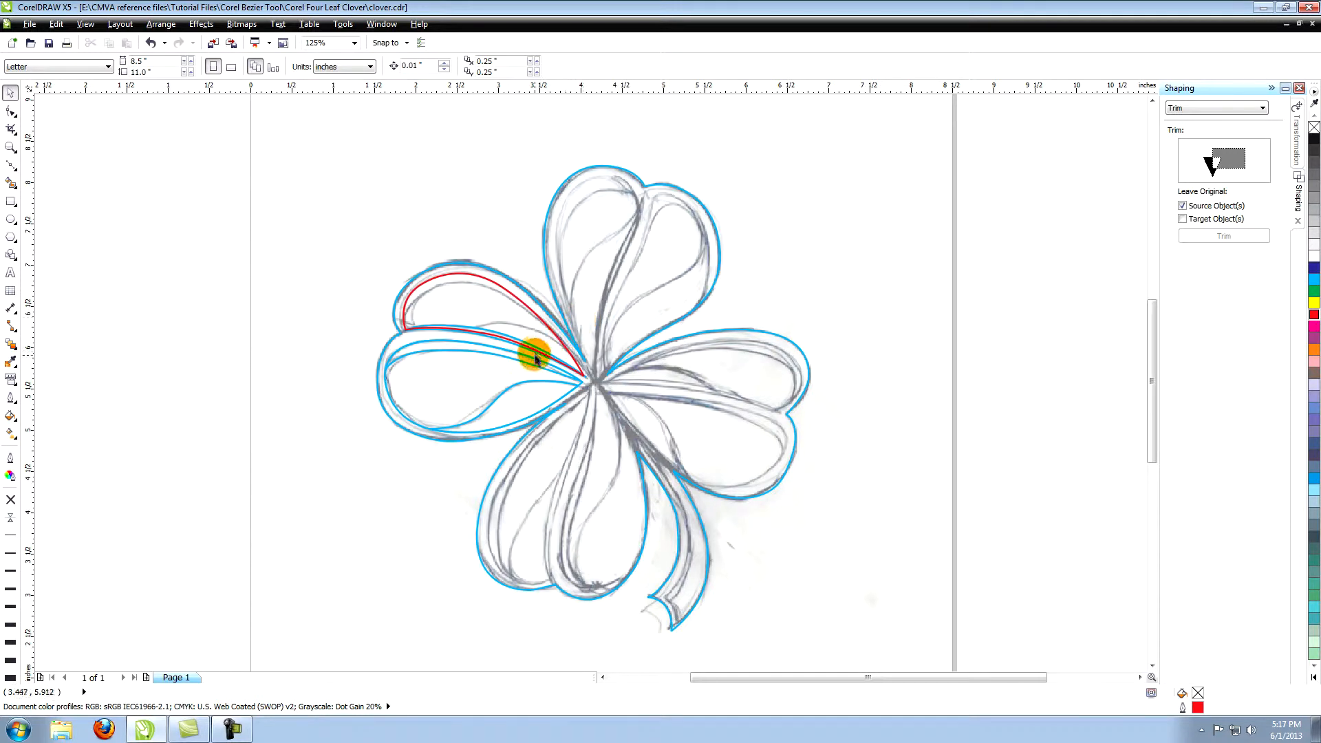
left_click(539, 354)
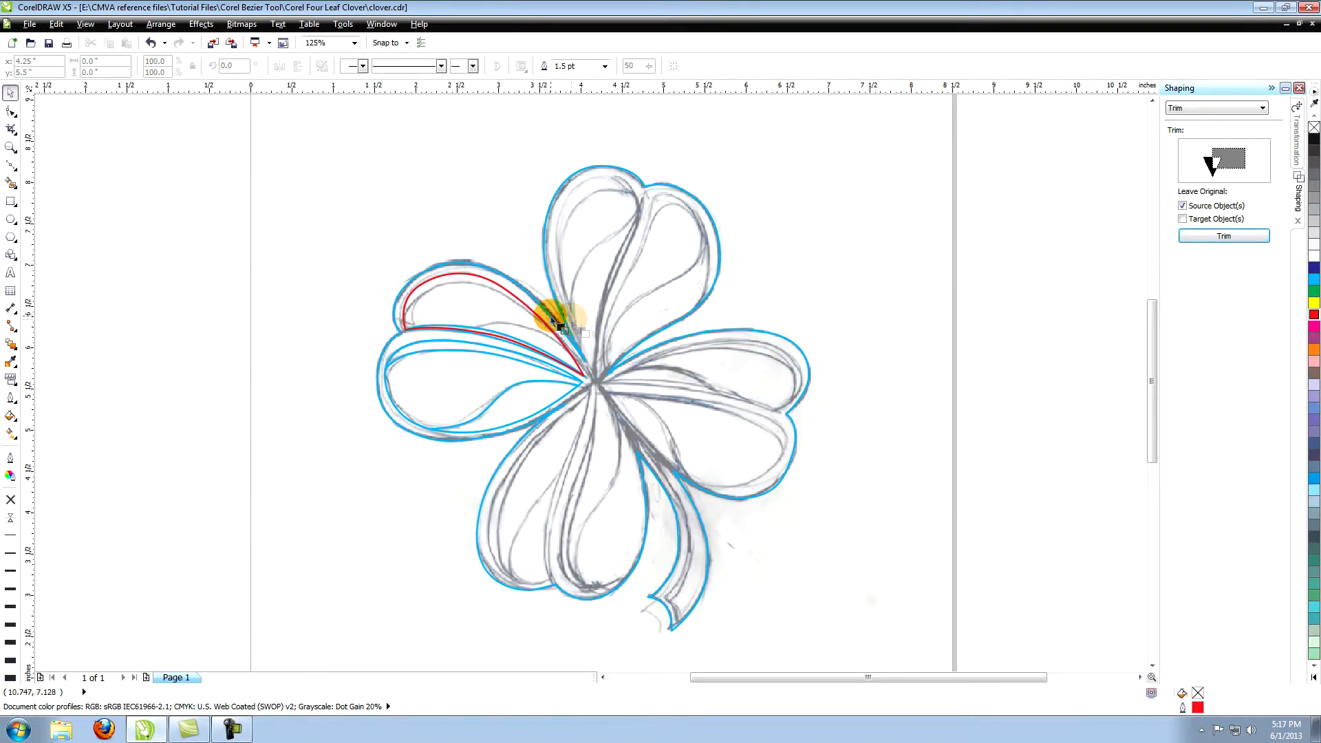
left_click(557, 325)
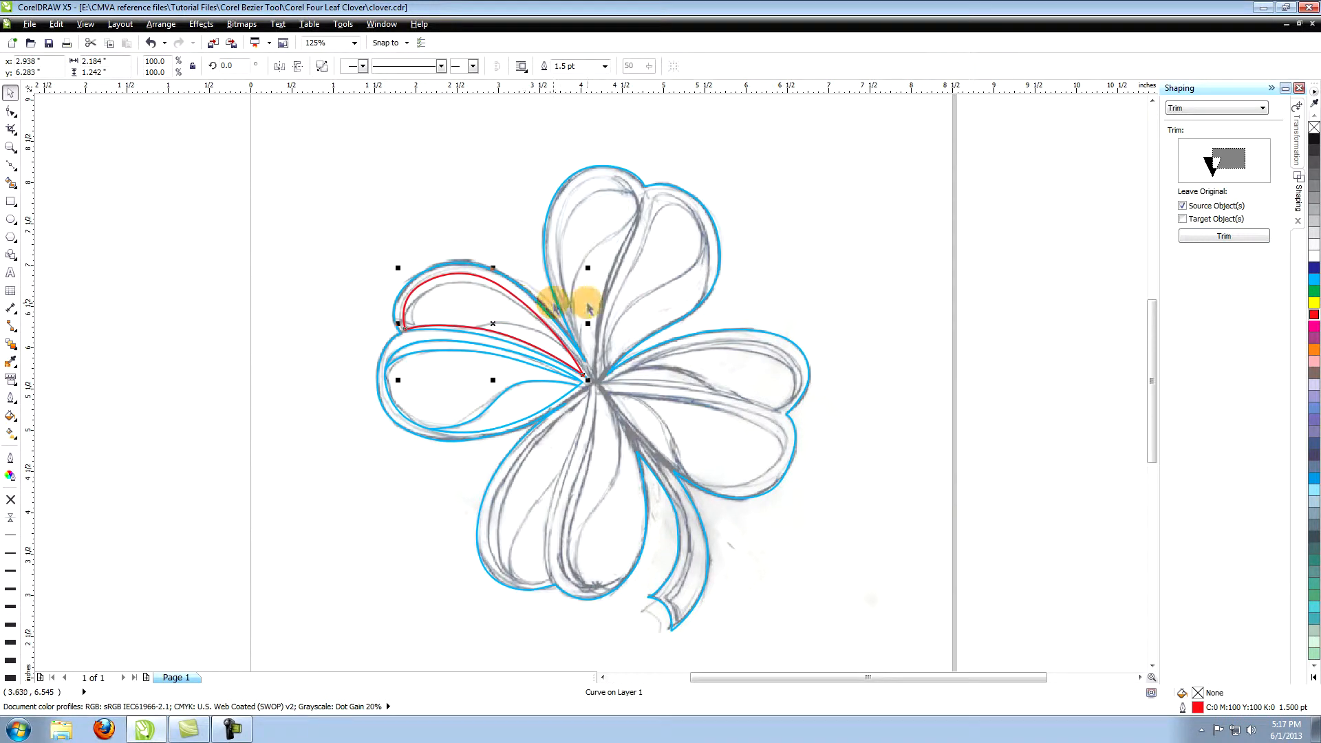
left_click(944, 274)
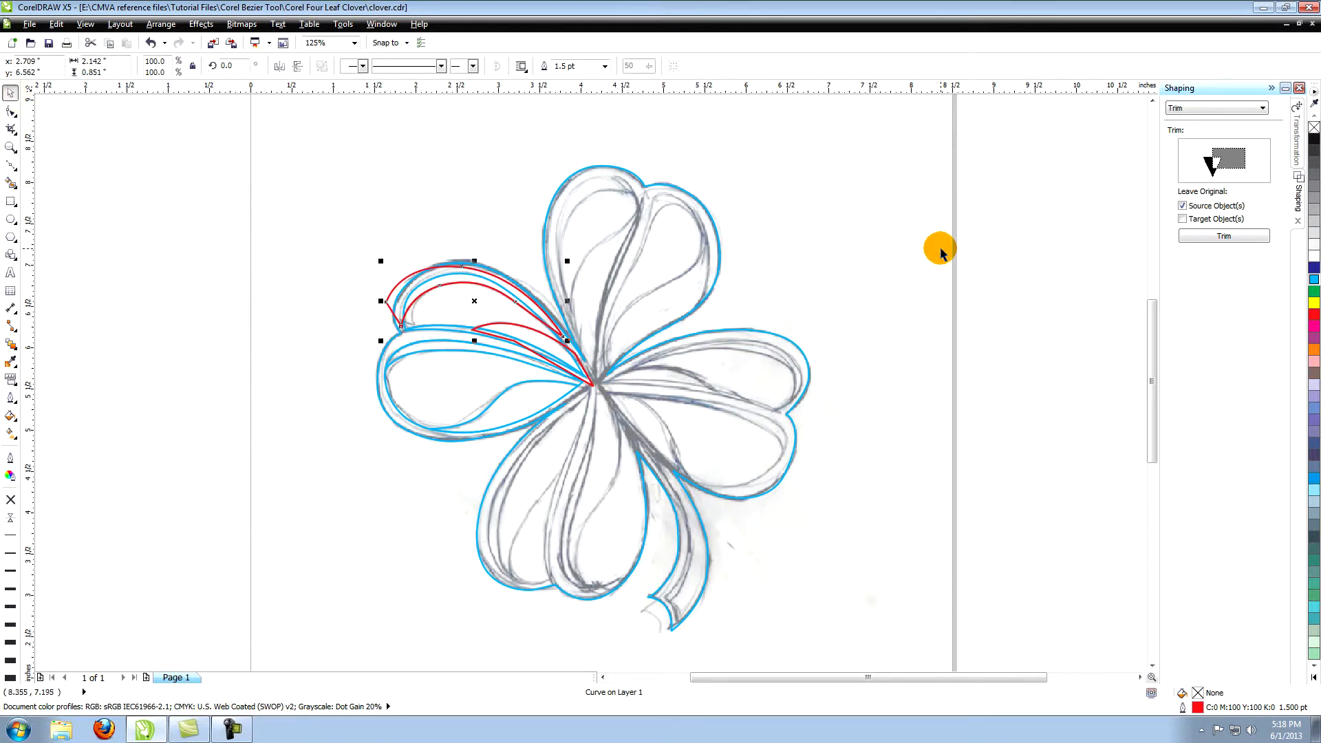
mouse_move(519, 325)
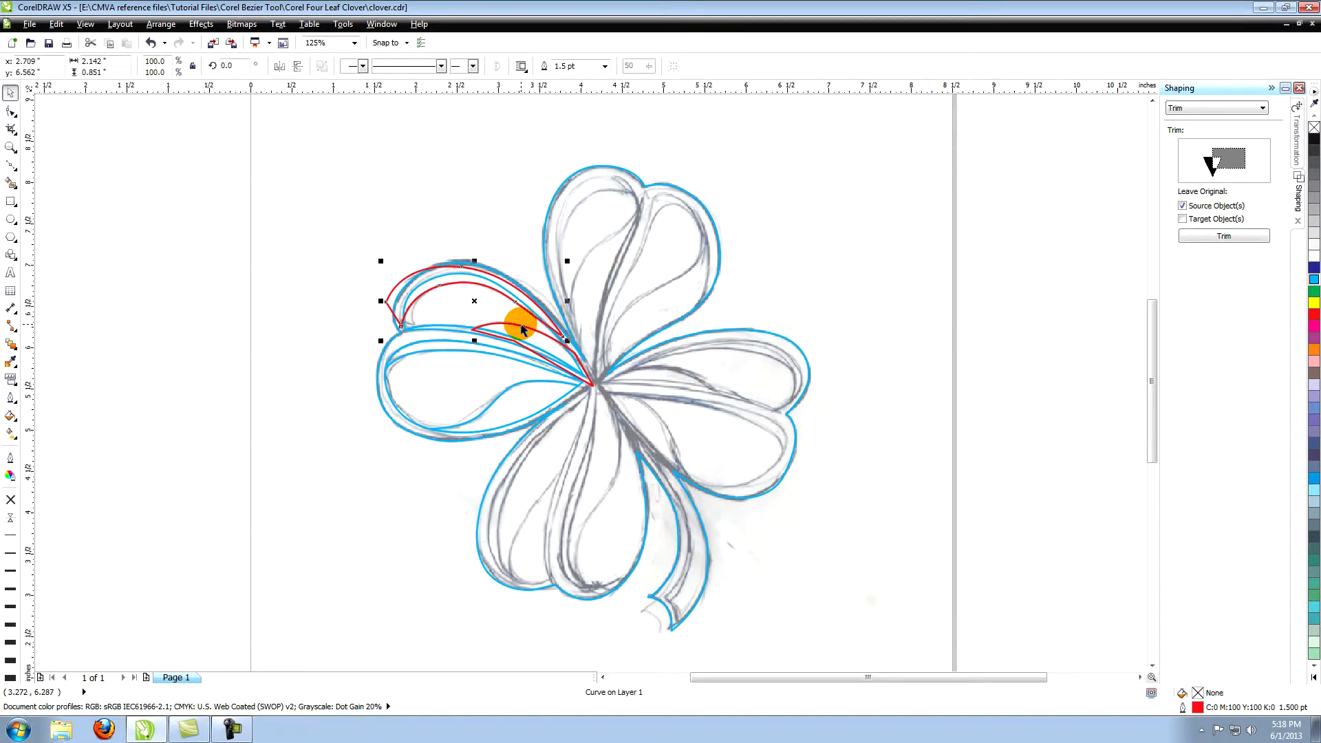
Intersect both upper-left leaf curves with the outline to form its inner shape.
left_click(1262, 107)
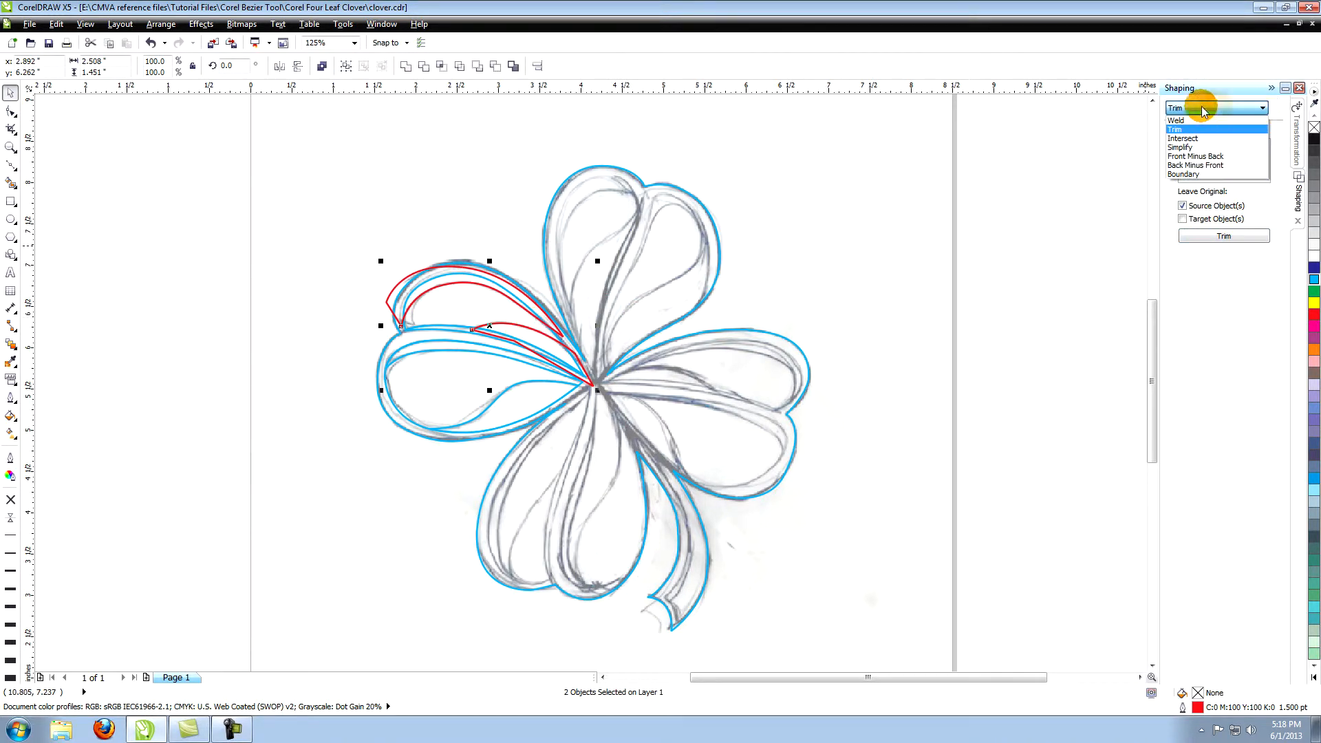
left_click(1184, 138)
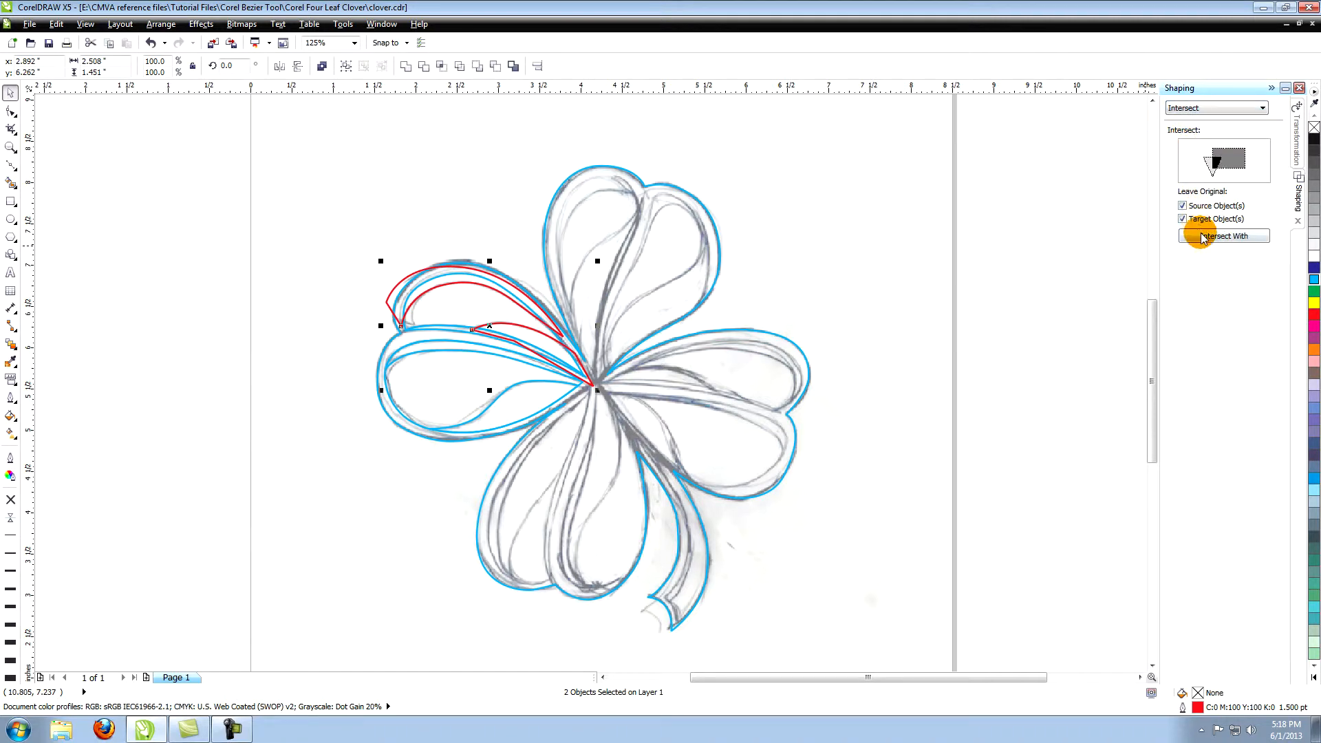
left_click(1224, 235)
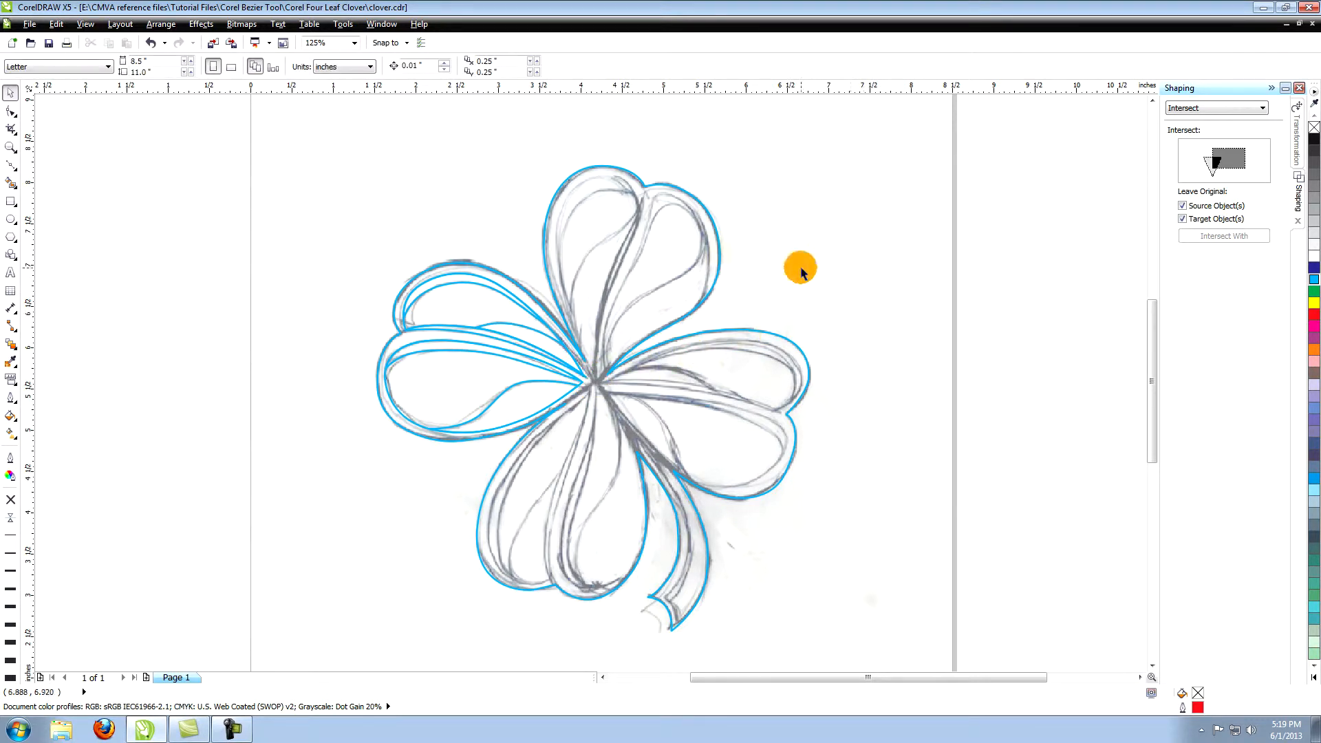
left_click(438, 307)
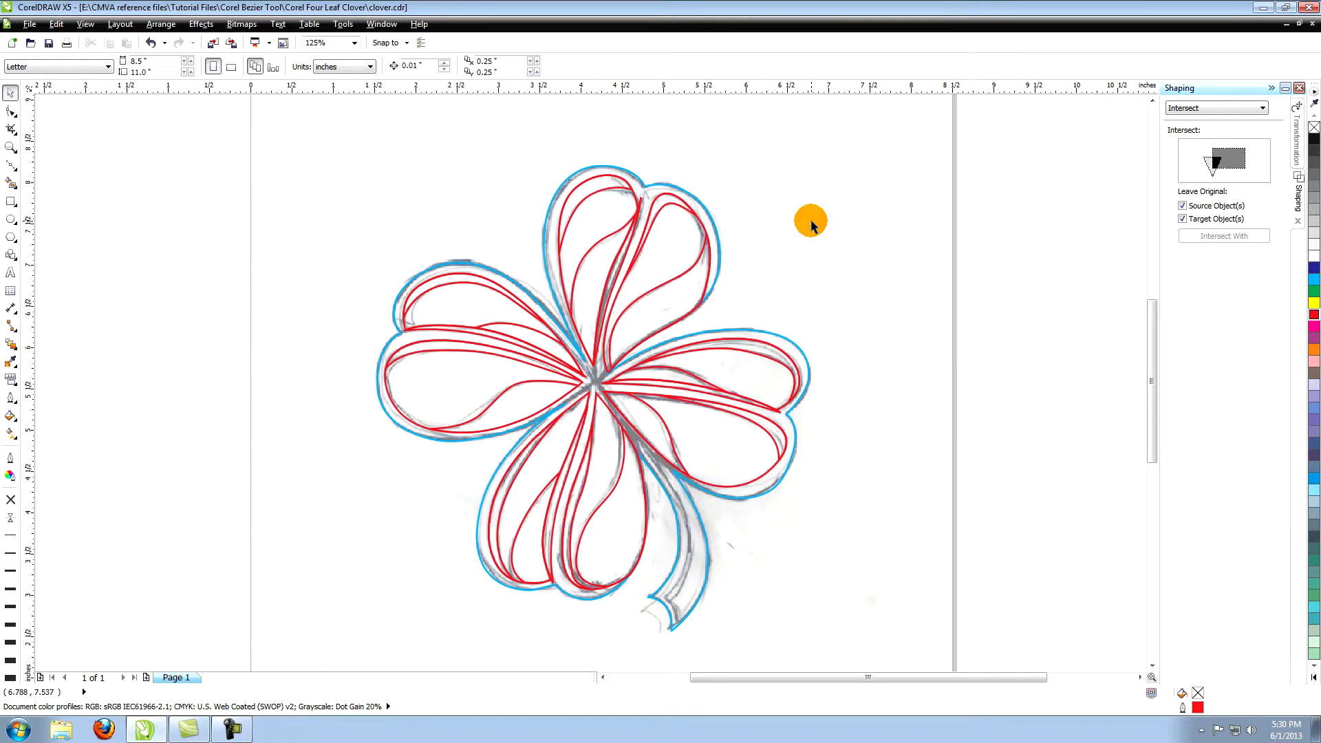
mouse_move(251, 207)
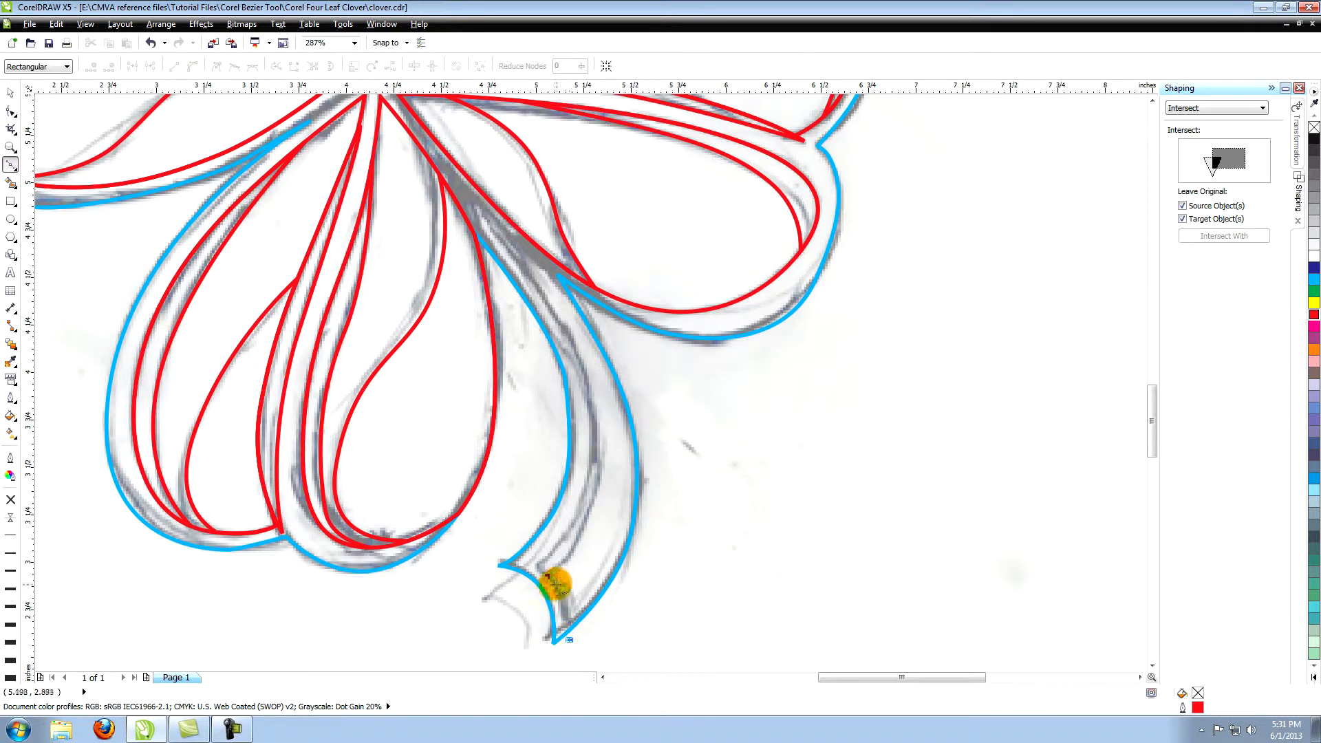
Trace a curve along the stem and intersect it with the clover outline.
left_click(561, 586)
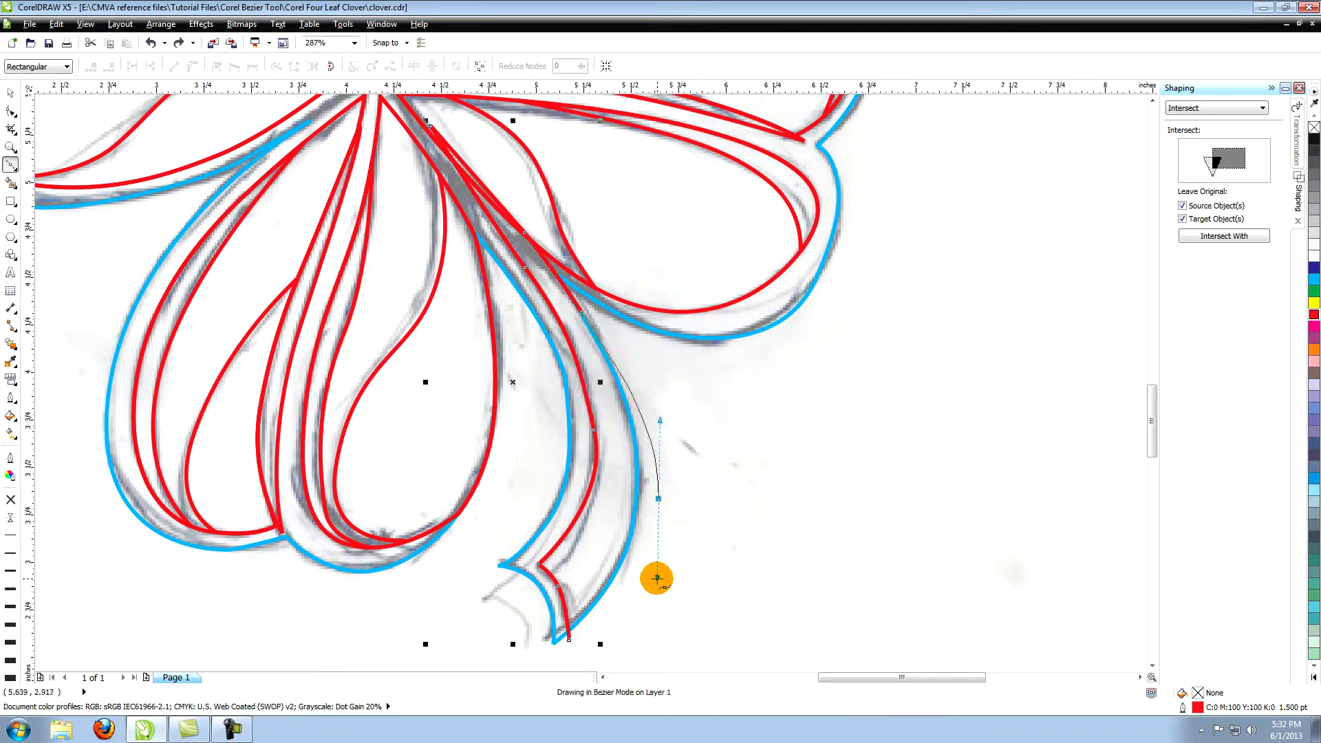
left_click(11, 91)
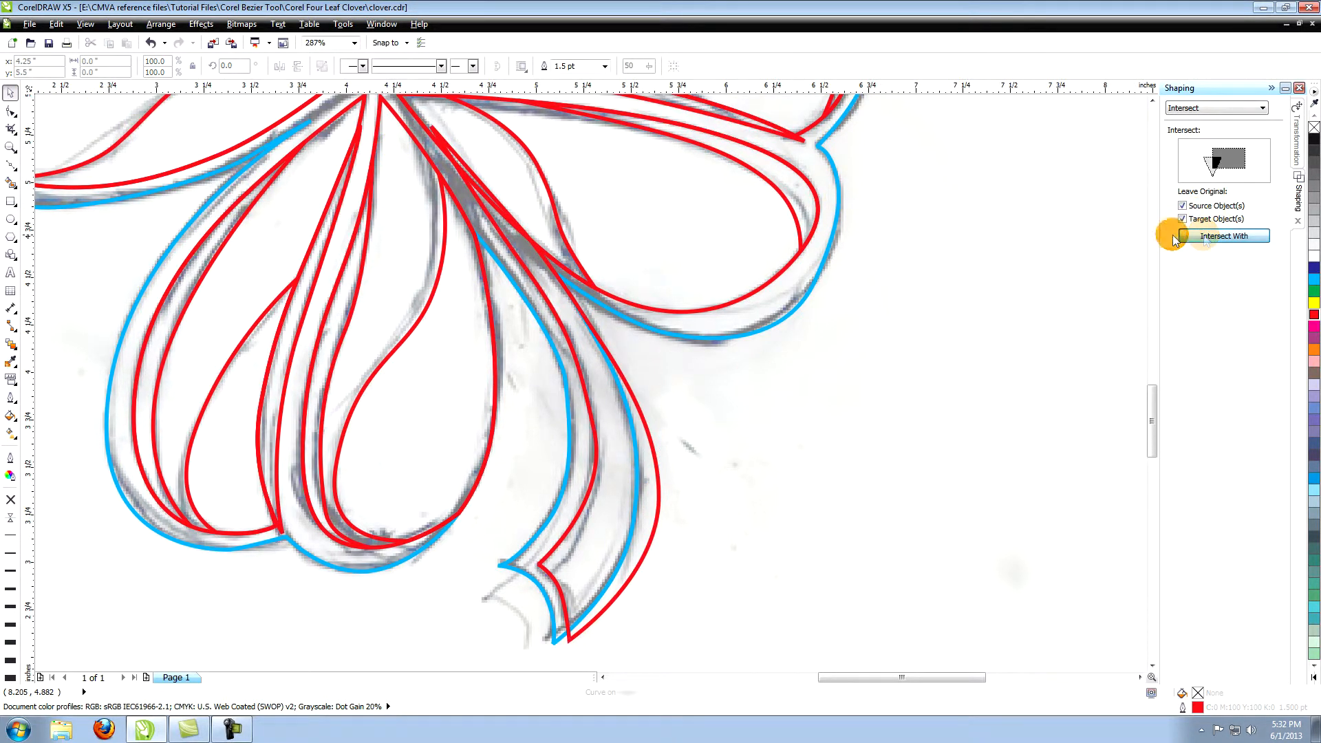
left_click(556, 510)
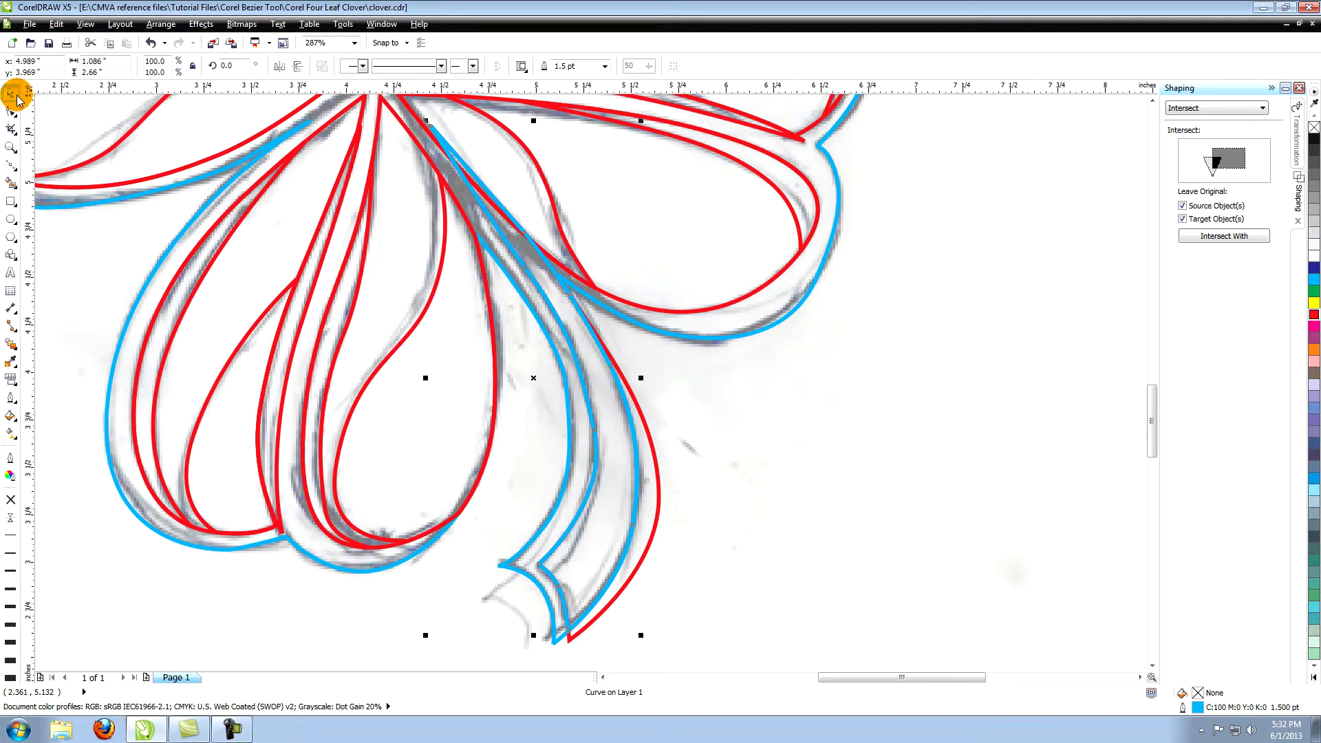
mouse_move(706, 307)
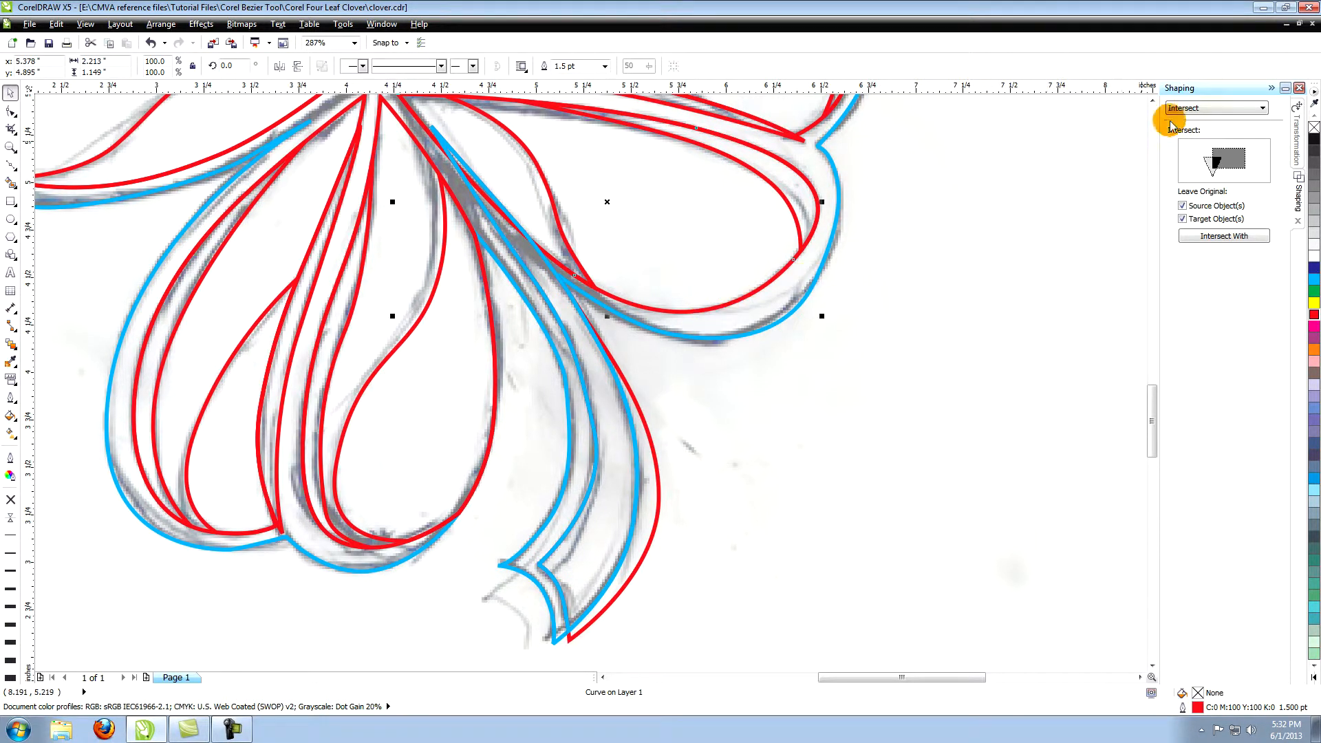
left_click(1216, 108)
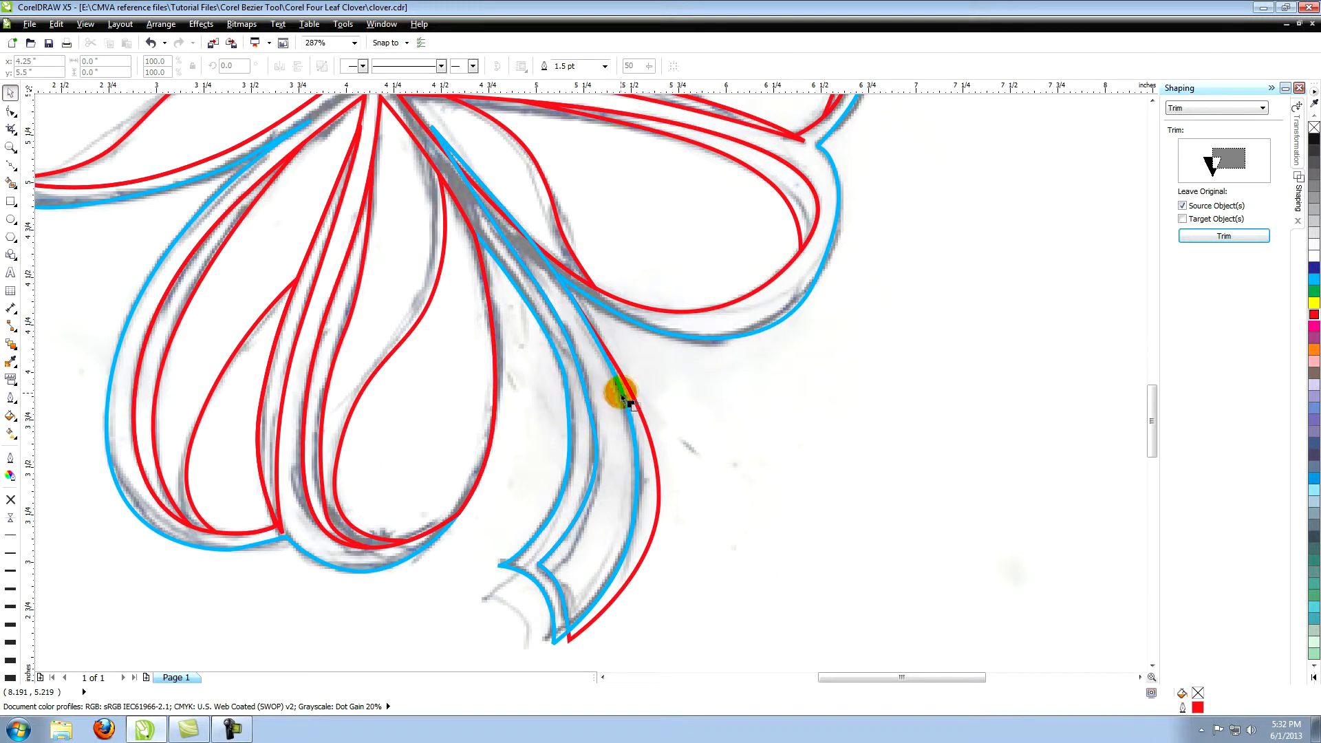
Trim the red stem curve against the outline and select the curve beside the lower leaf.
left_click(619, 397)
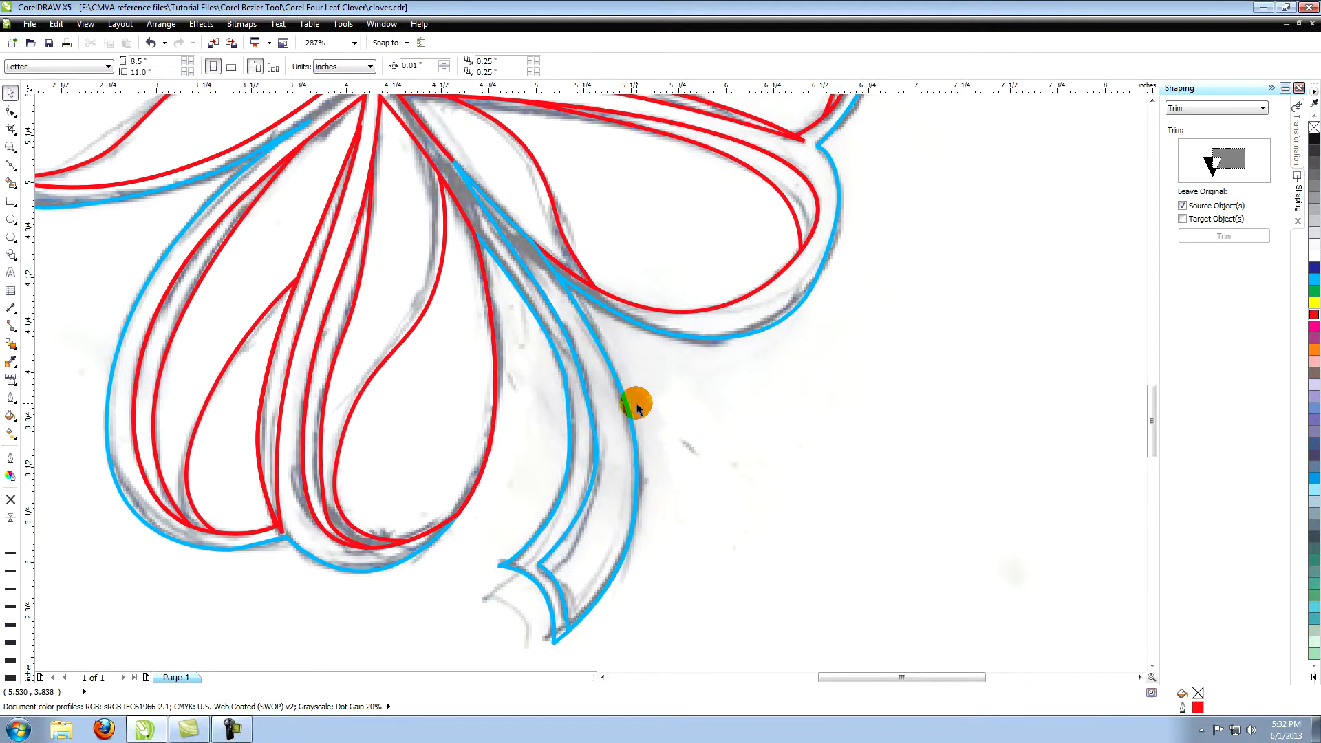
left_click(635, 405)
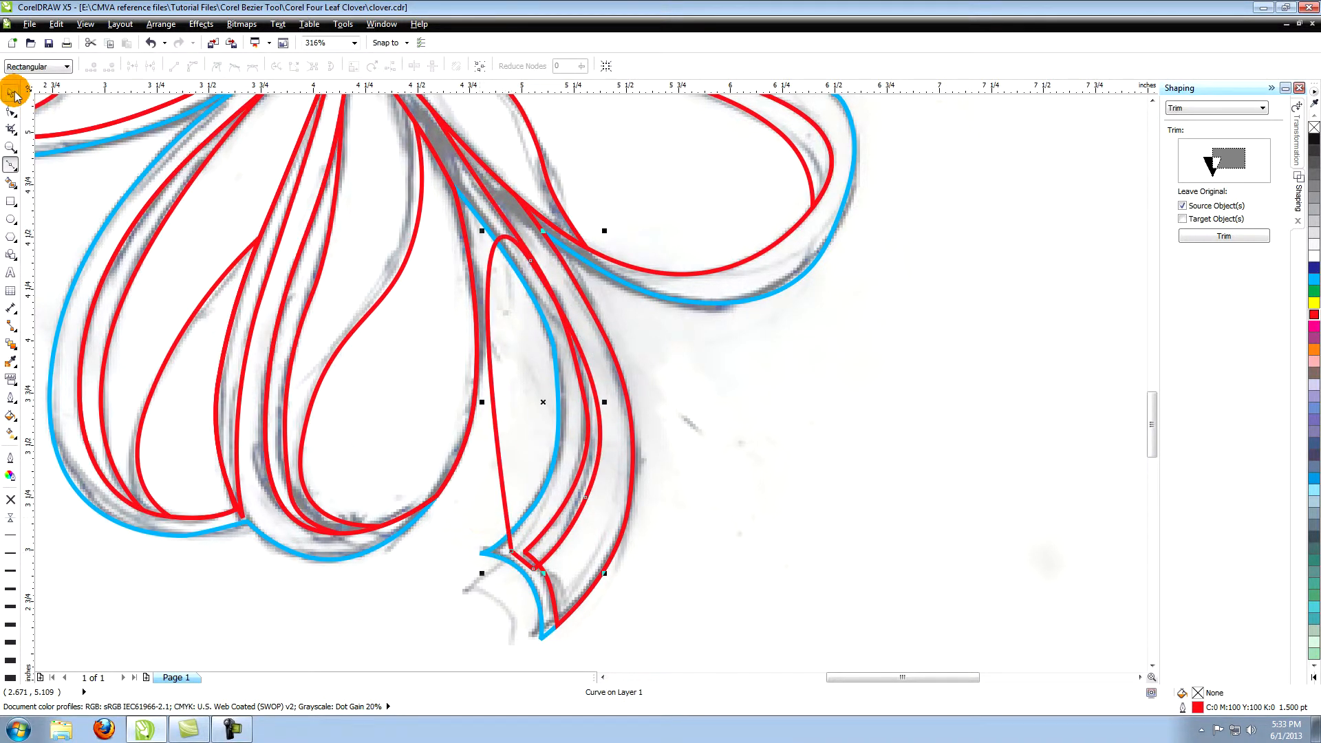
left_click(1216, 107)
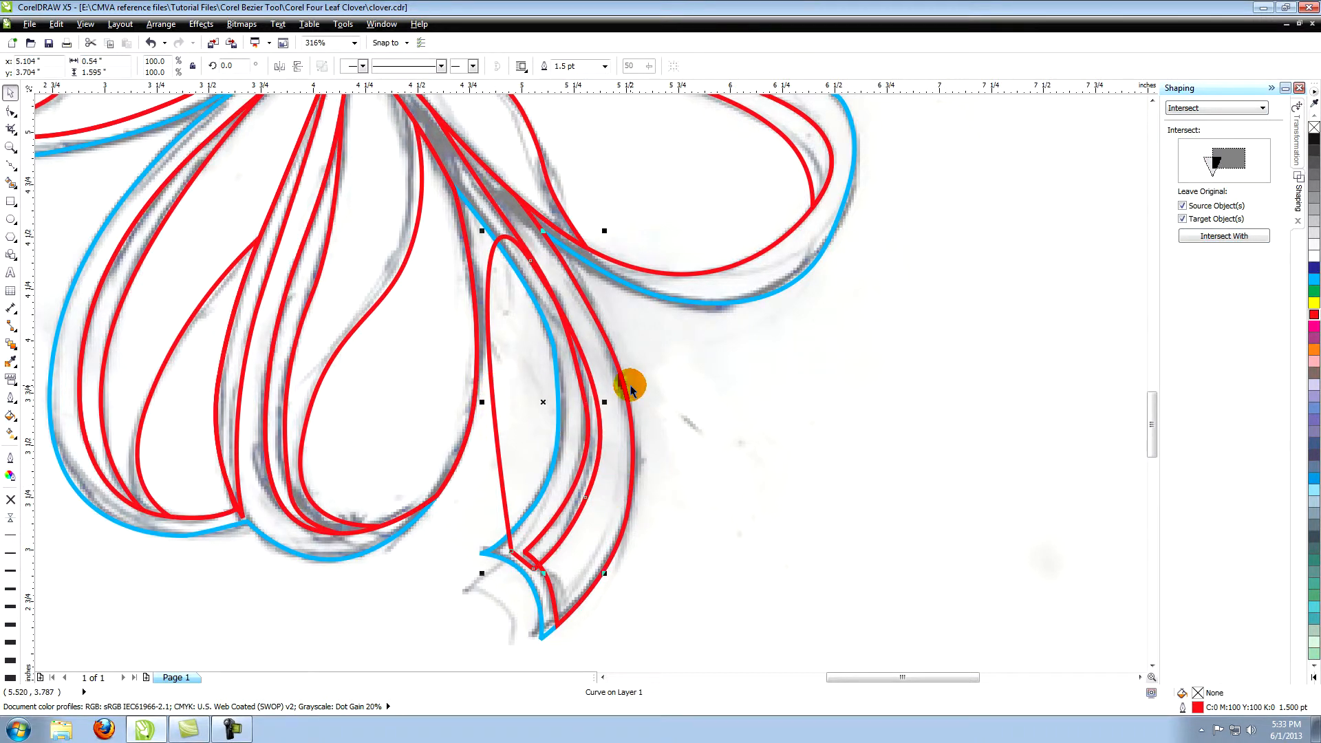
left_click(12, 147)
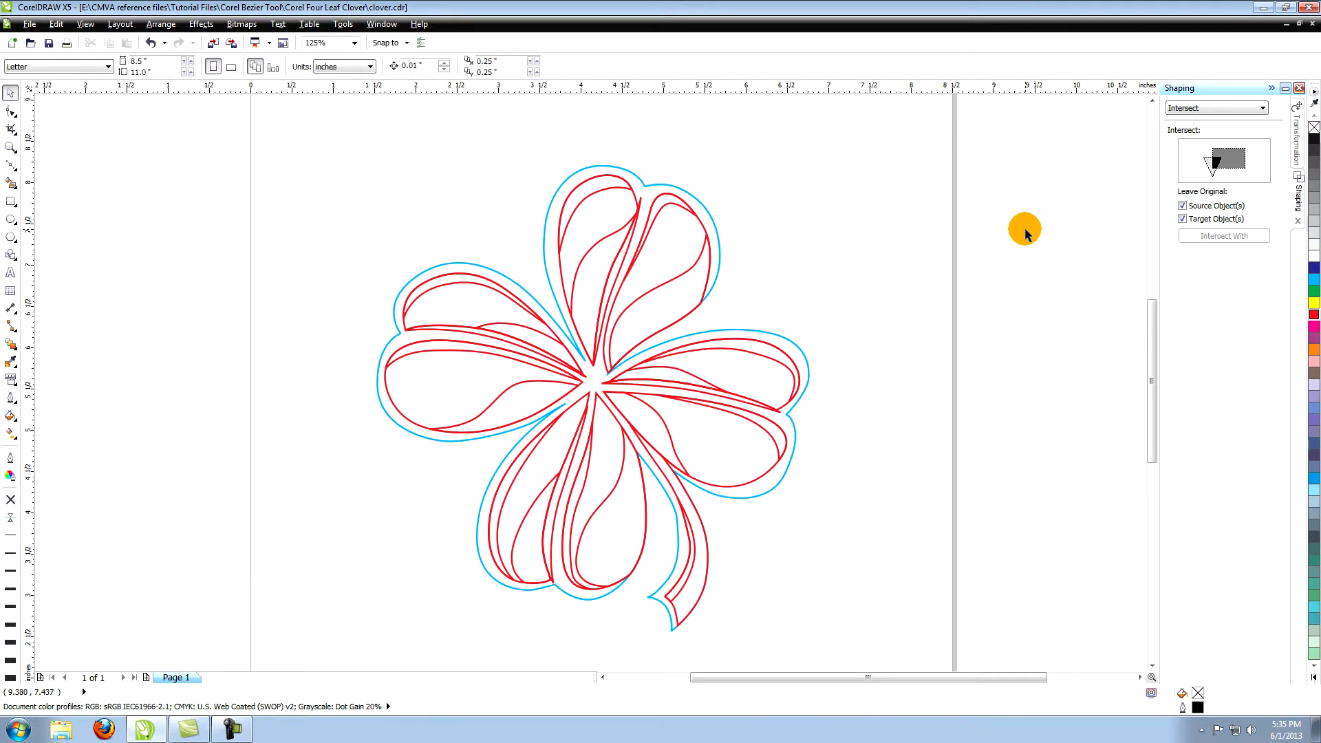
mouse_move(834, 210)
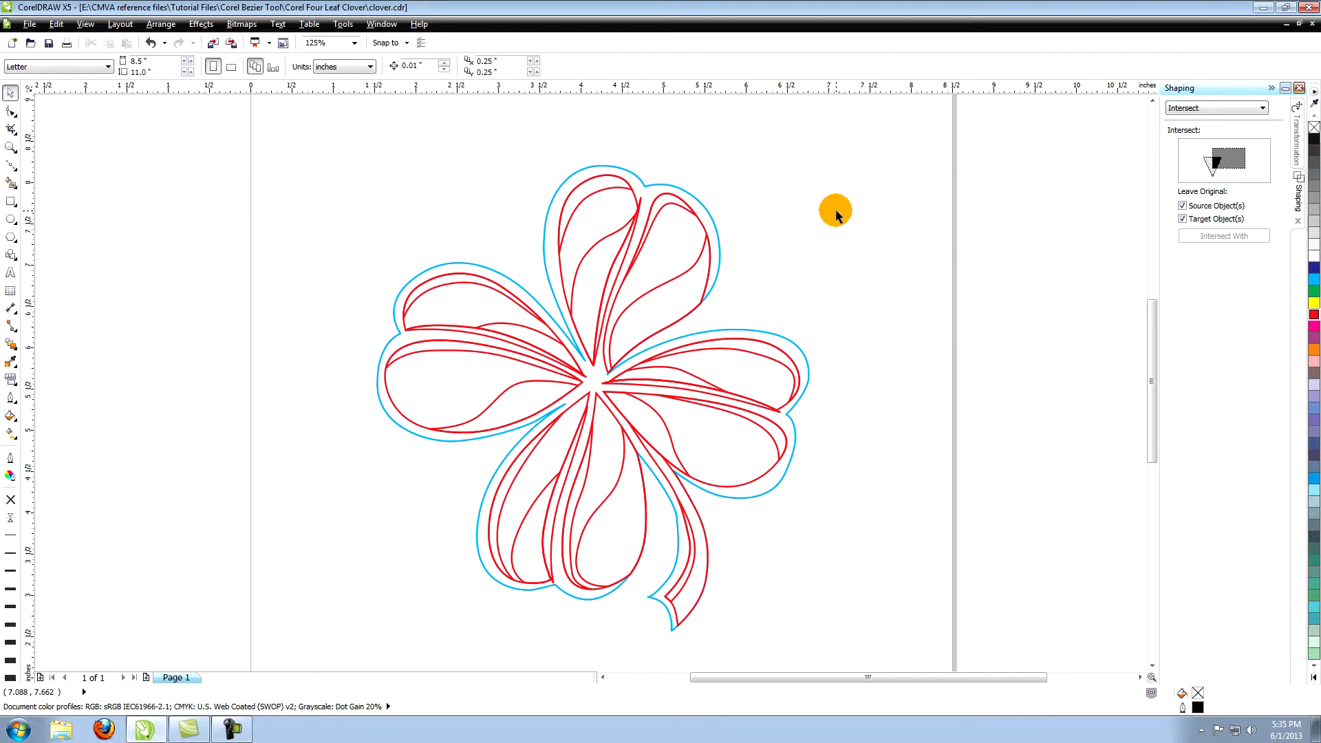
Select all 31 clover curves with Ctrl+A.
key("ctrl+a")
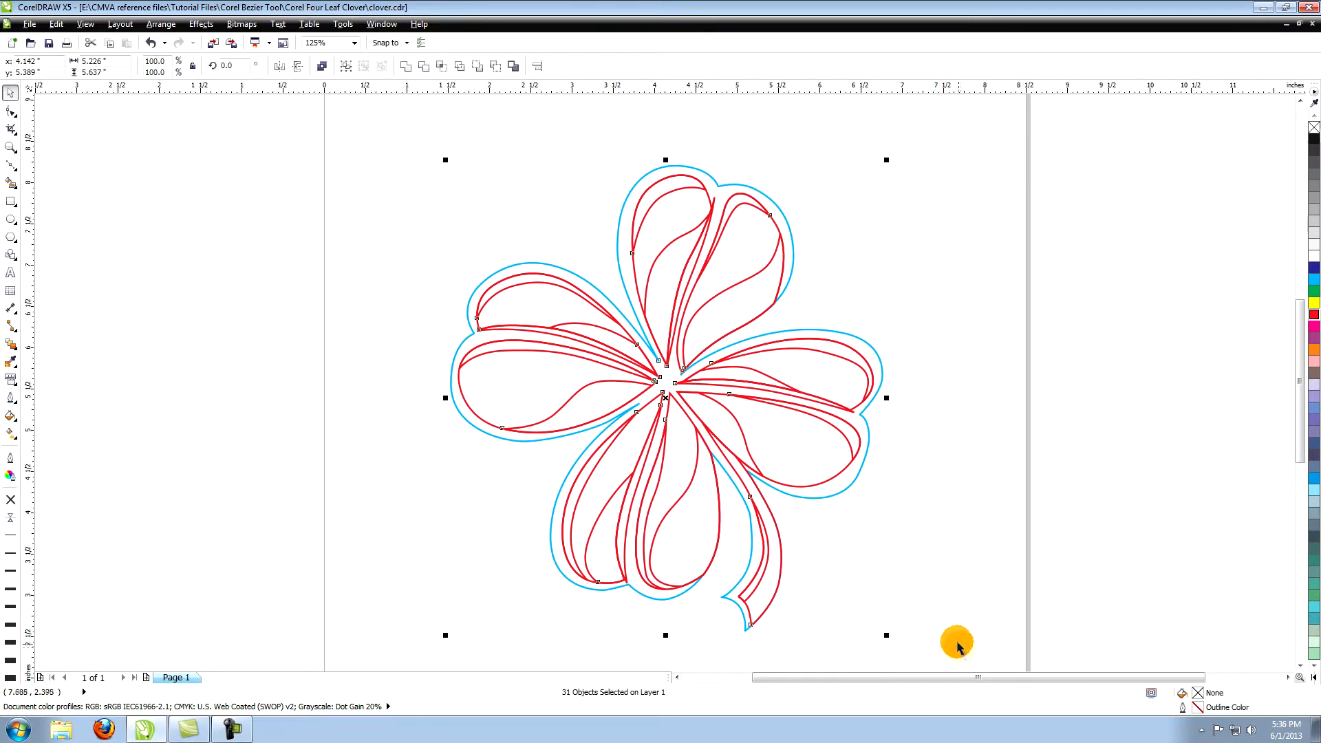
Give every clover curve a PANTONE 349 C dark green outline from the Color docker, then select the inner shapes.
left_click(381, 23)
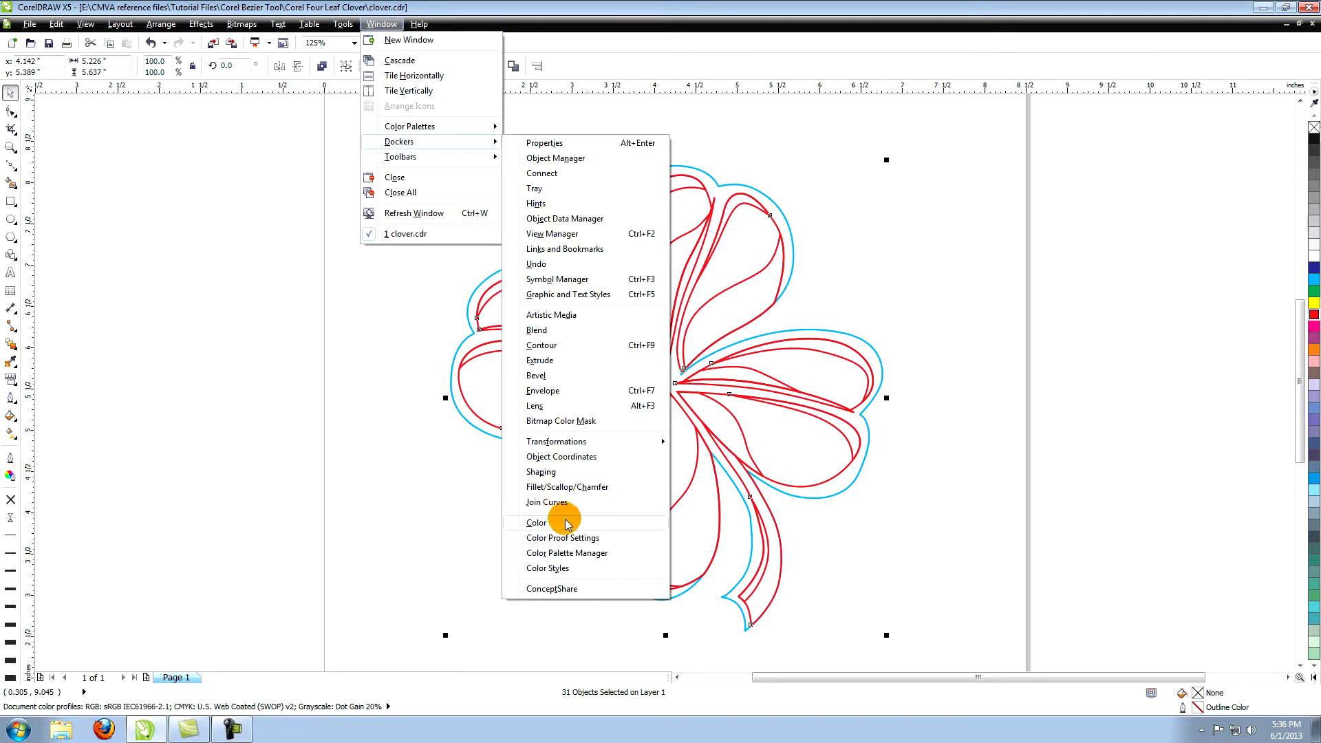
left_click(537, 523)
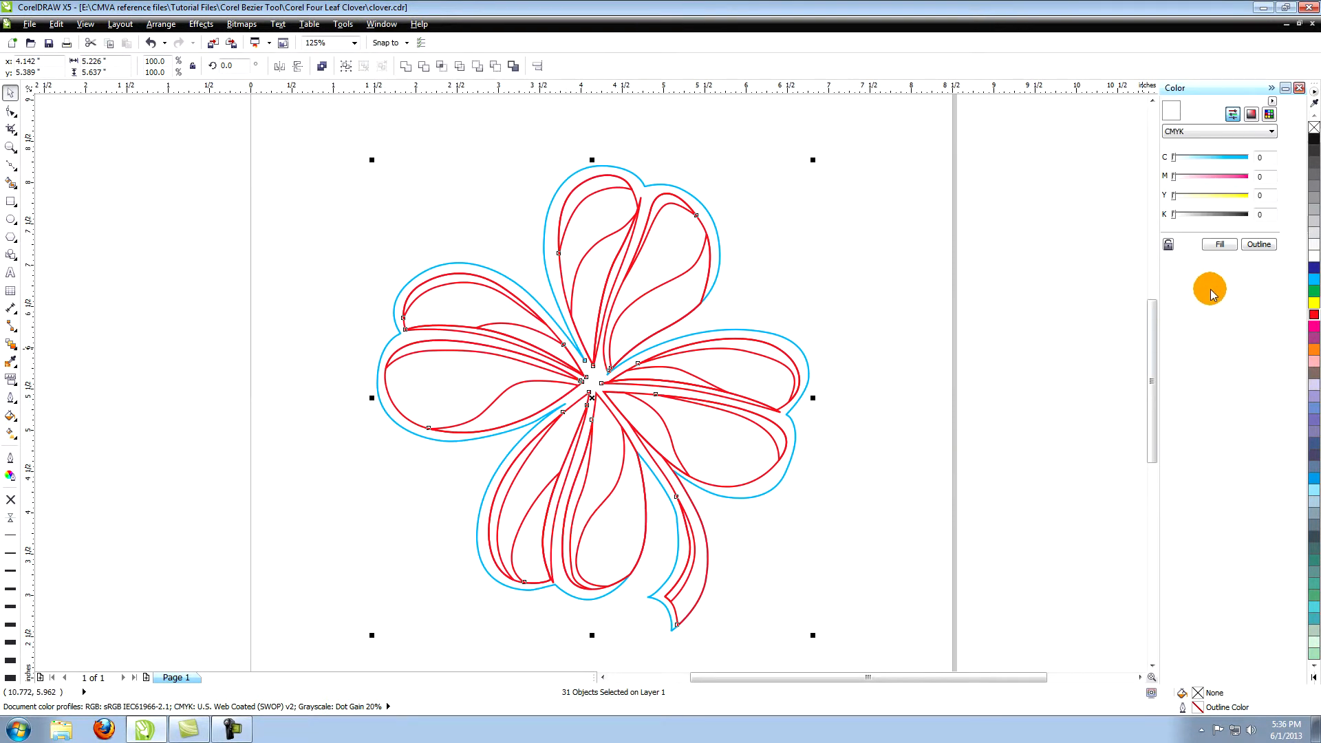
left_click(1269, 114)
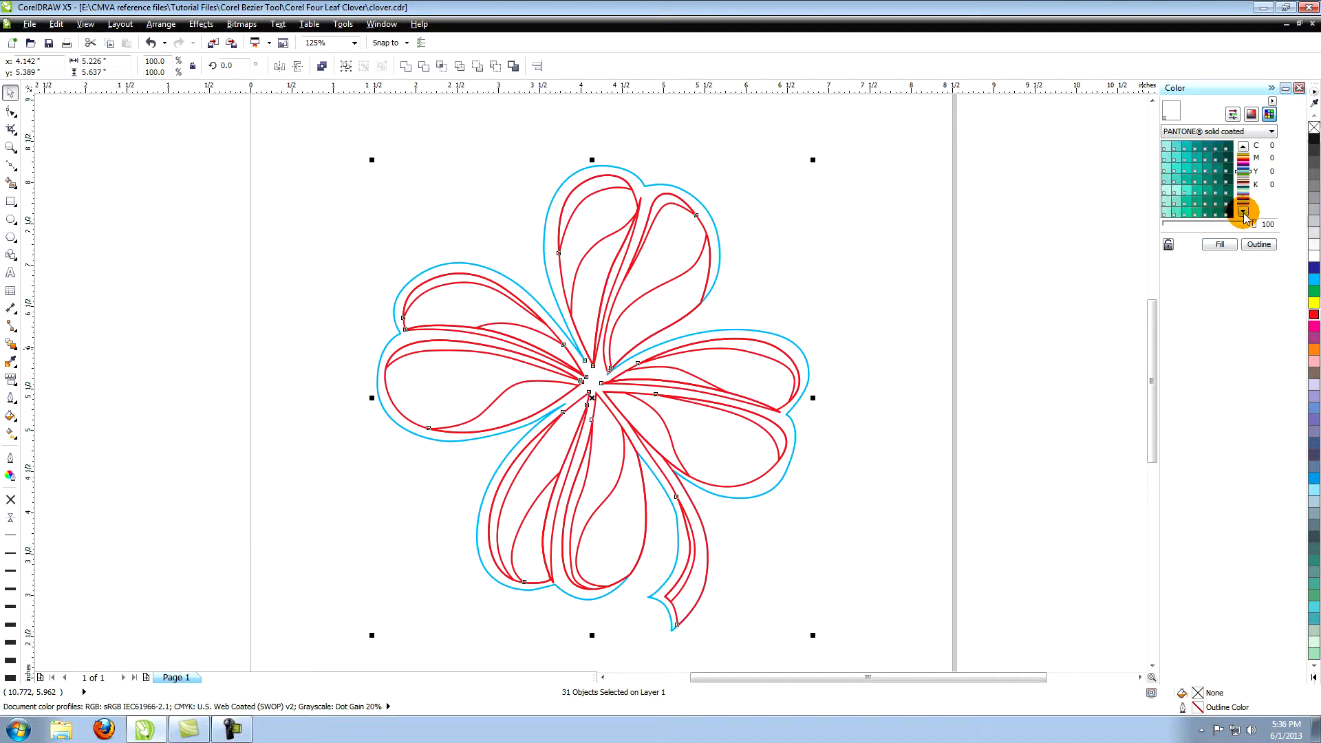
mouse_move(1221, 202)
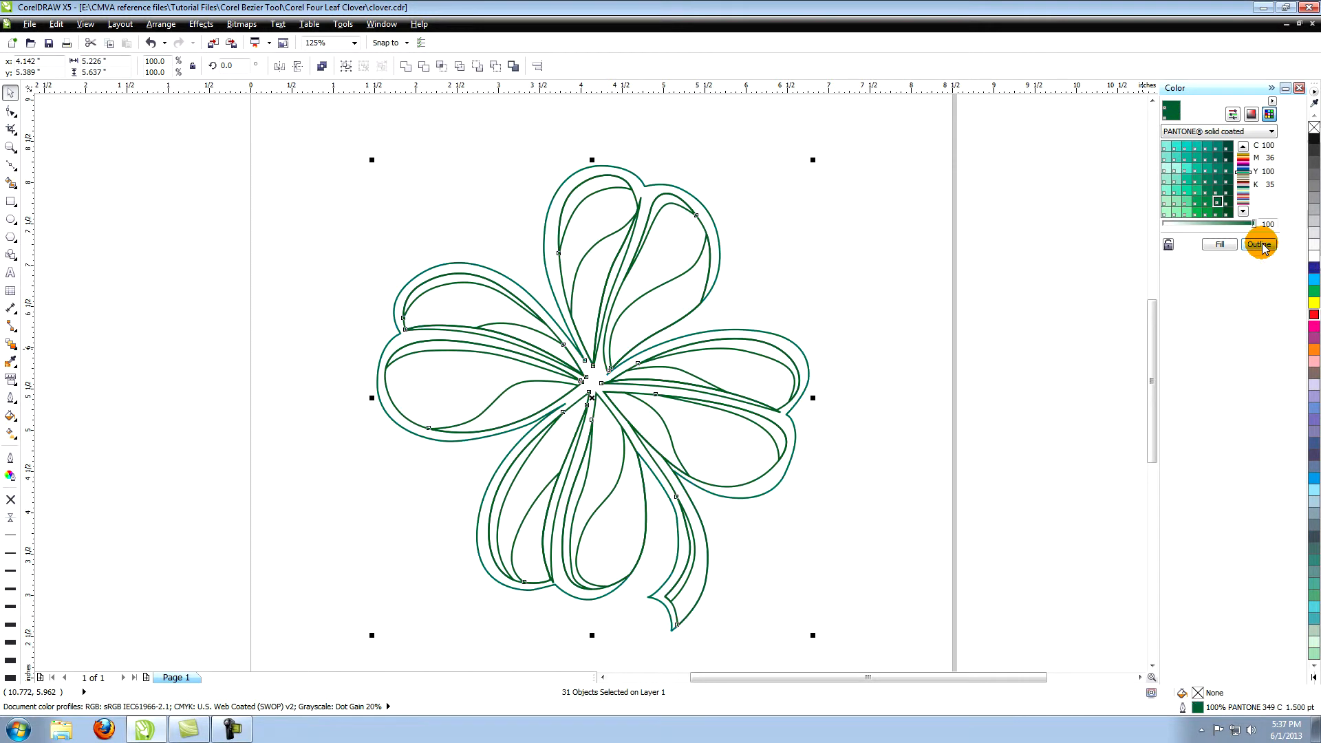
left_click(880, 218)
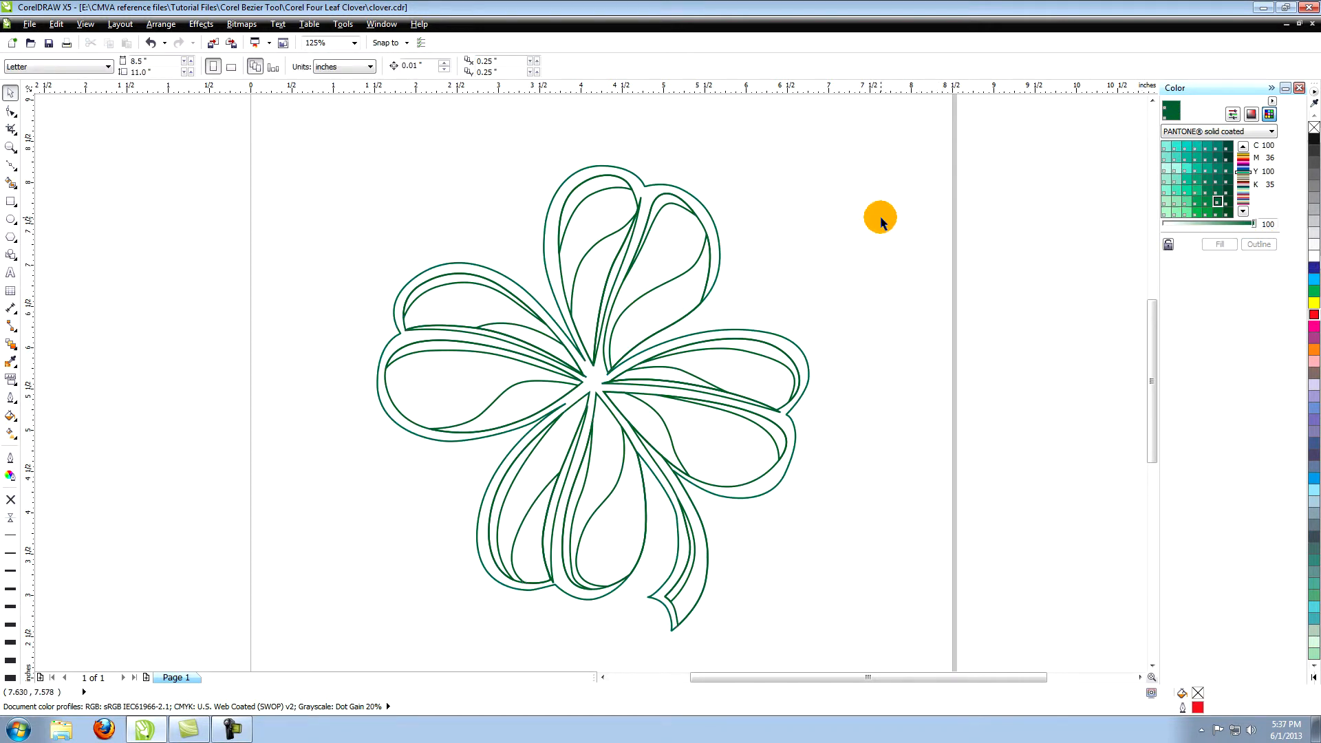
left_click(590, 249)
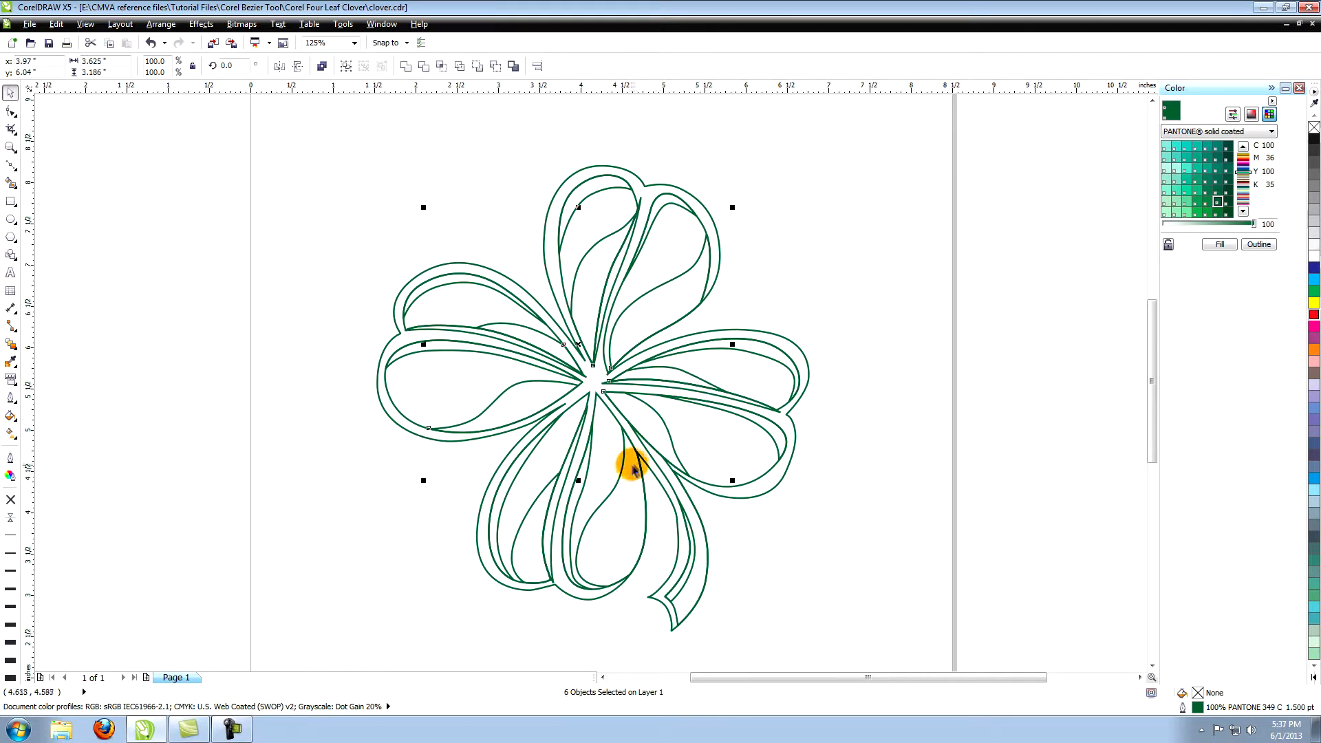
Fill the leaf shapes with dark PANTONE 349 C, mid 347 C and pale 344 C highlights.
left_click(1218, 245)
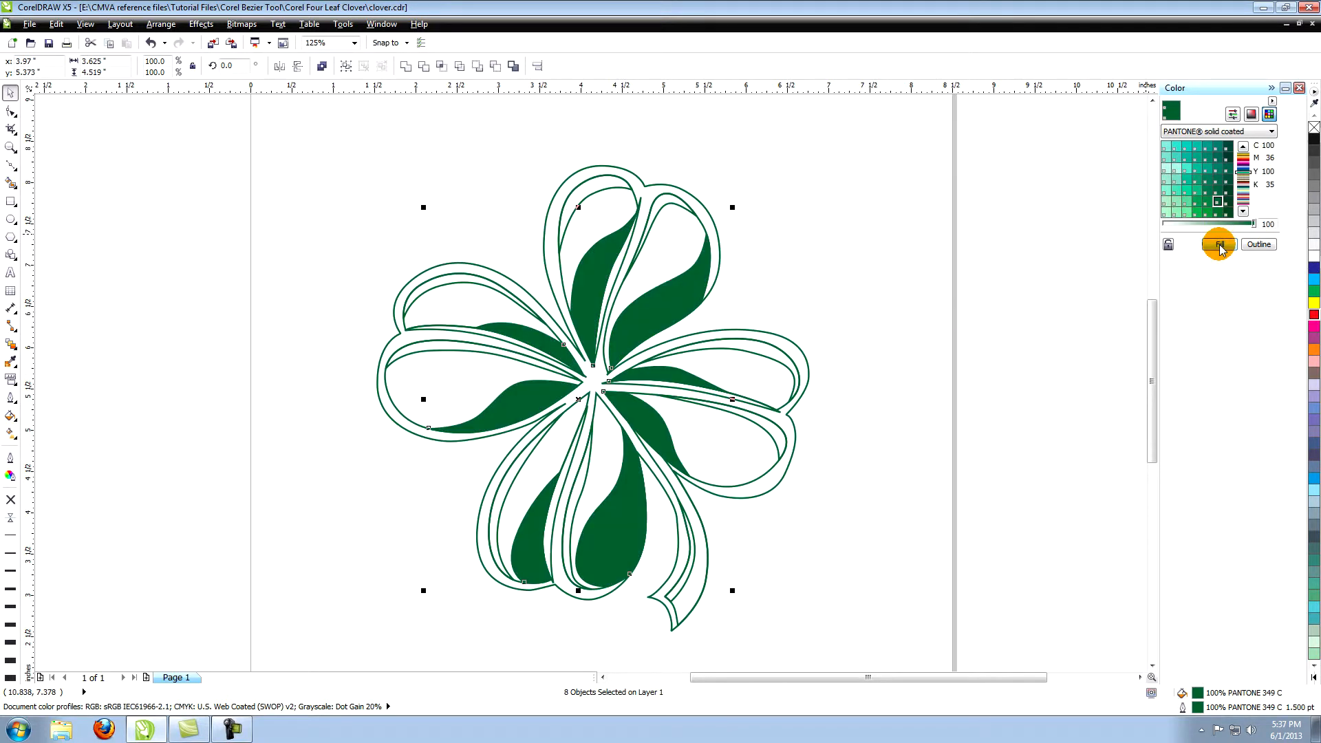
mouse_move(904, 238)
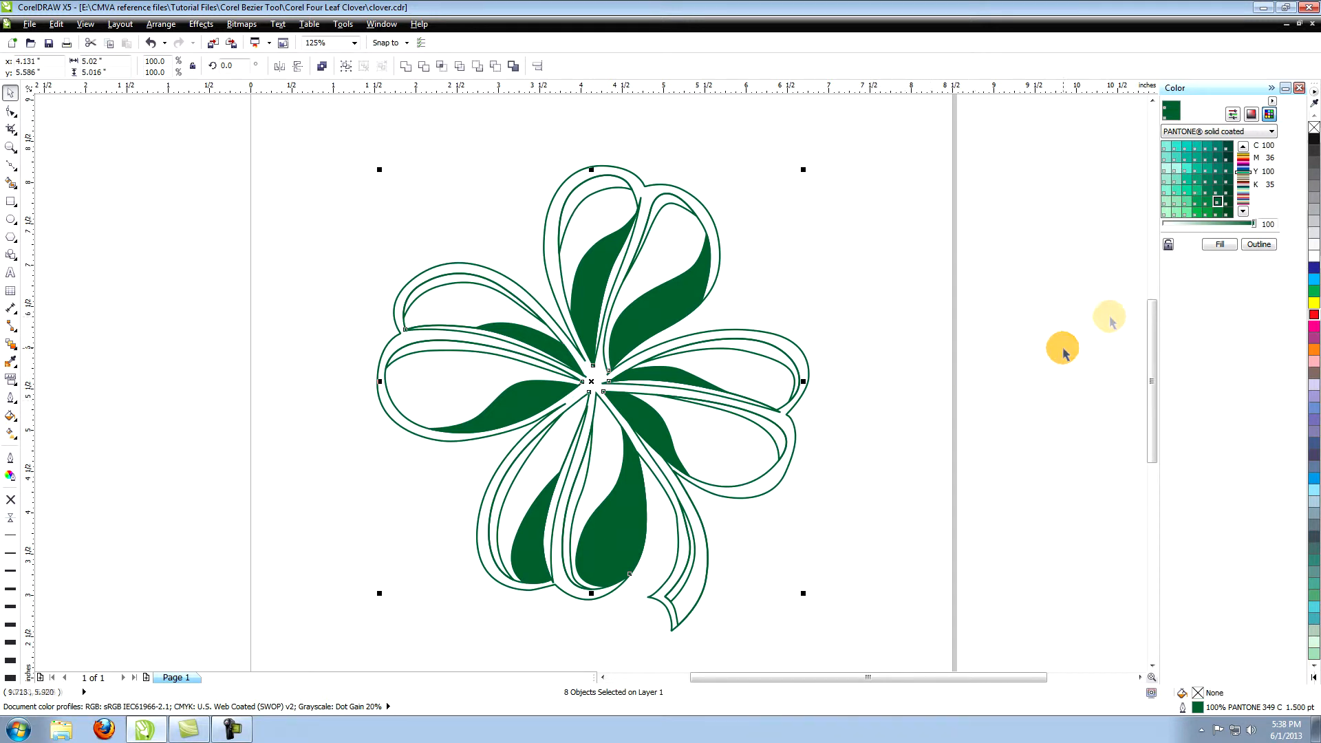
mouse_move(1198, 207)
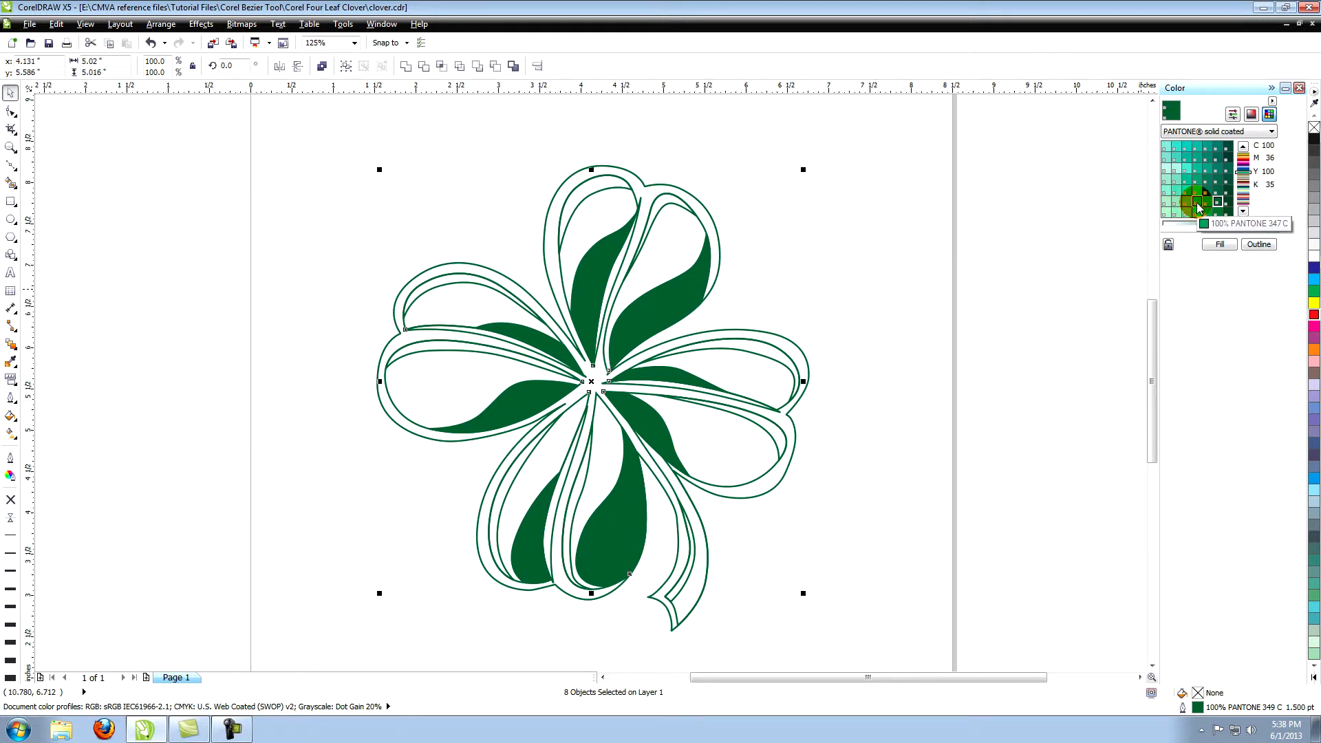
left_click(1194, 201)
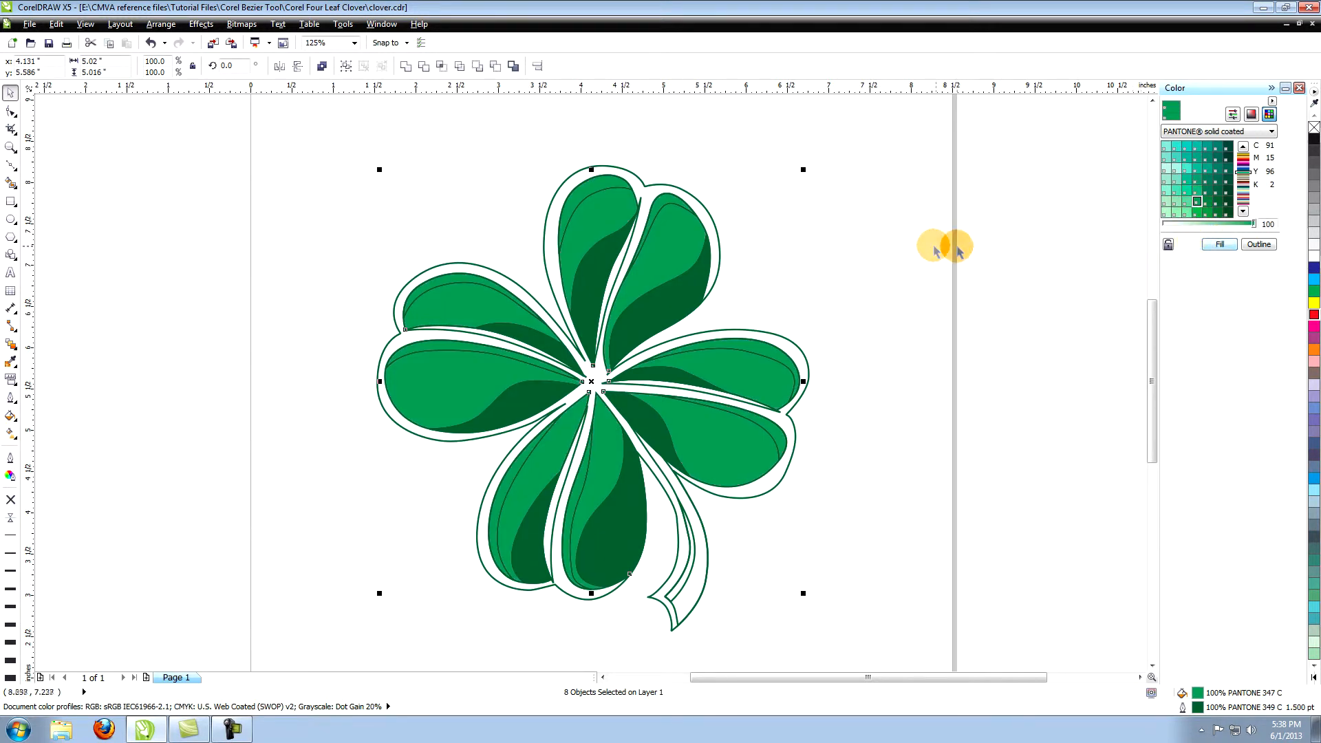
mouse_move(456, 274)
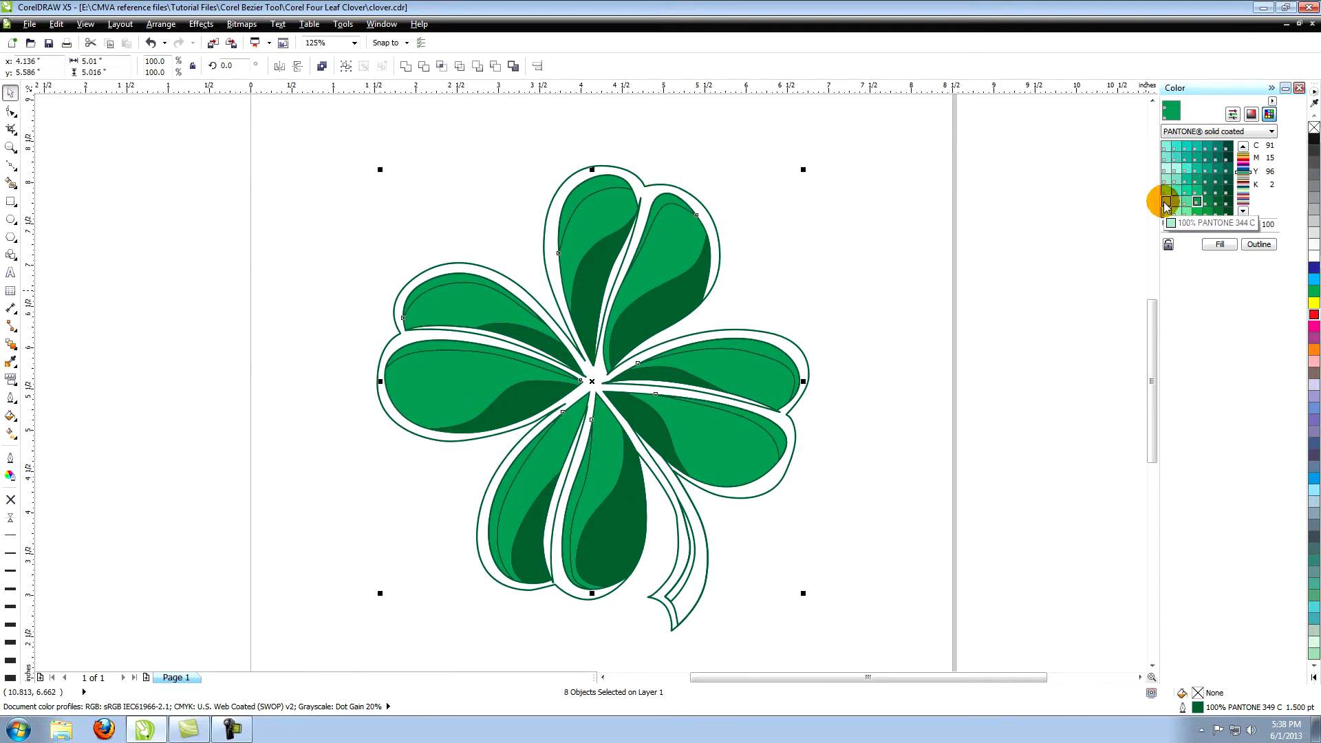
left_click(1170, 200)
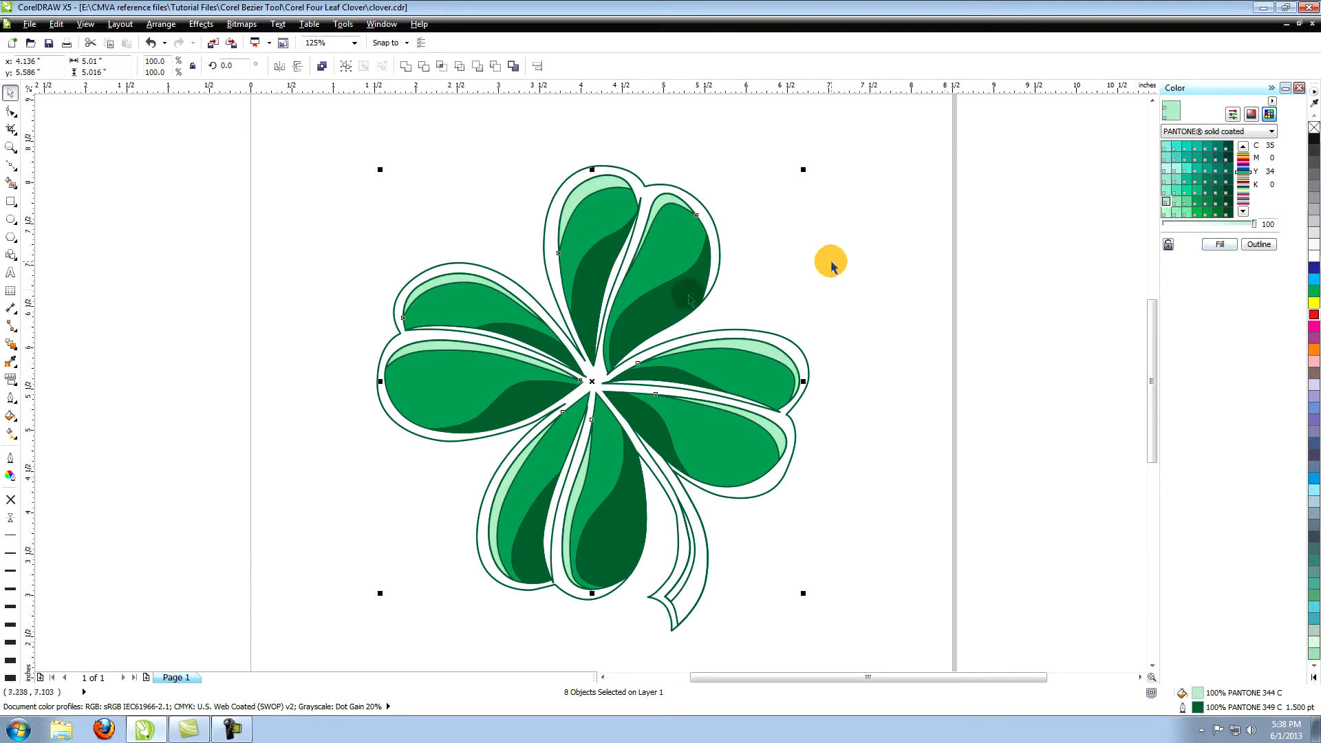
left_click(677, 388)
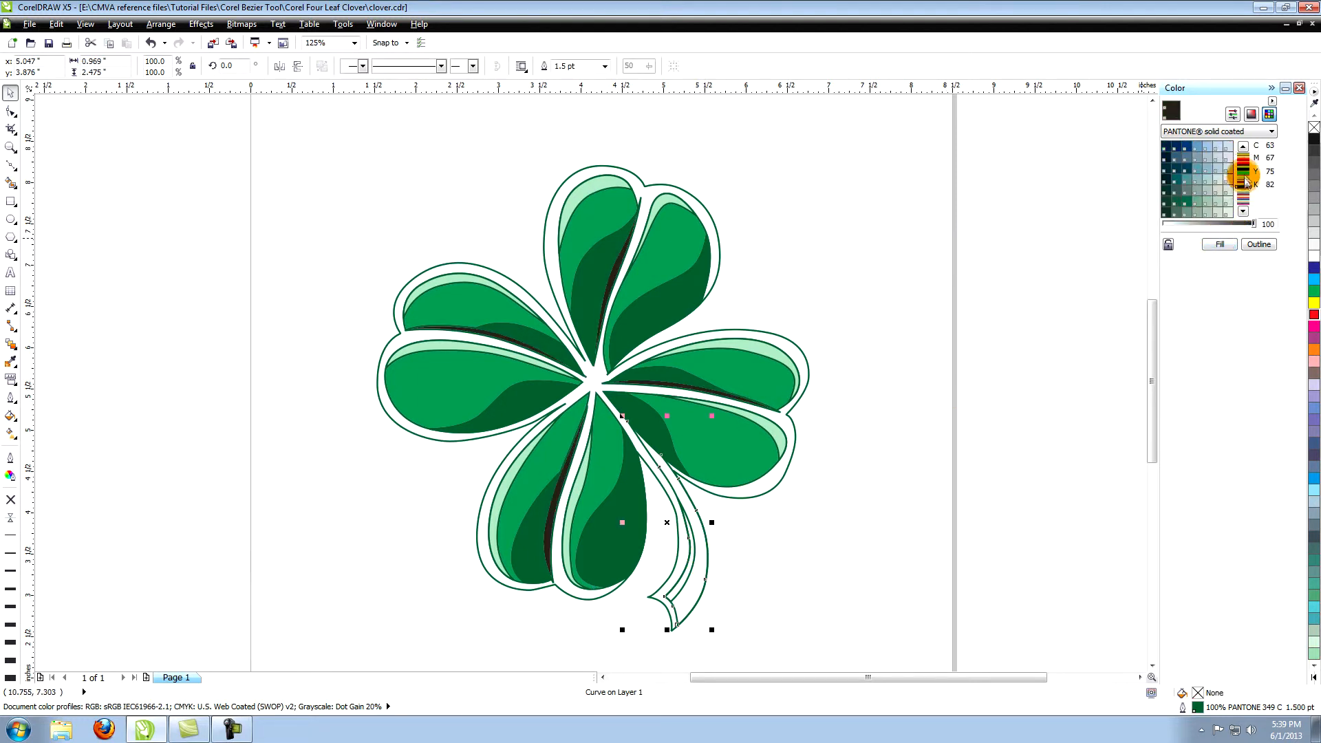
Fill the stem with the mid-green PANTONE 347 C and deselect it.
left_click(1169, 157)
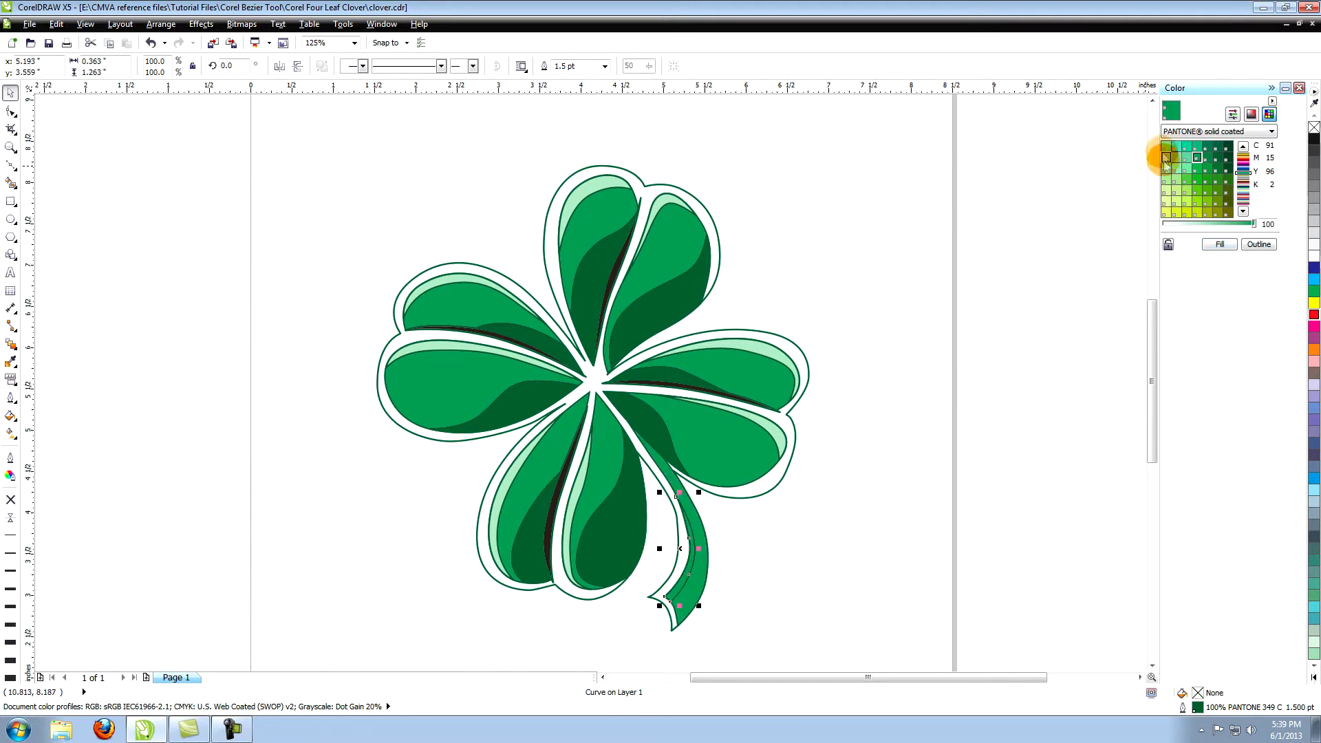
left_click(759, 235)
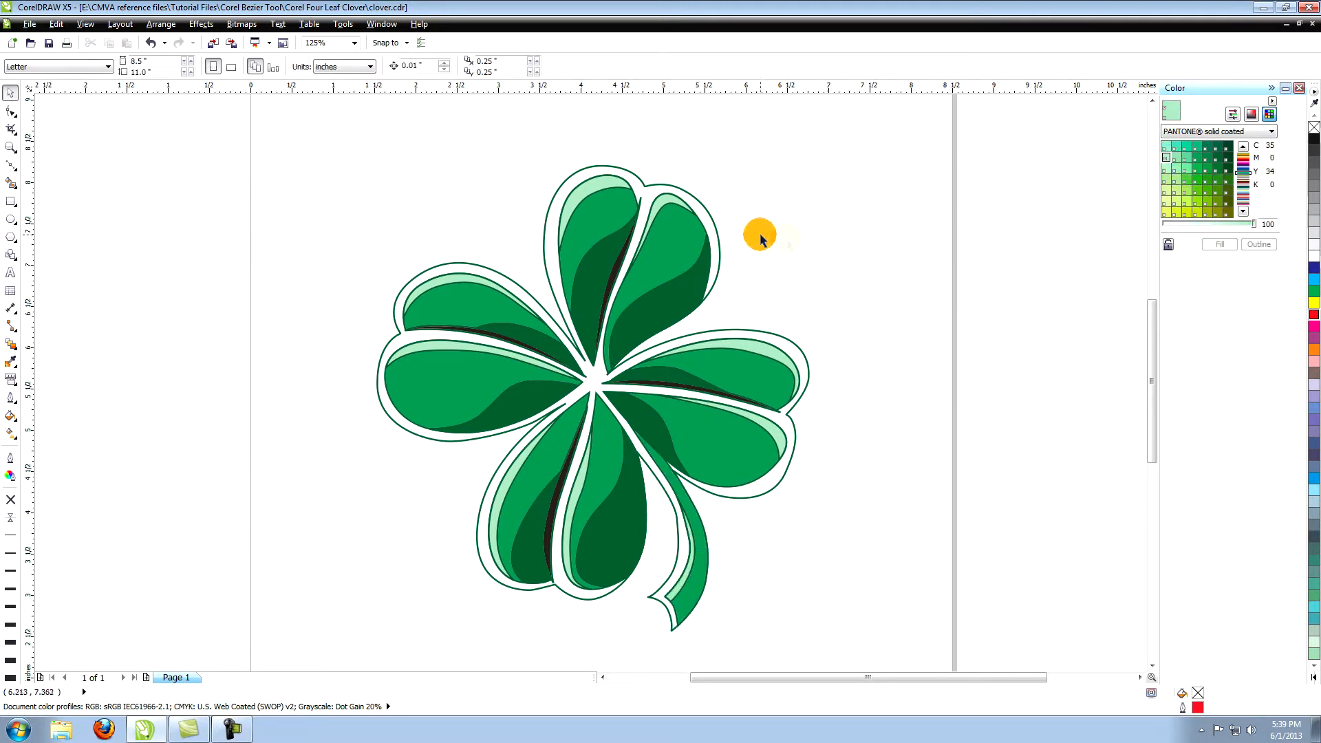
Fill the outer surround with PANTONE 350 C and give it a 3 pt black outline.
left_click(707, 214)
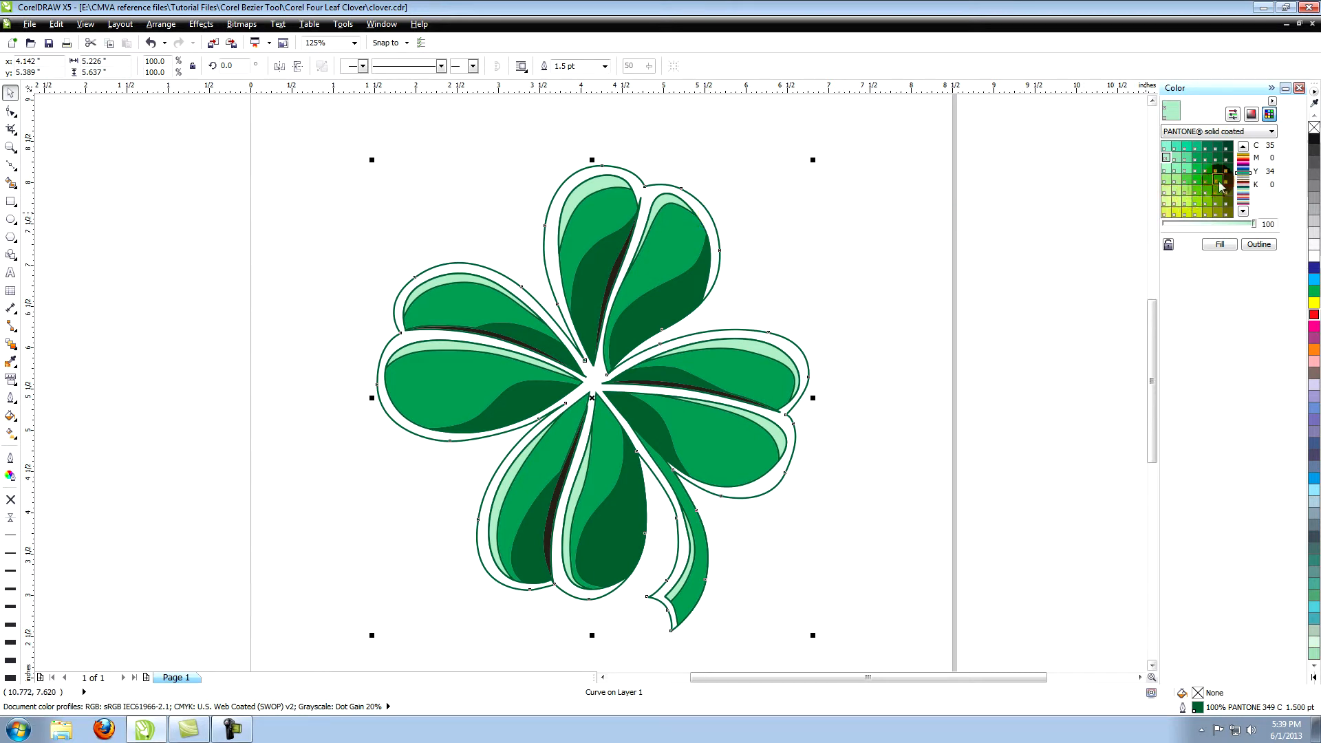
left_click(1227, 213)
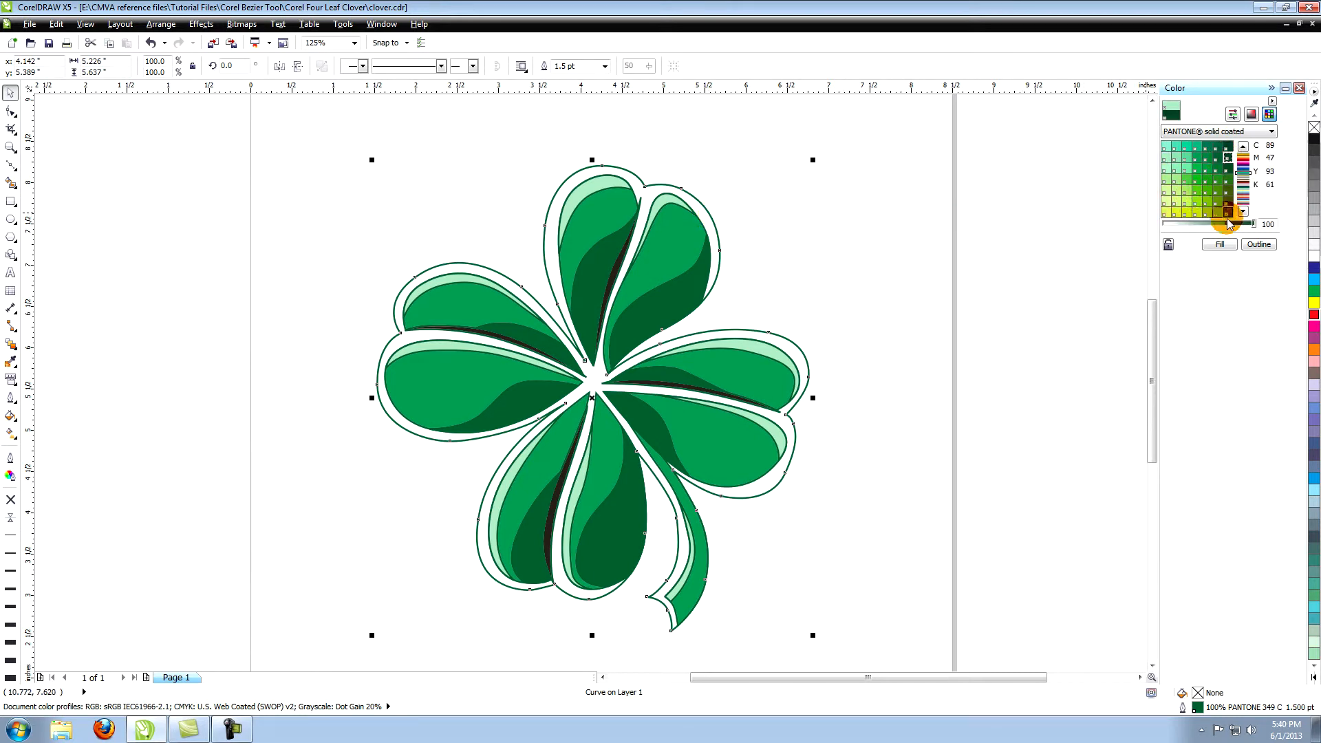
left_click(1226, 211)
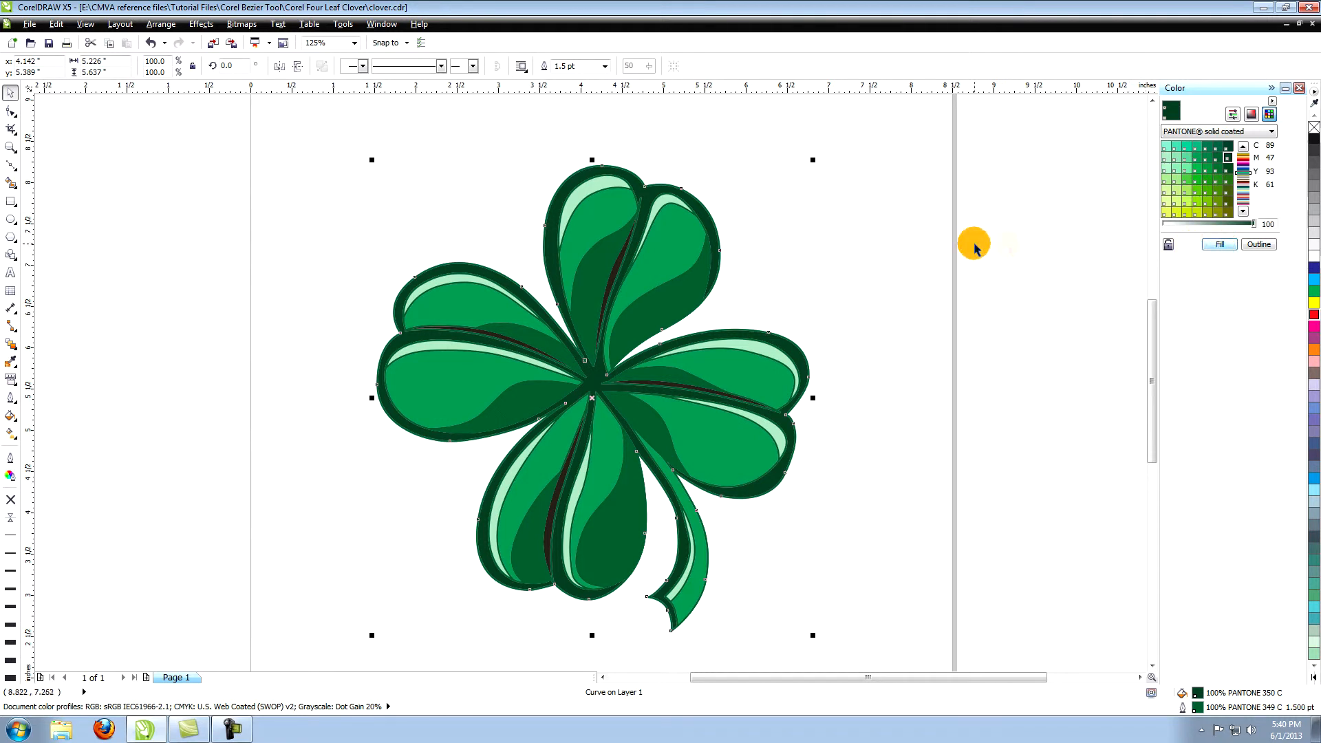
mouse_move(277, 274)
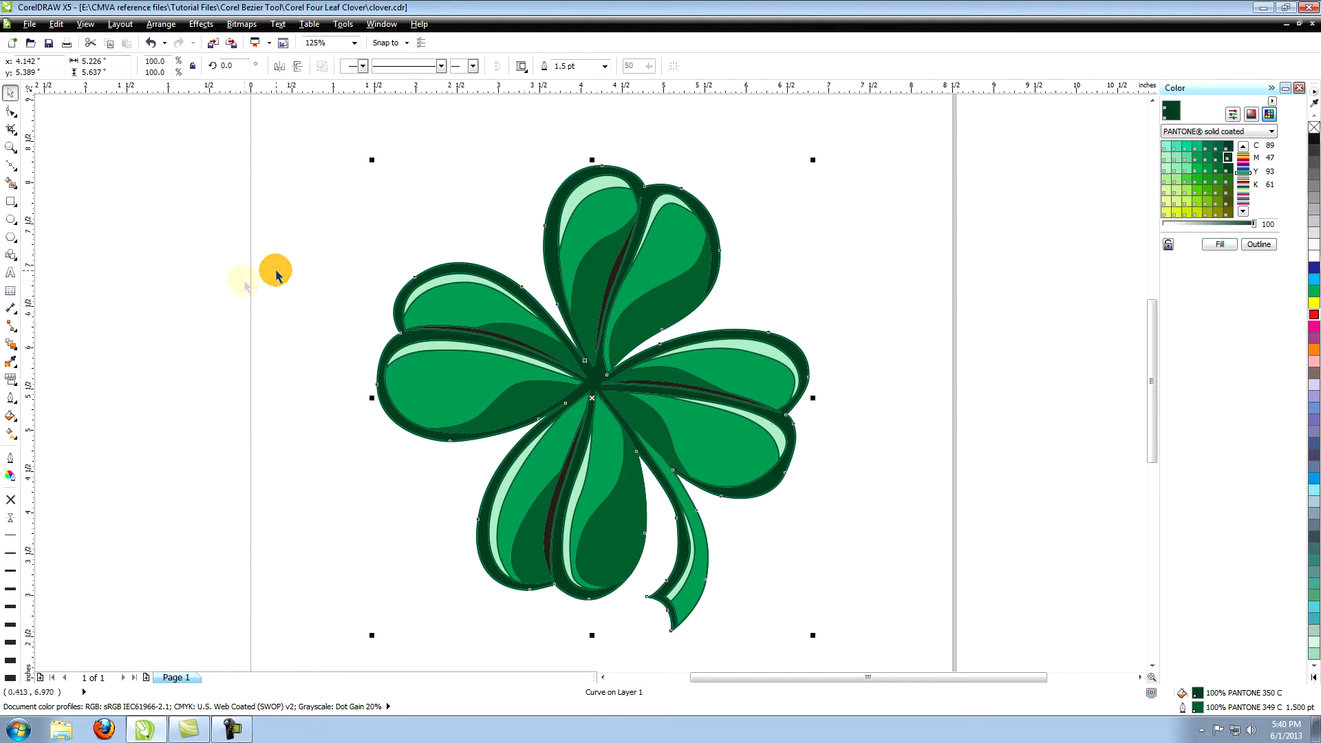
mouse_move(27, 388)
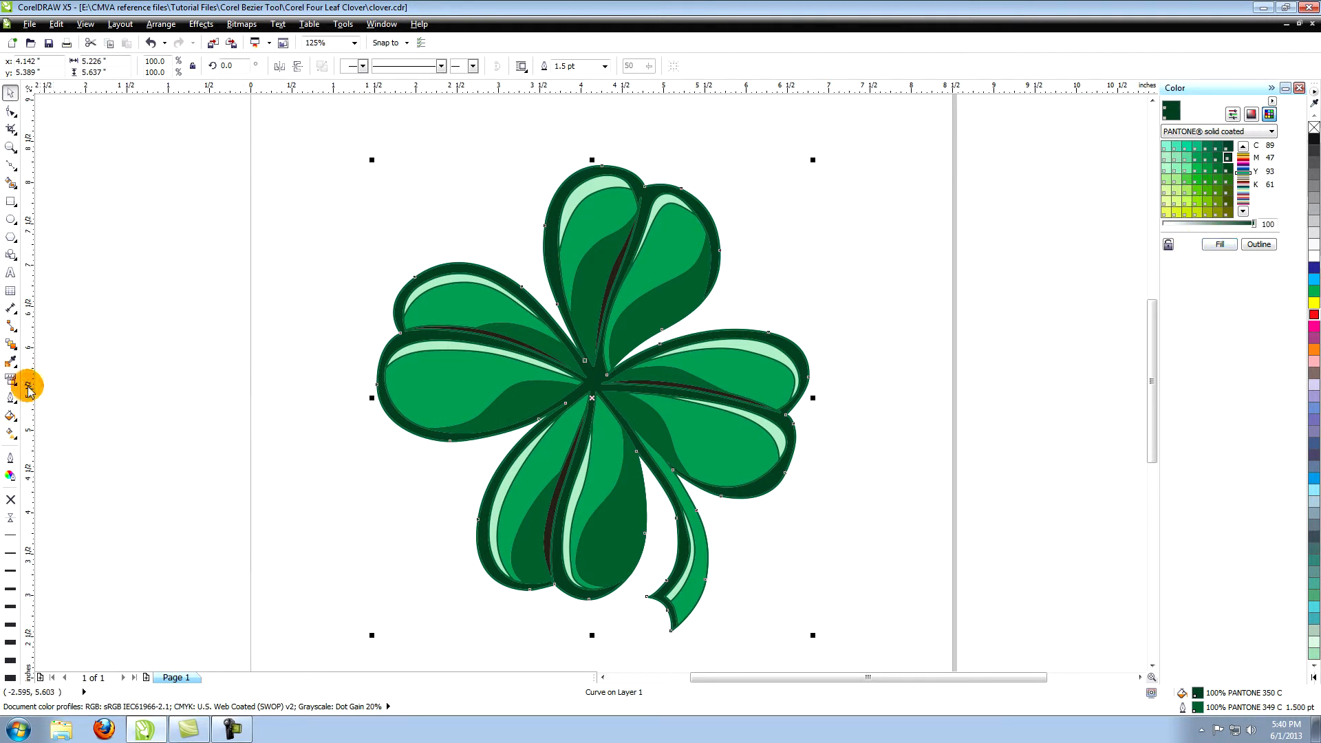
left_click(12, 381)
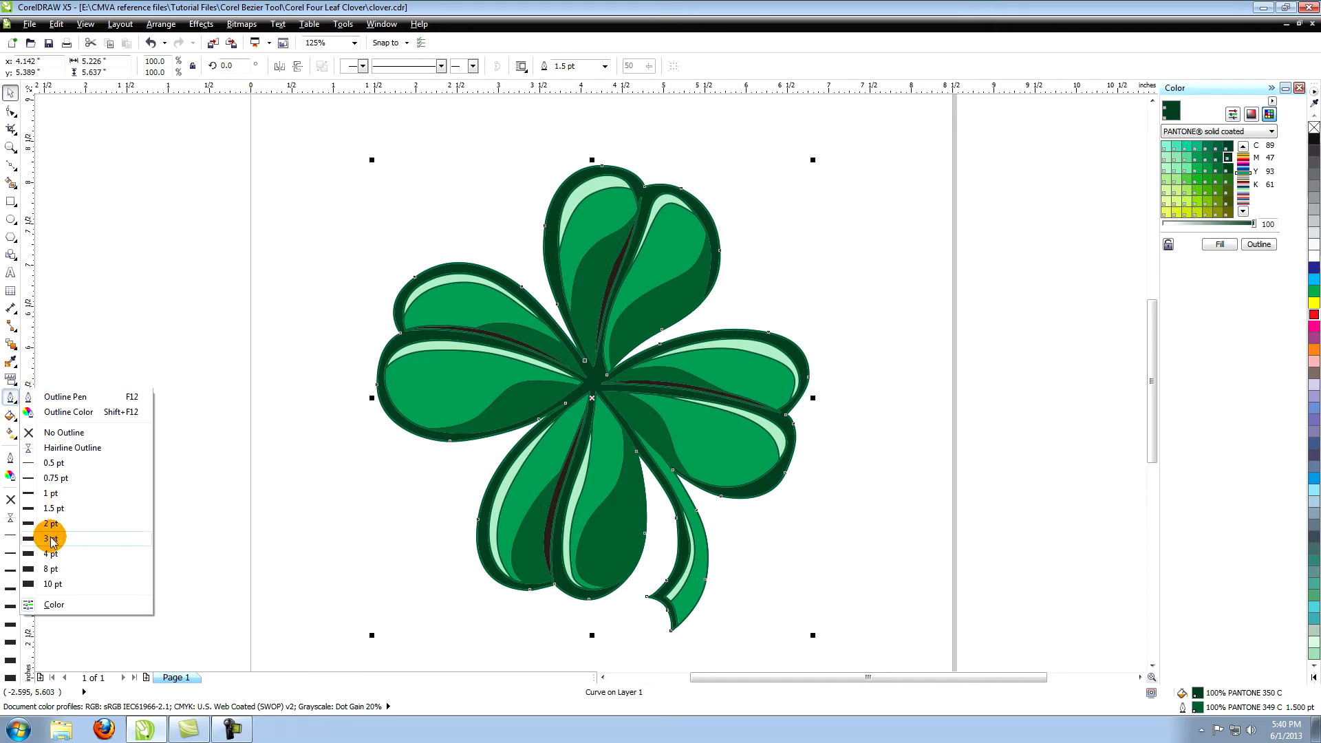
left_click(49, 539)
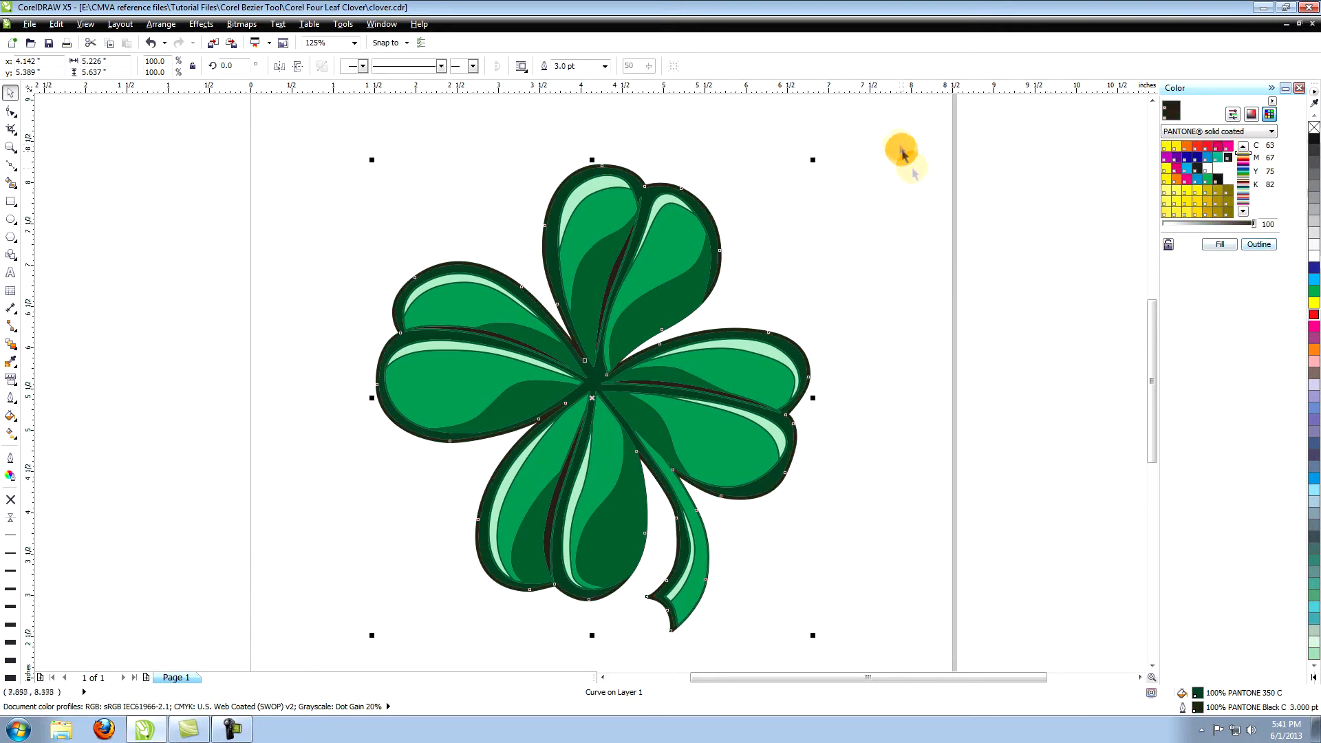
Remove the outlines from the inner leaf and stem shapes, leaving only the surround outlined.
left_click(731, 434)
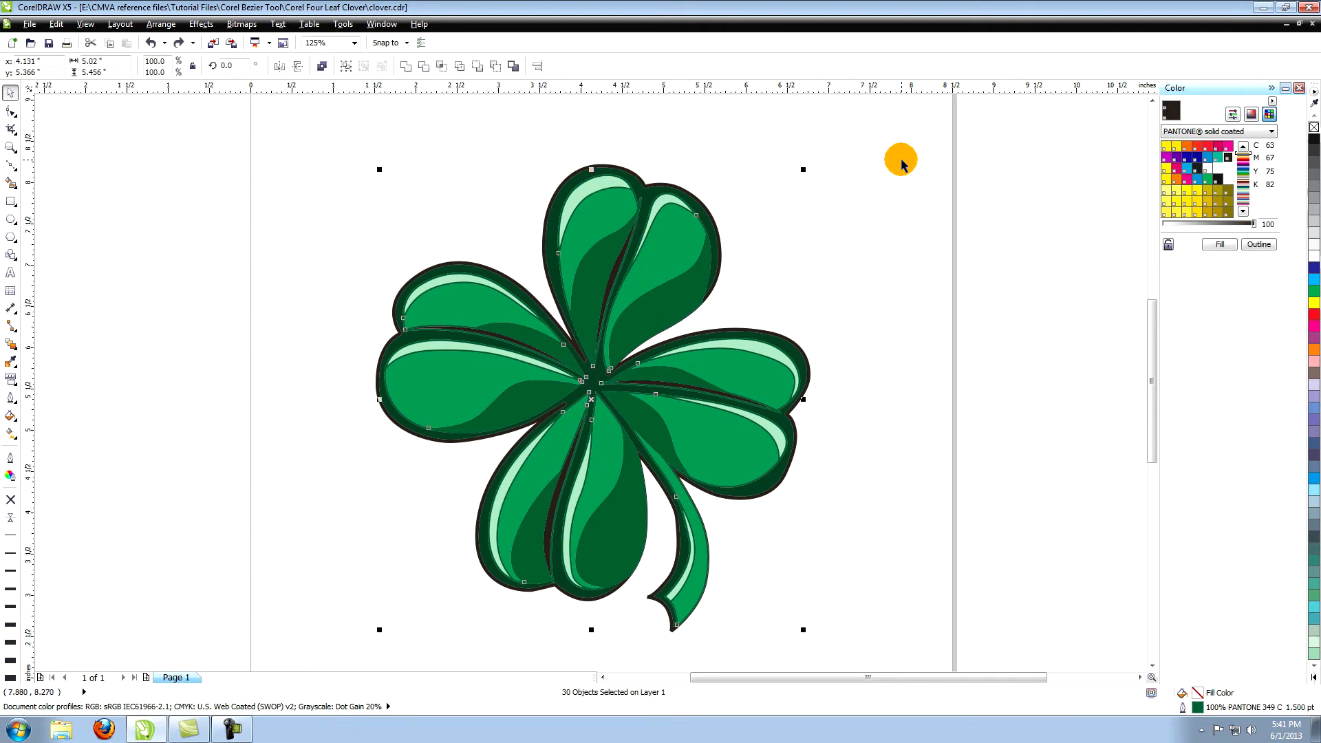
mouse_move(12, 408)
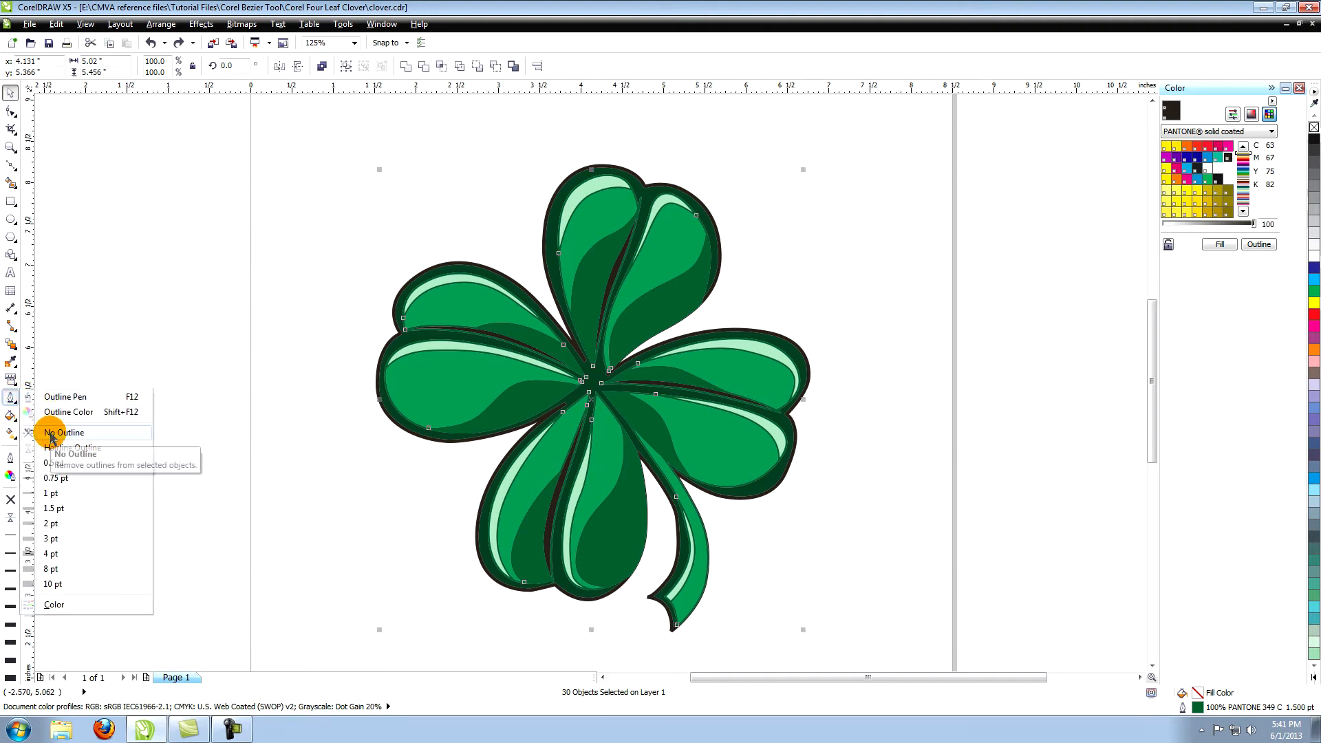
left_click(63, 432)
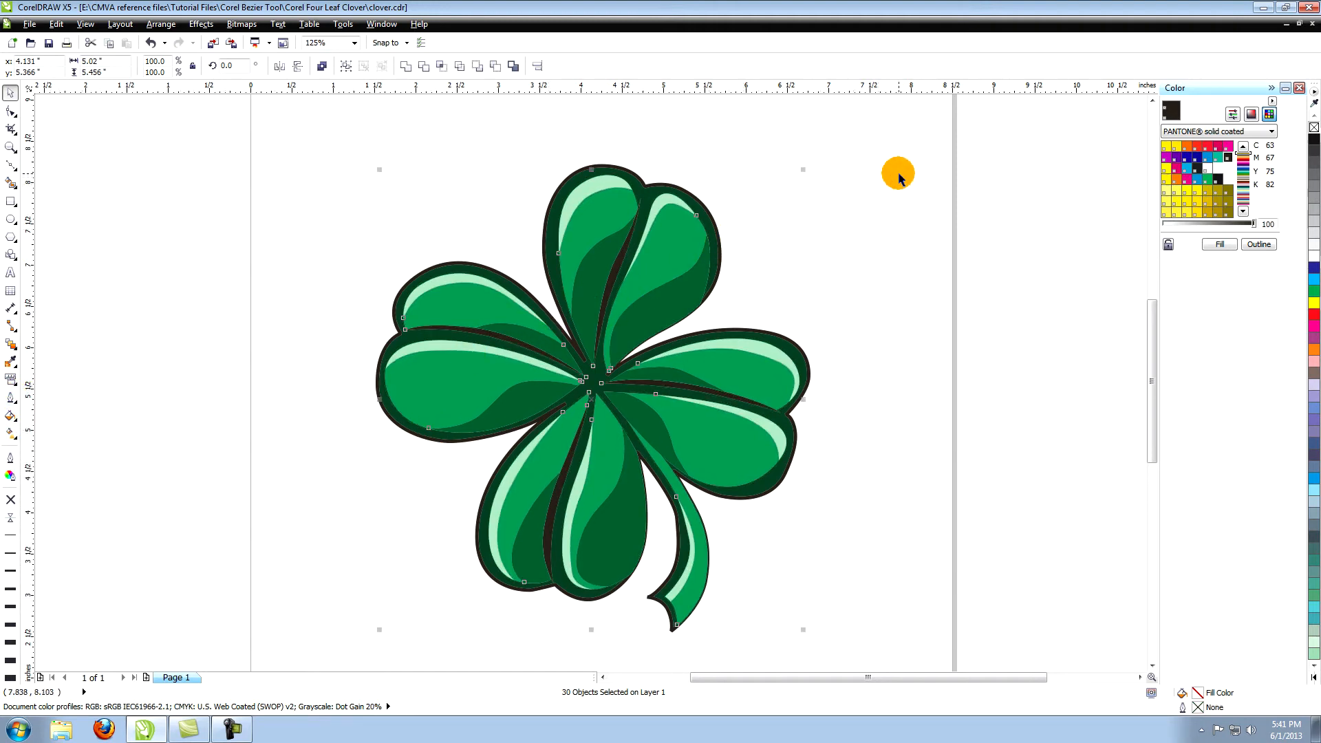
left_click(787, 209)
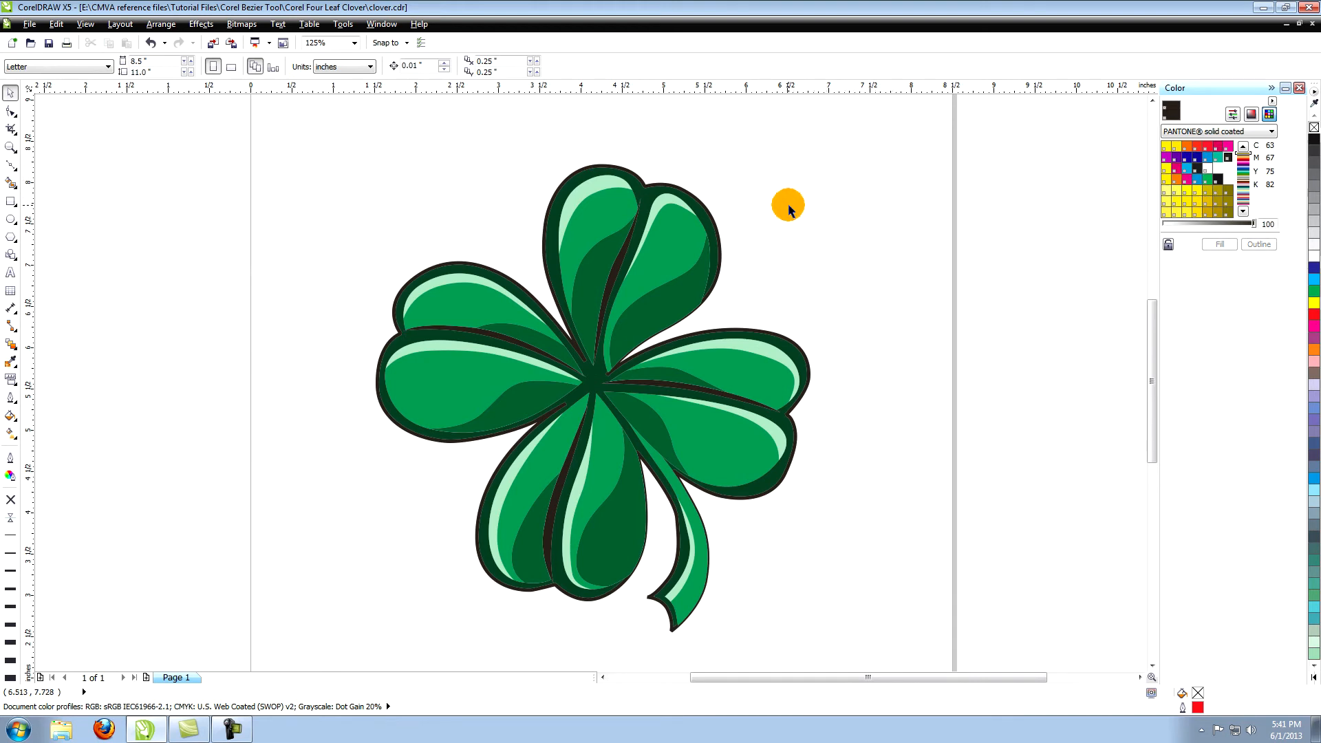